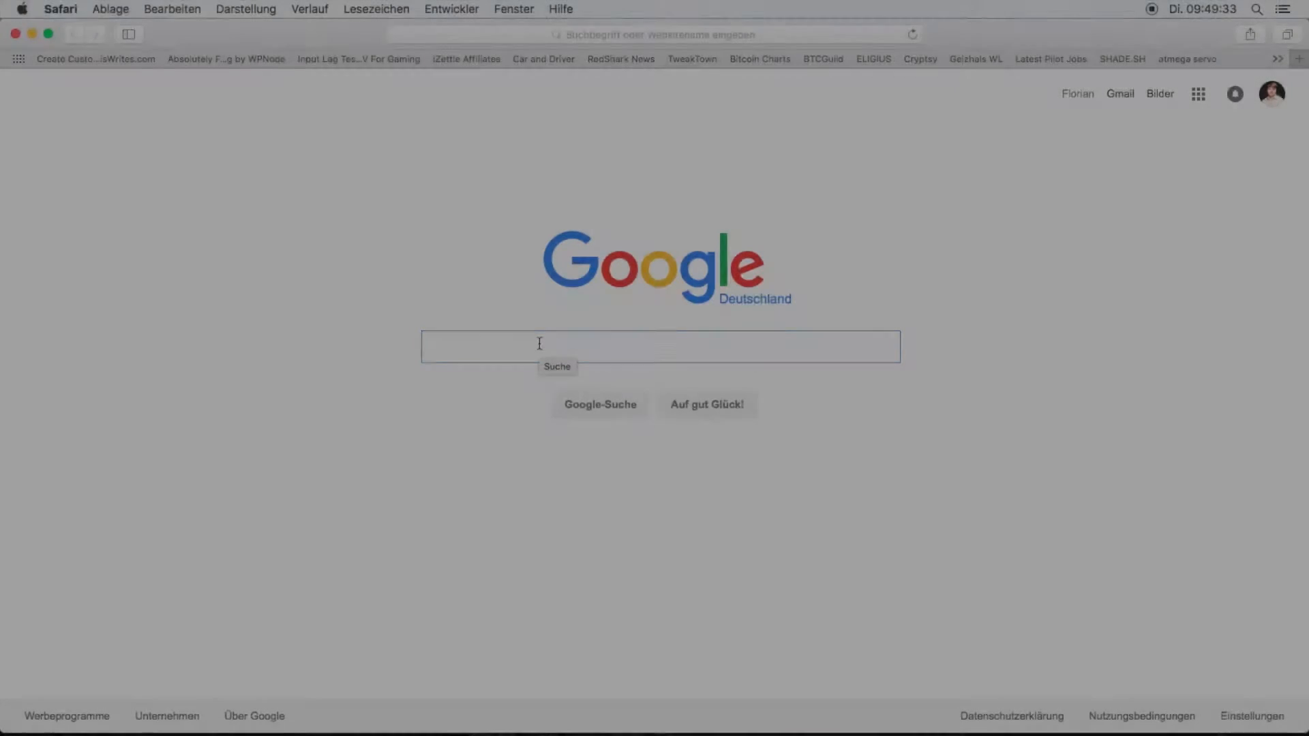
Search Google for 'slic3r', reach slic3r.org's download page and fetch the Mac OS X build.
left_click(660, 346)
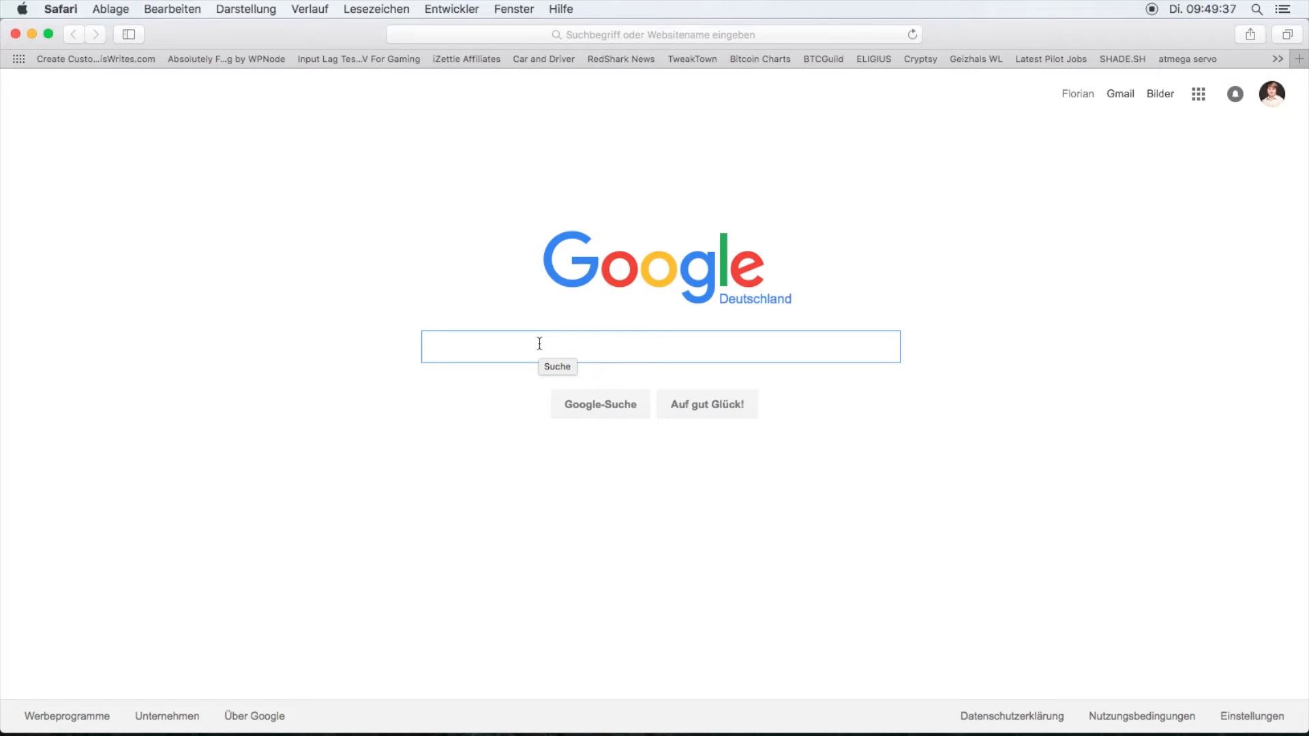
type("slic3r")
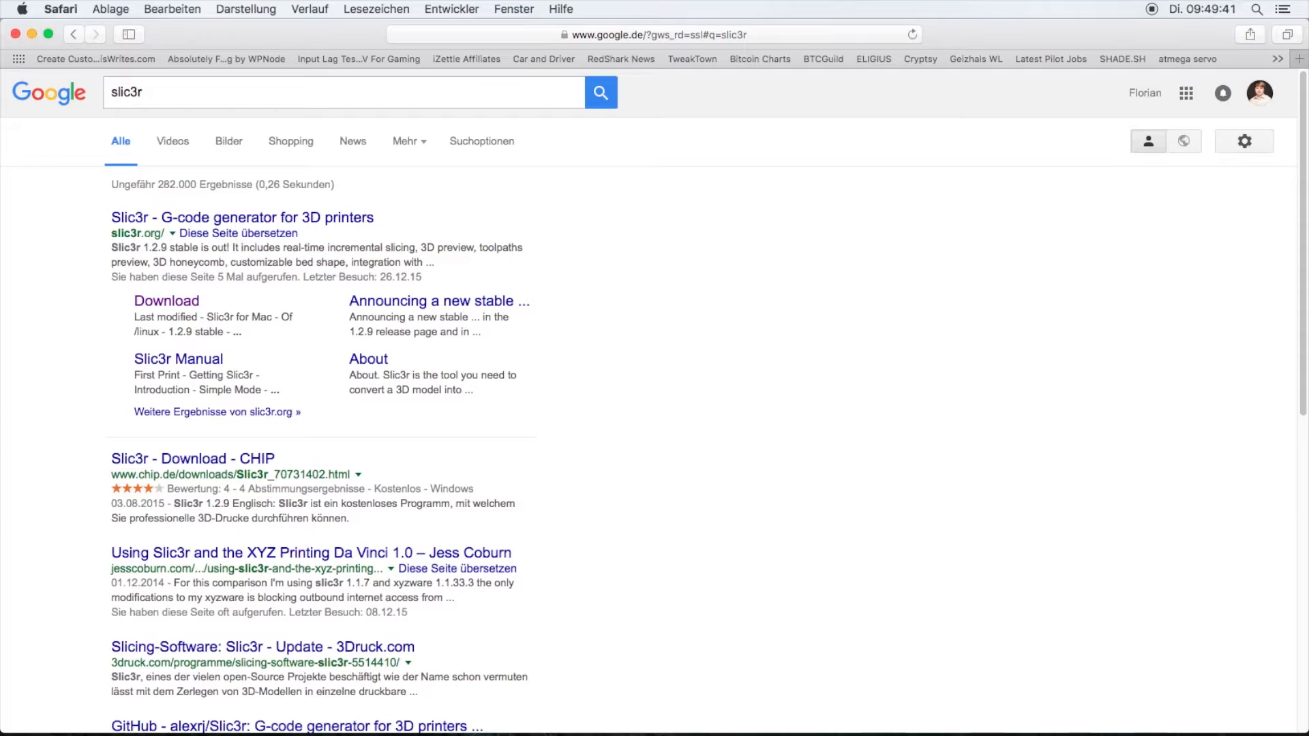
left_click(166, 300)
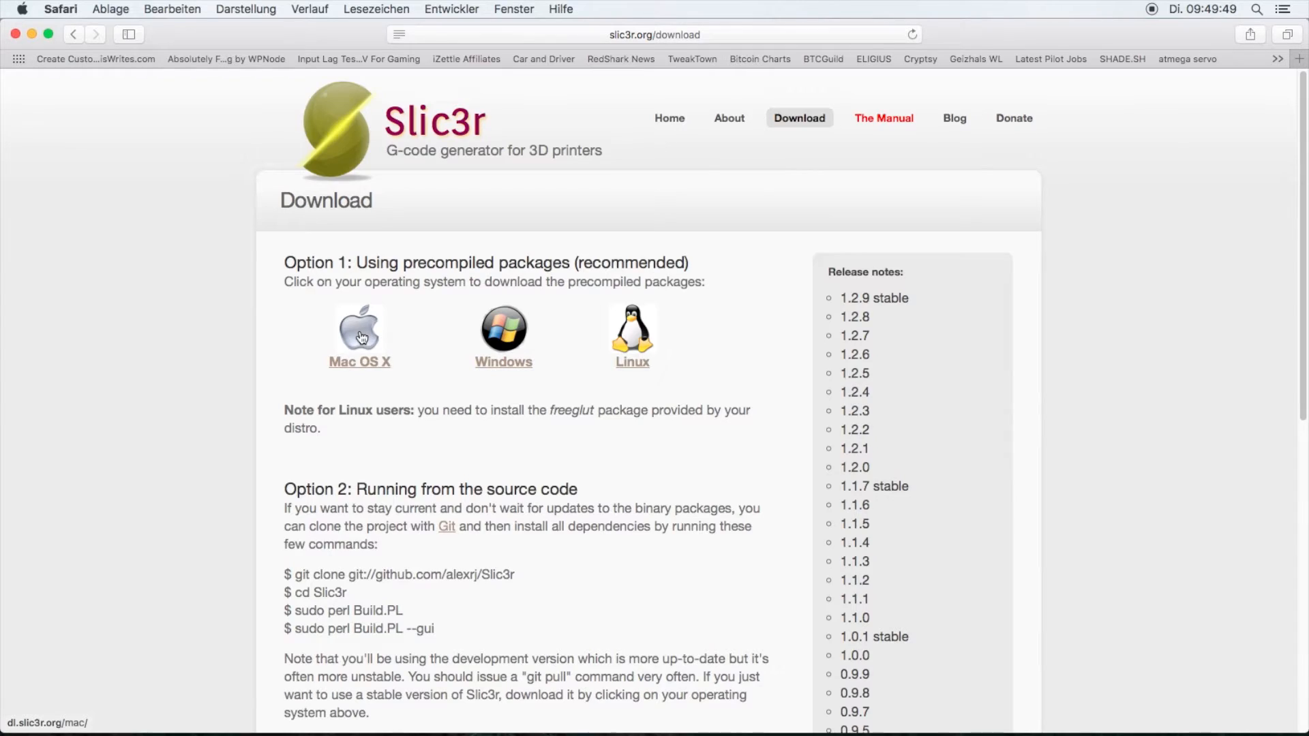
left_click(360, 326)
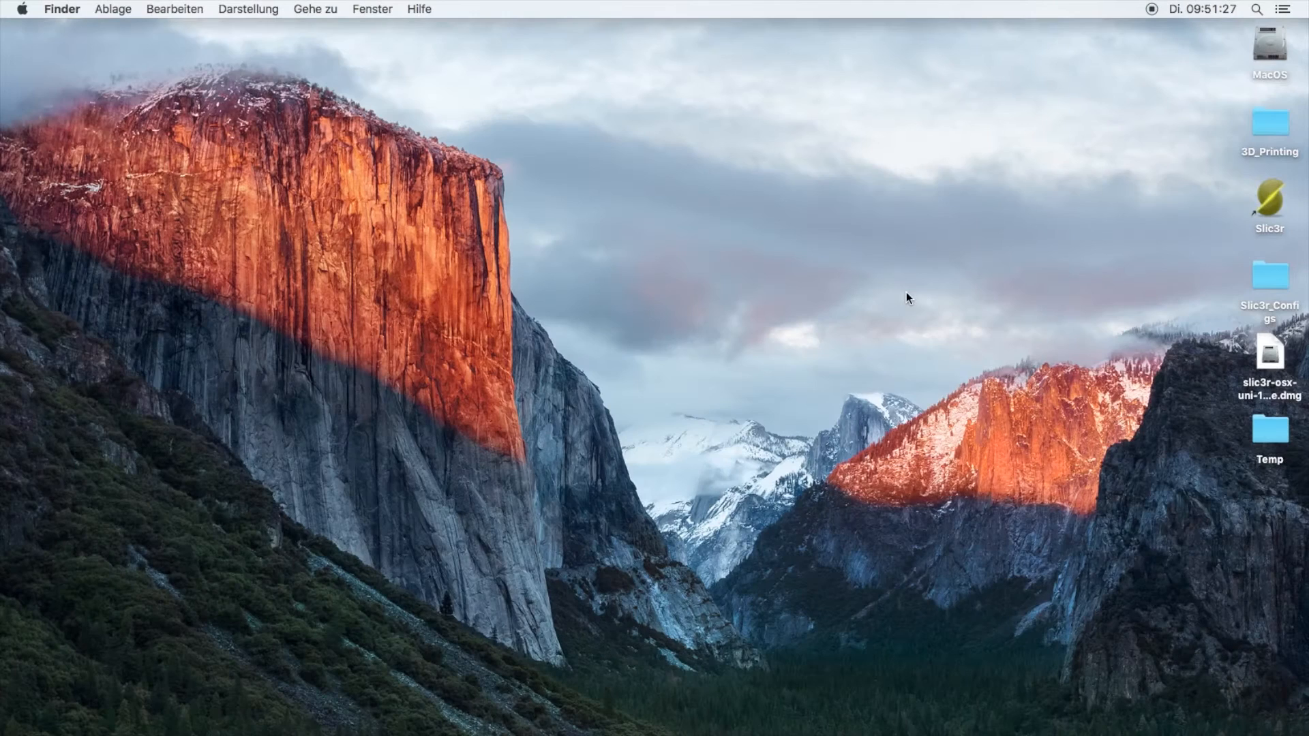
mouse_move(1262, 210)
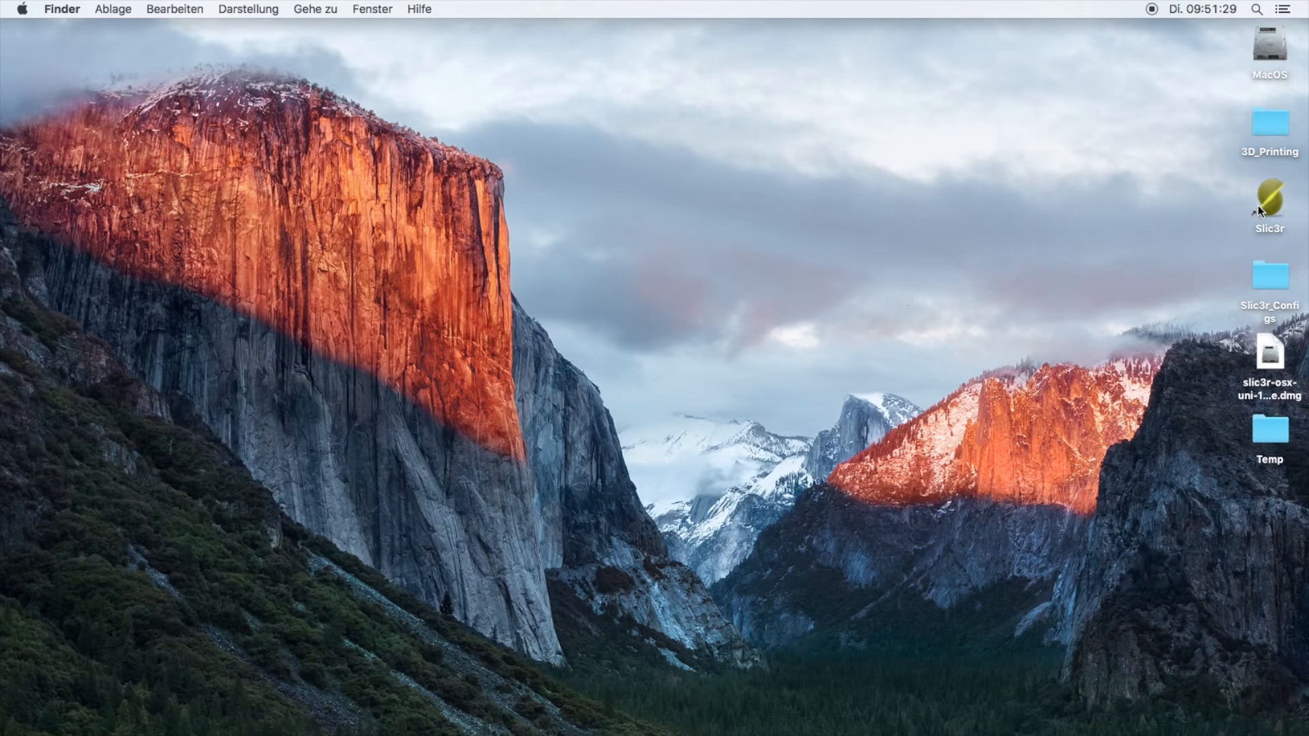
Launch the Slic3r app from the desktop, confirming the unverified-developer warning.
right_click(1270, 200)
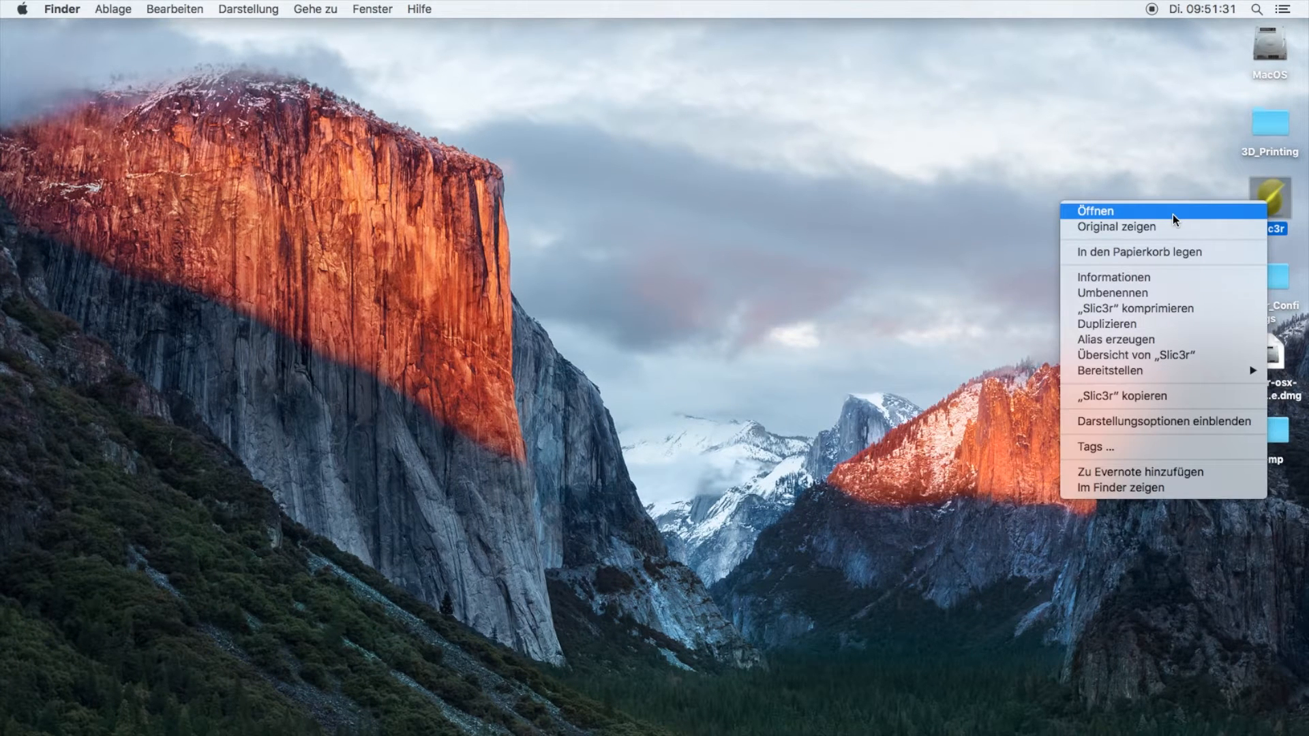
left_click(1095, 210)
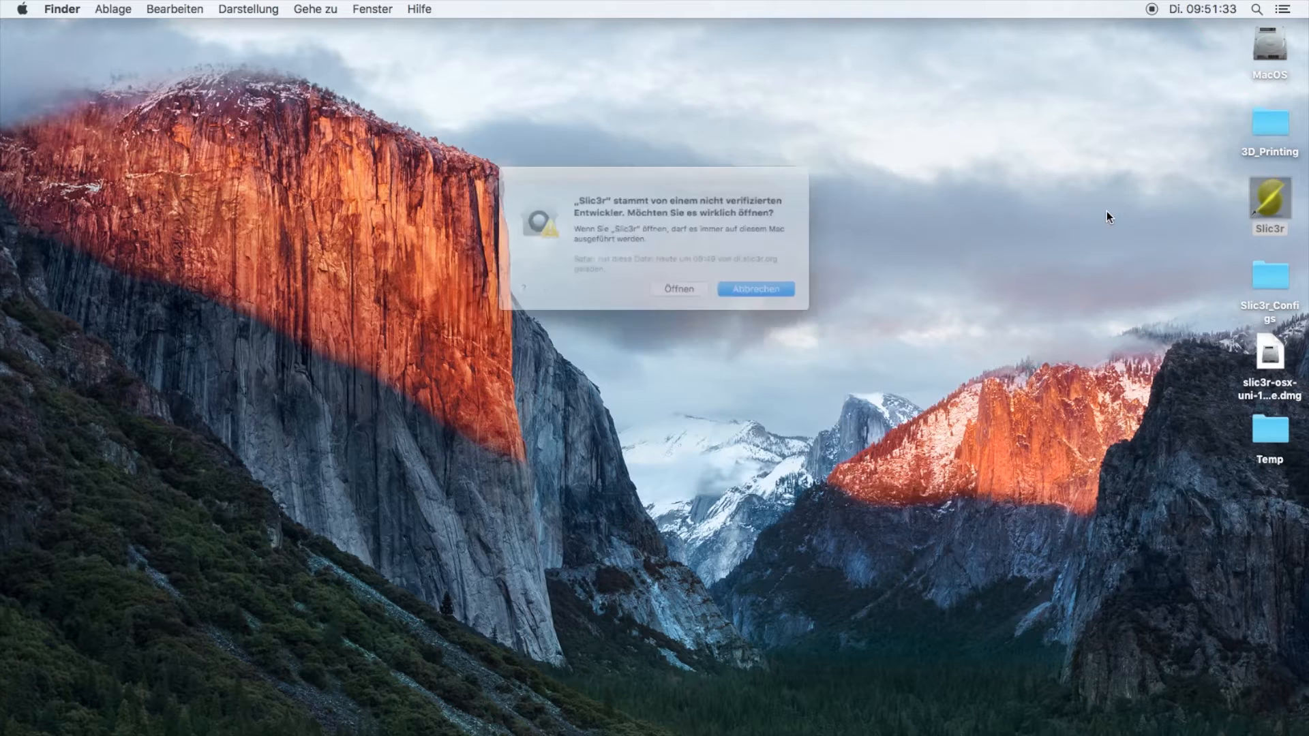
left_click(755, 289)
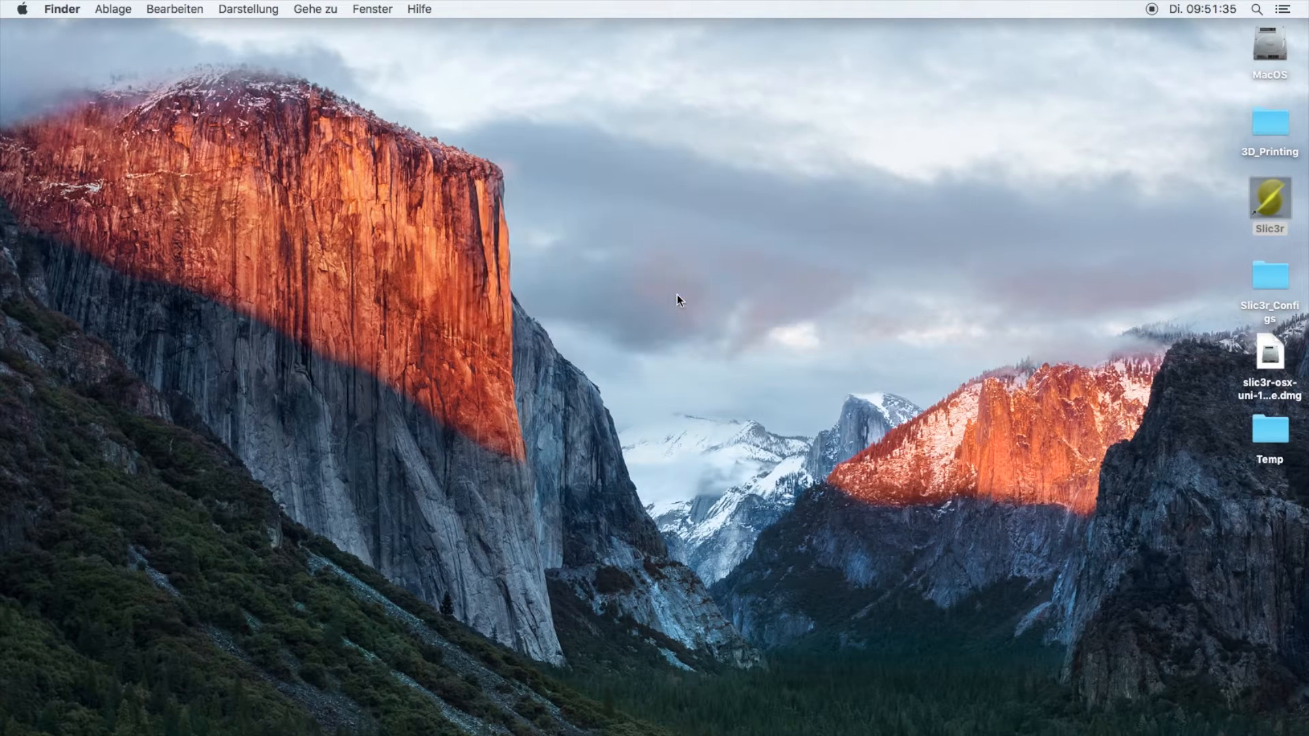
left_click(1269, 203)
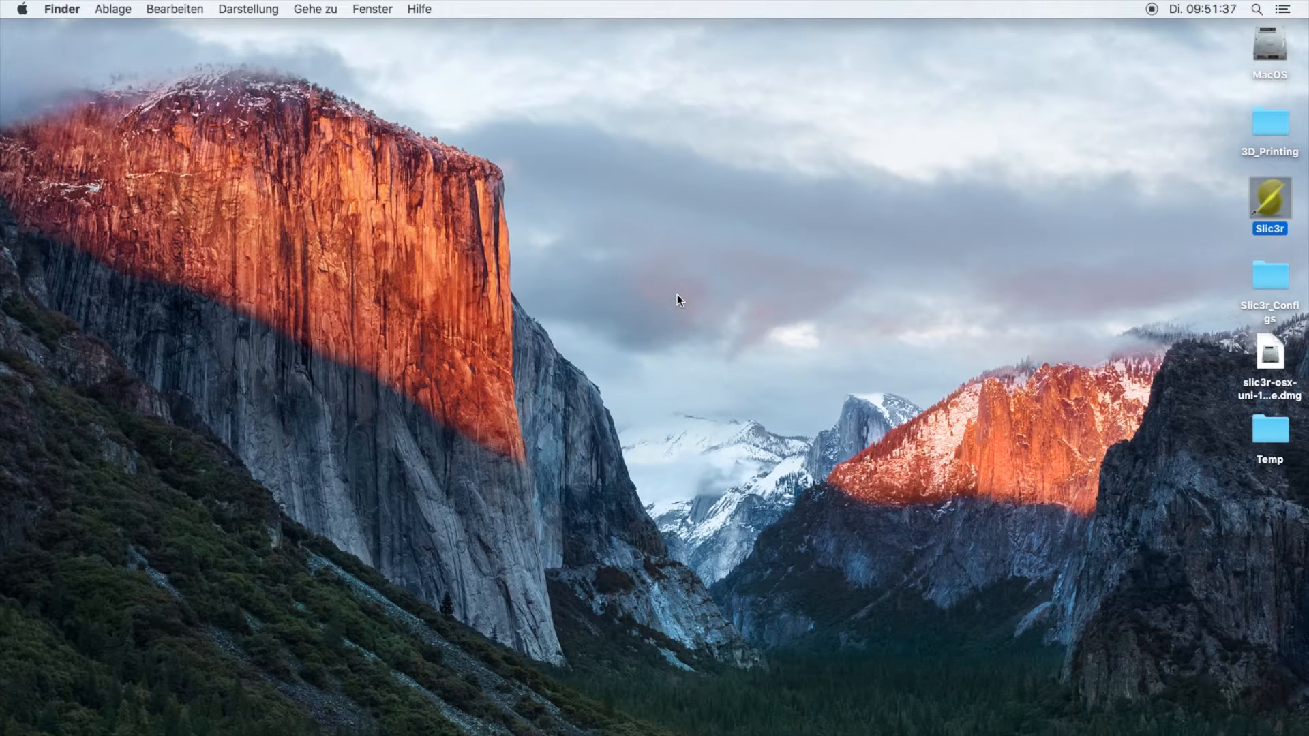
double_click(1268, 199)
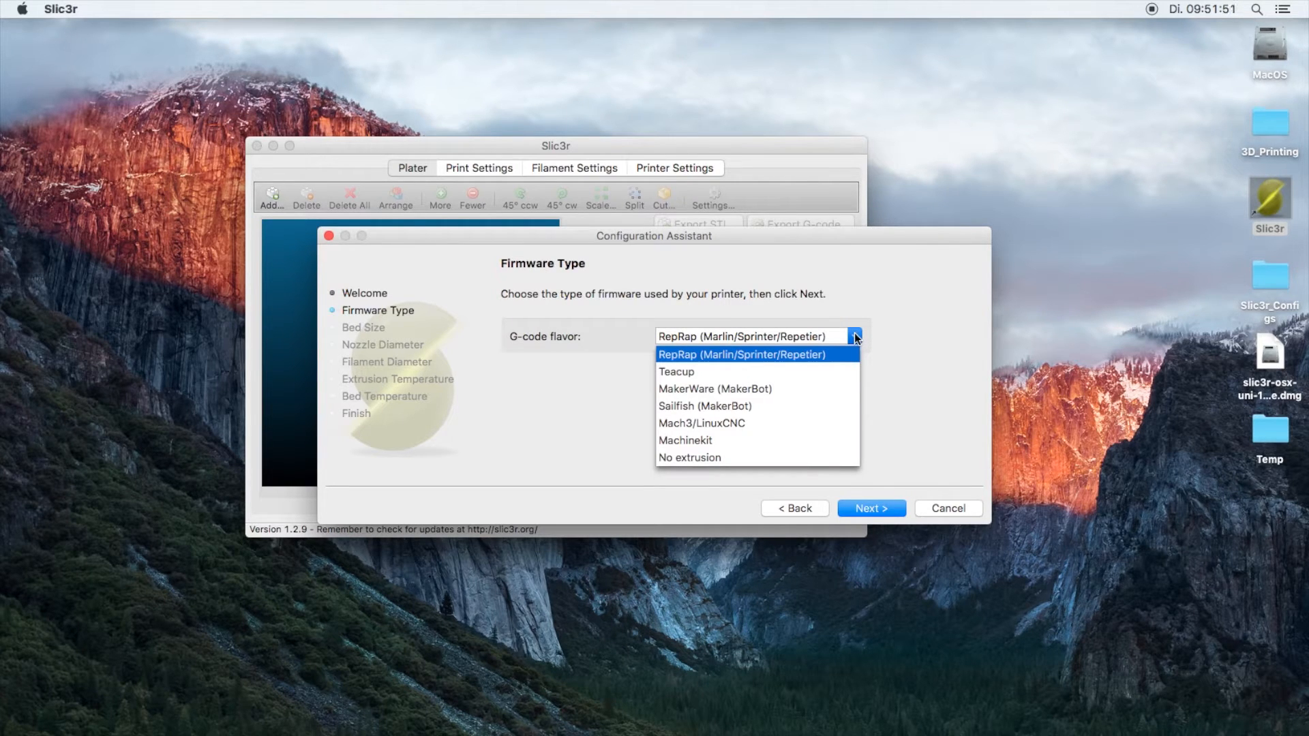
Keep RepRap firmware, set bed origin 200, nozzle 0.4 mm and filament 1.75 mm.
left_click(871, 508)
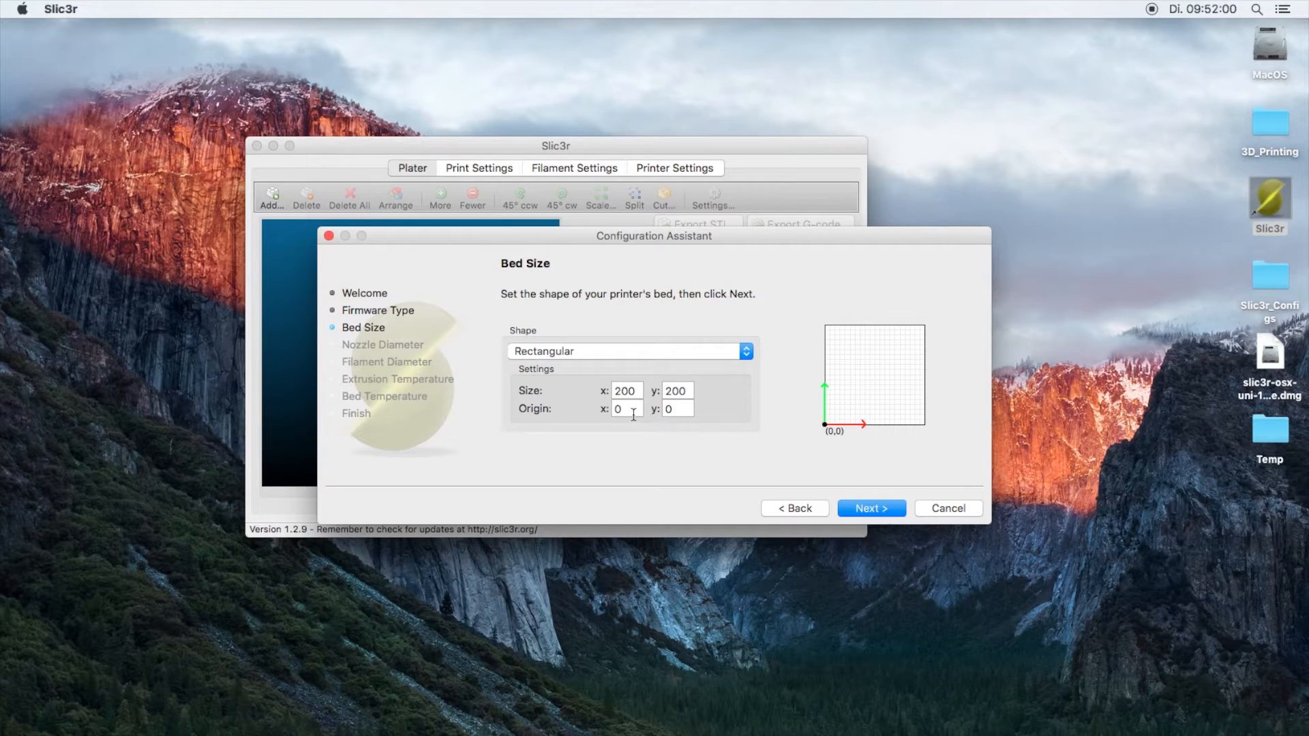
type("200")
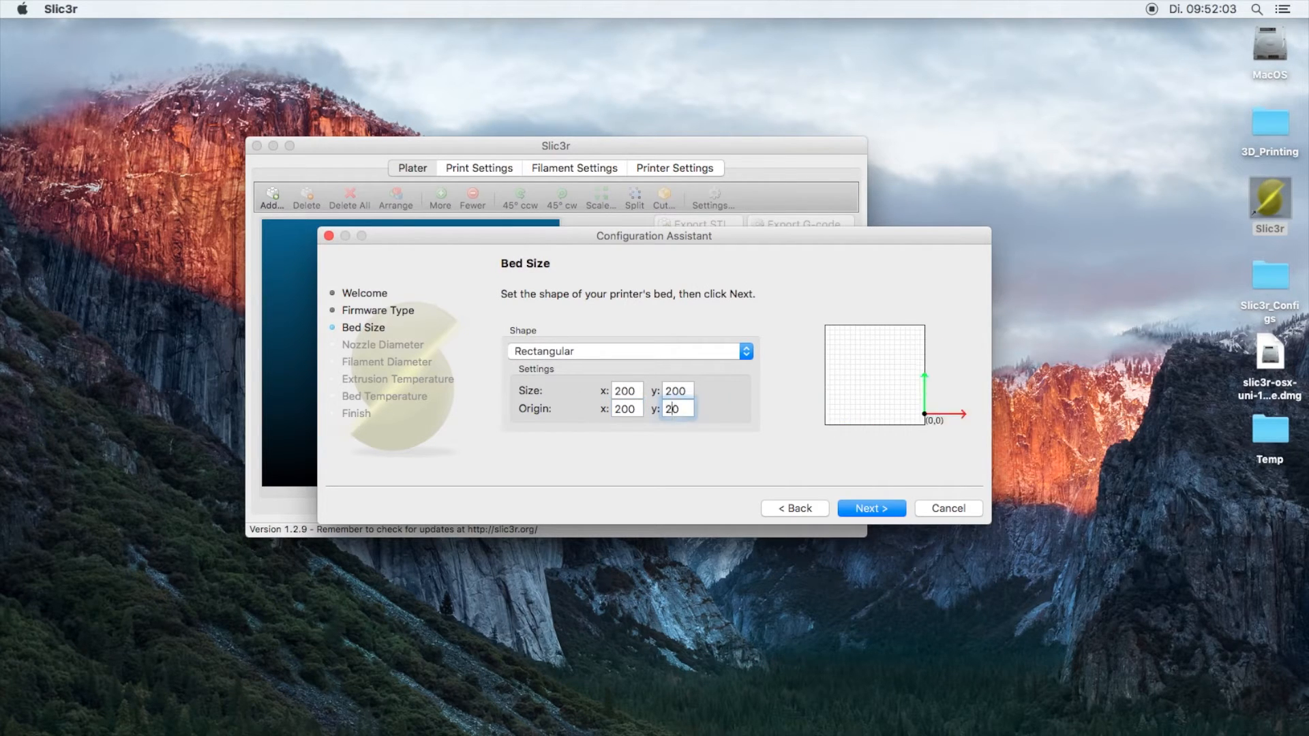
left_click(871, 508)
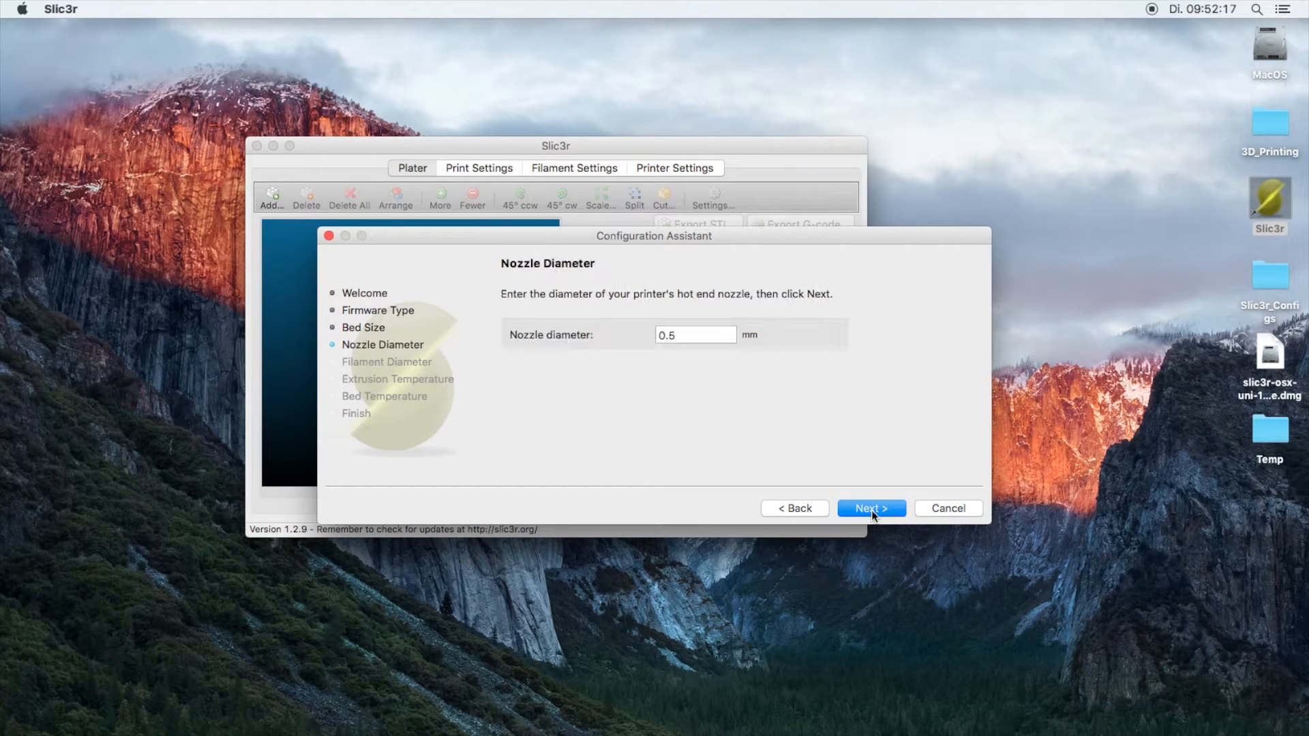
type("0.4")
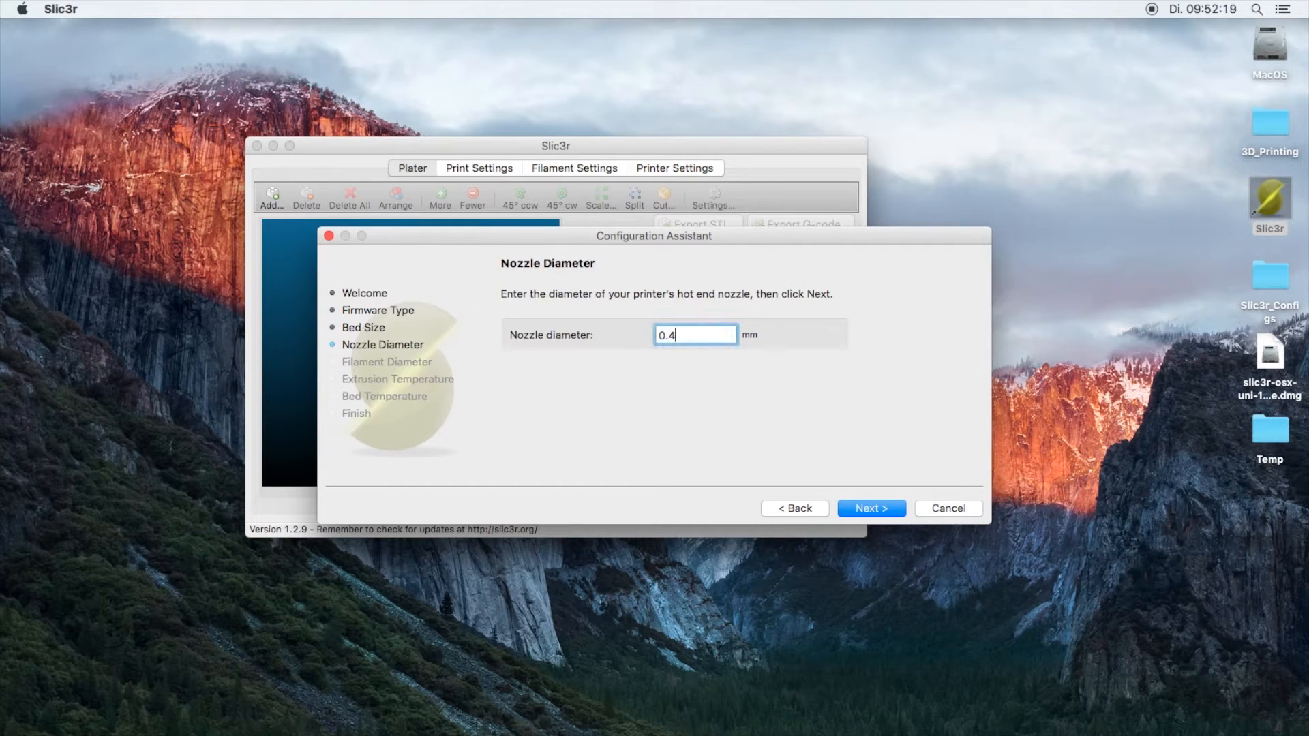
left_click(871, 509)
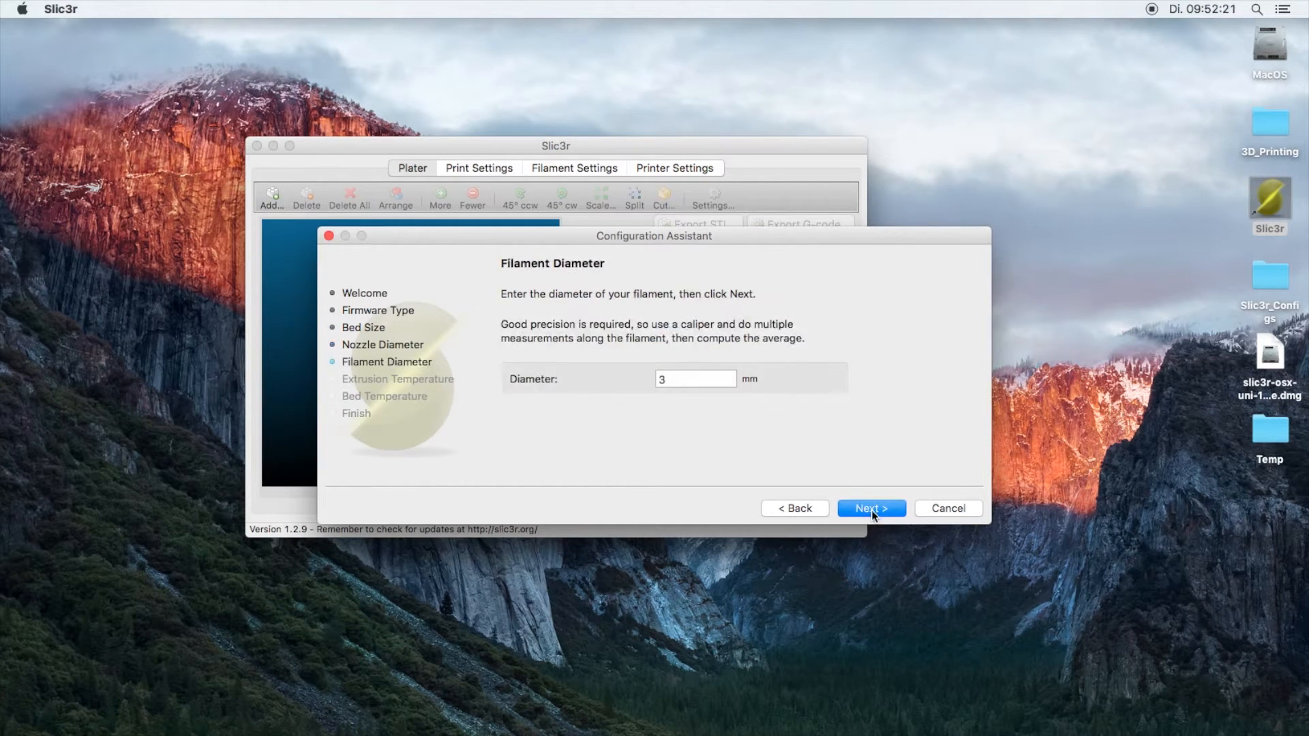
type("1.75")
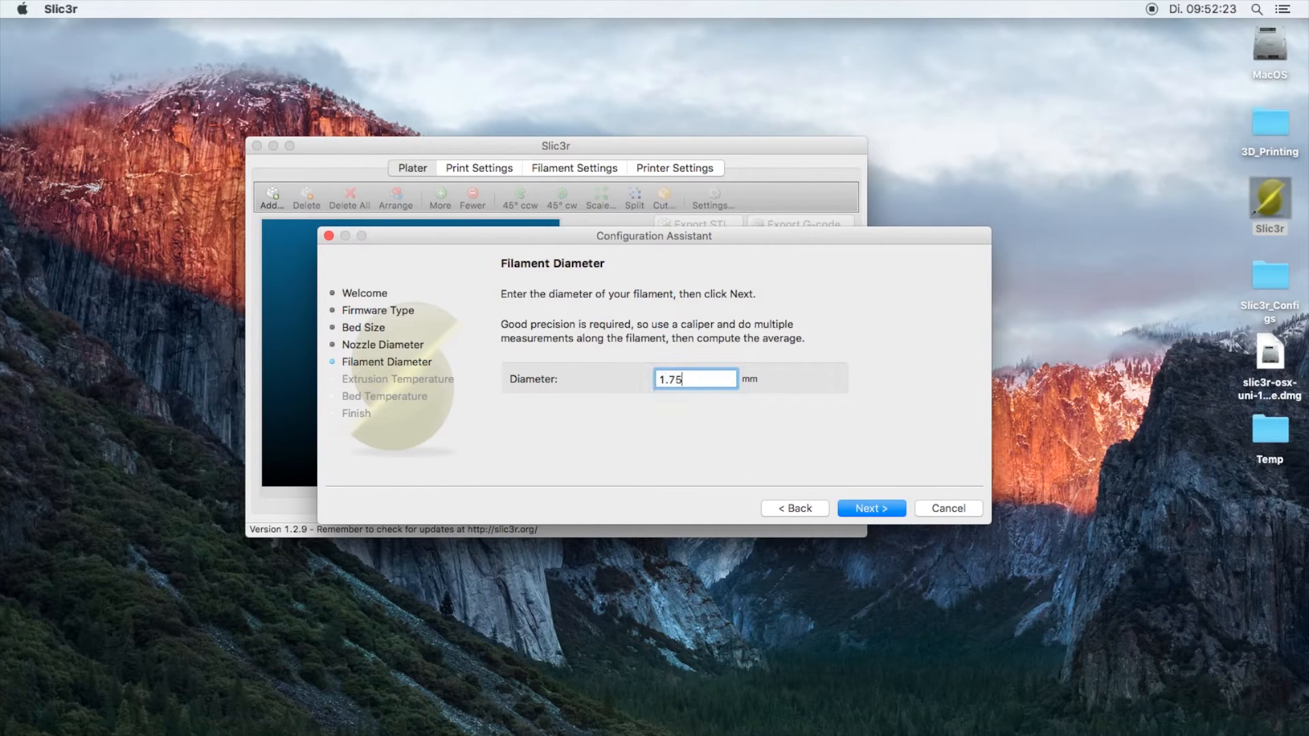
Set extrusion temperature 232 °C, bed temperature 0 and finish the assistant.
left_click(871, 507)
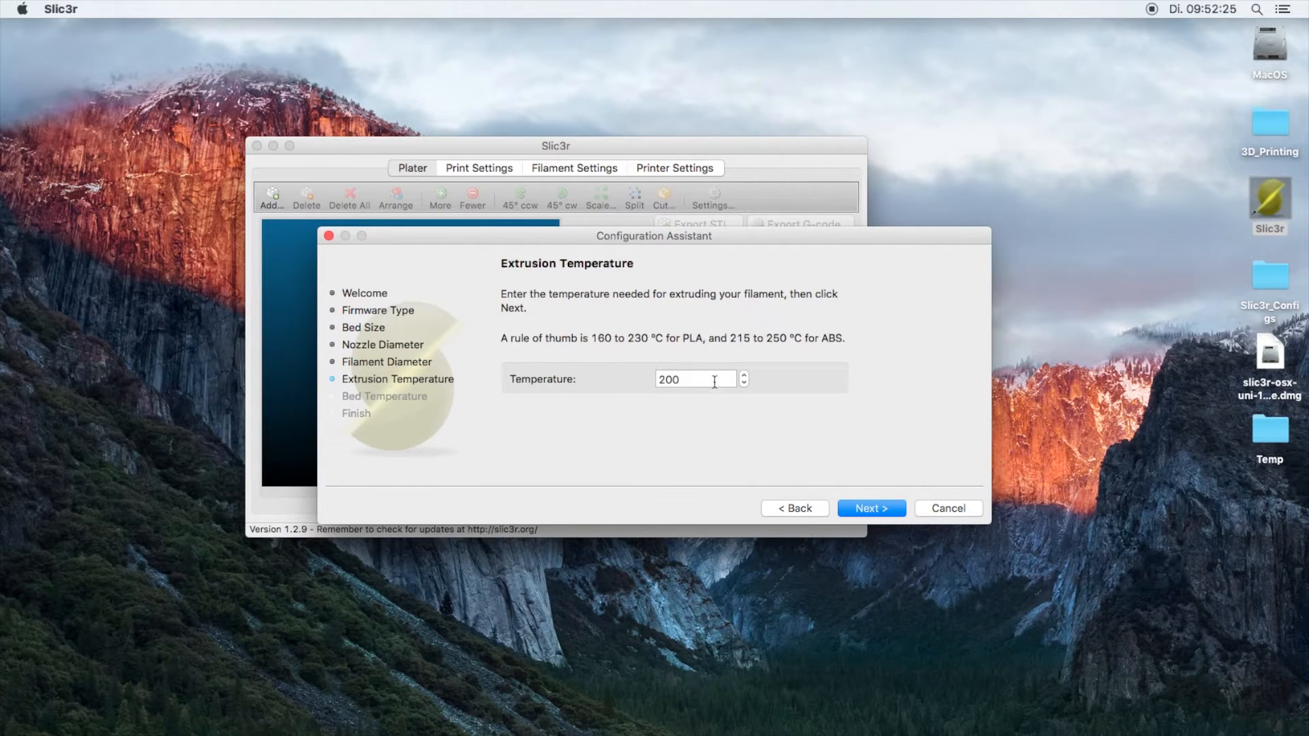
type("232")
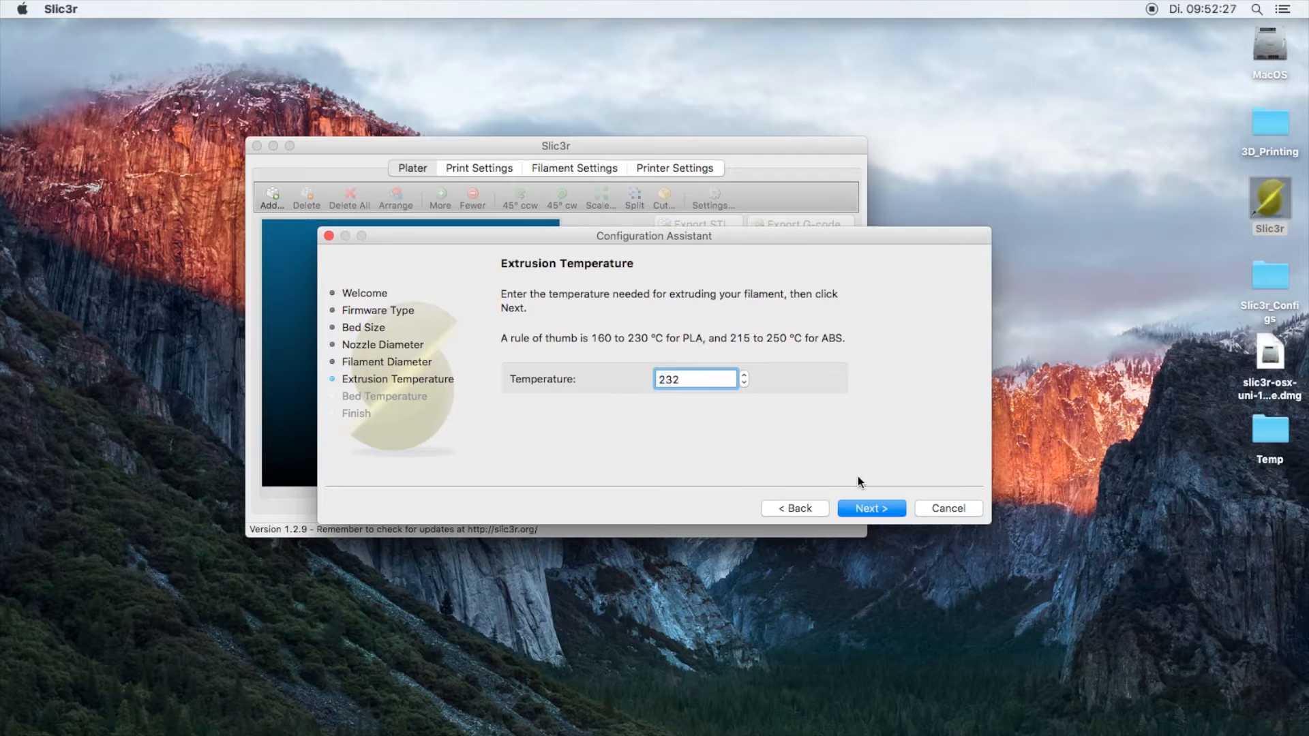
left_click(871, 507)
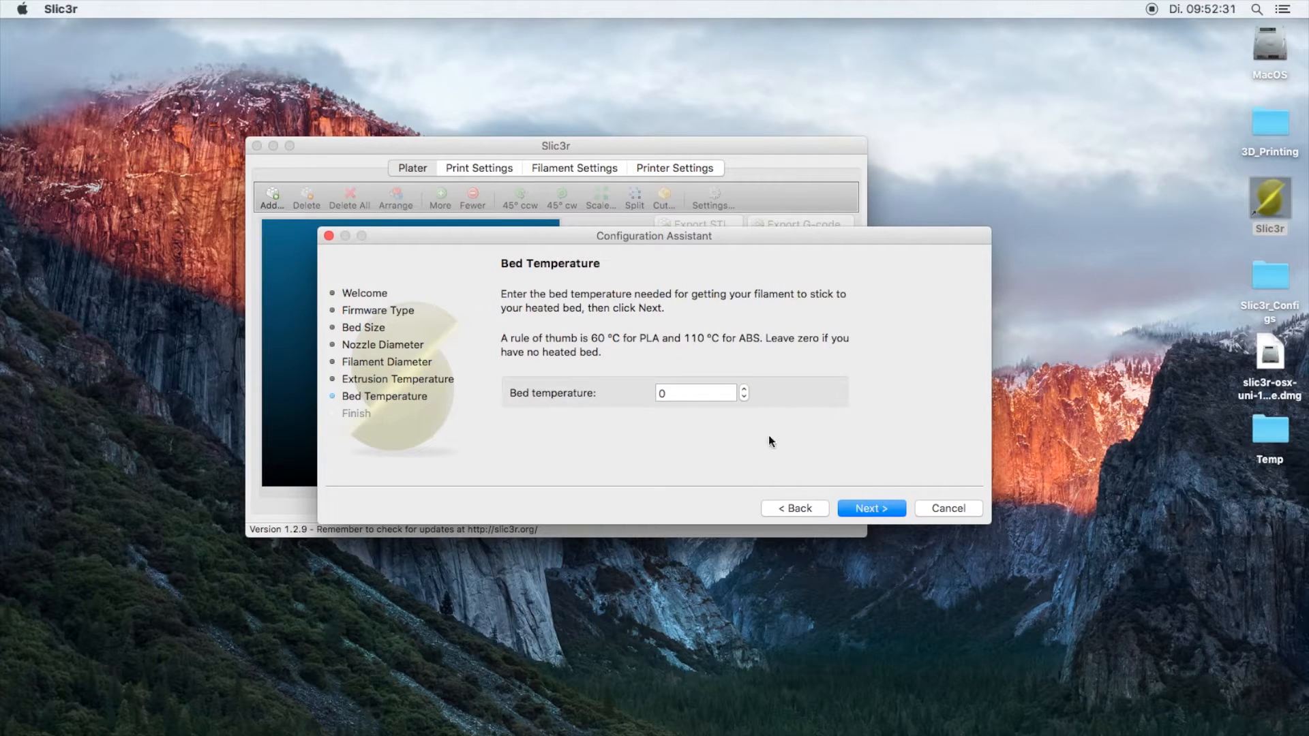
left_click(870, 508)
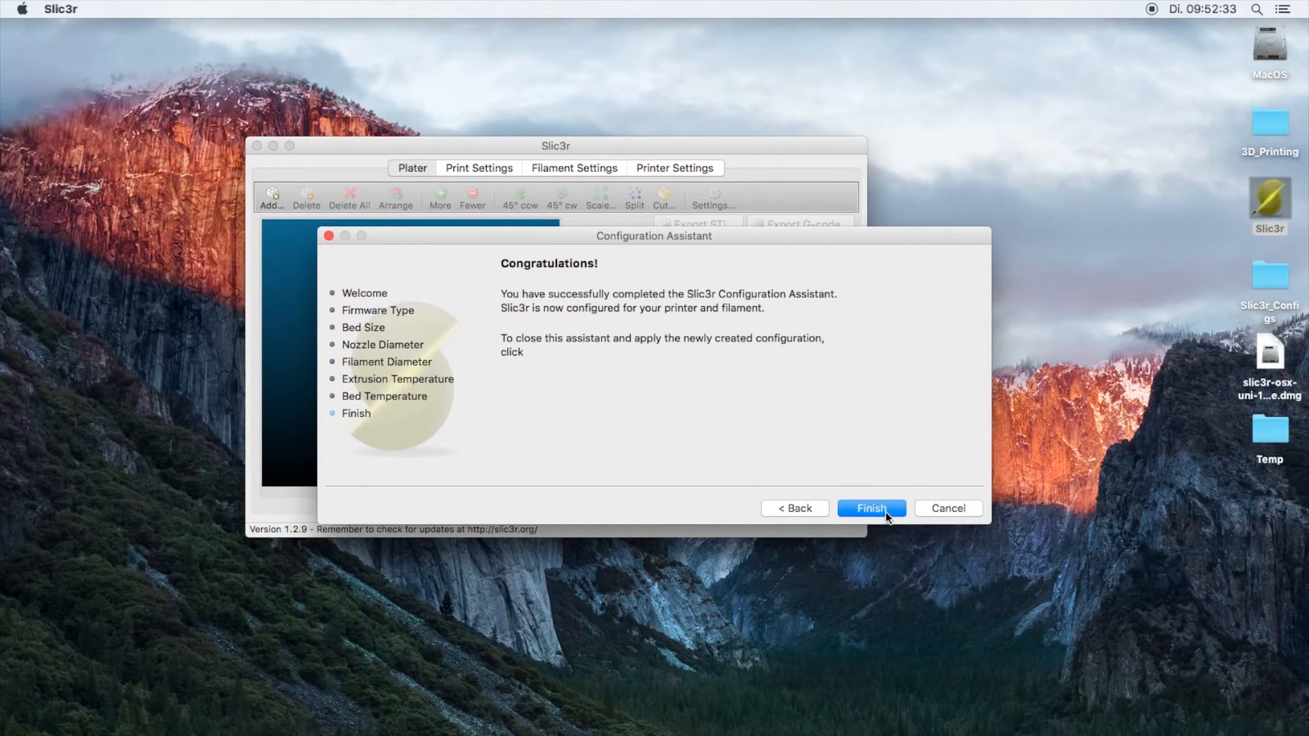
left_click(871, 508)
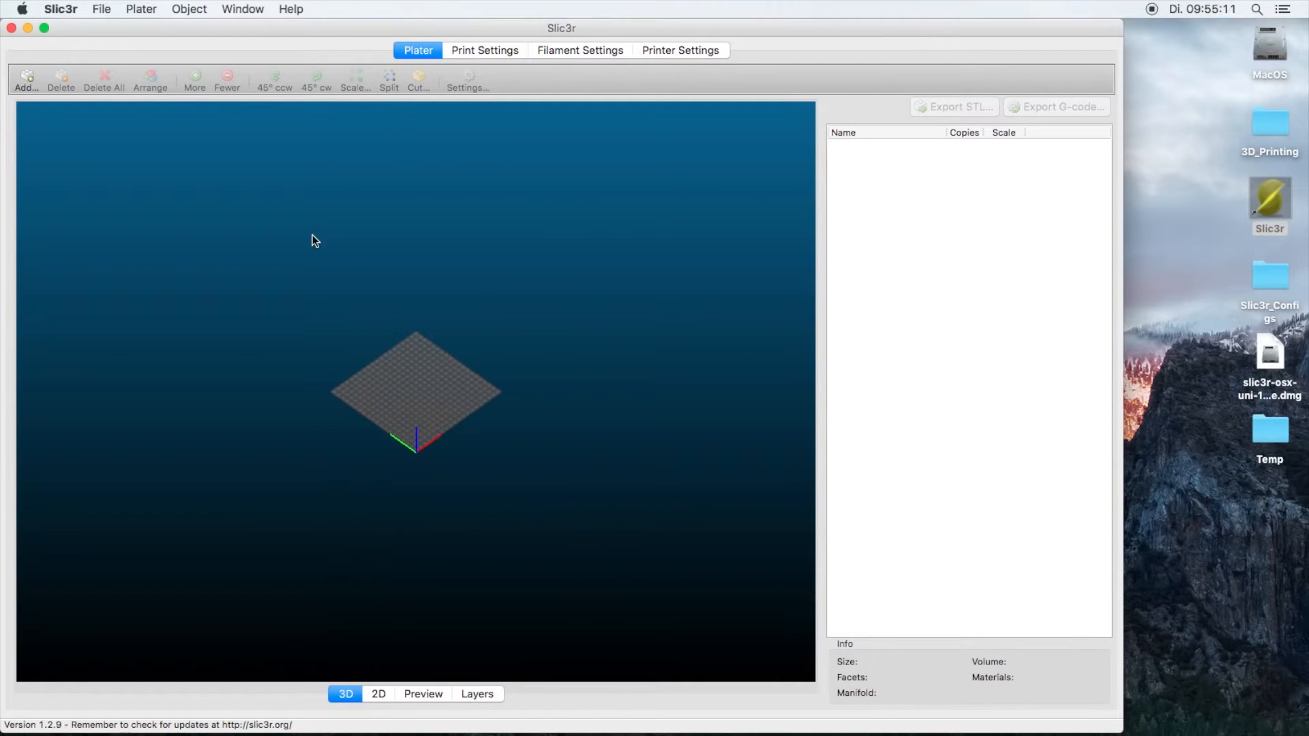
left_click(60, 10)
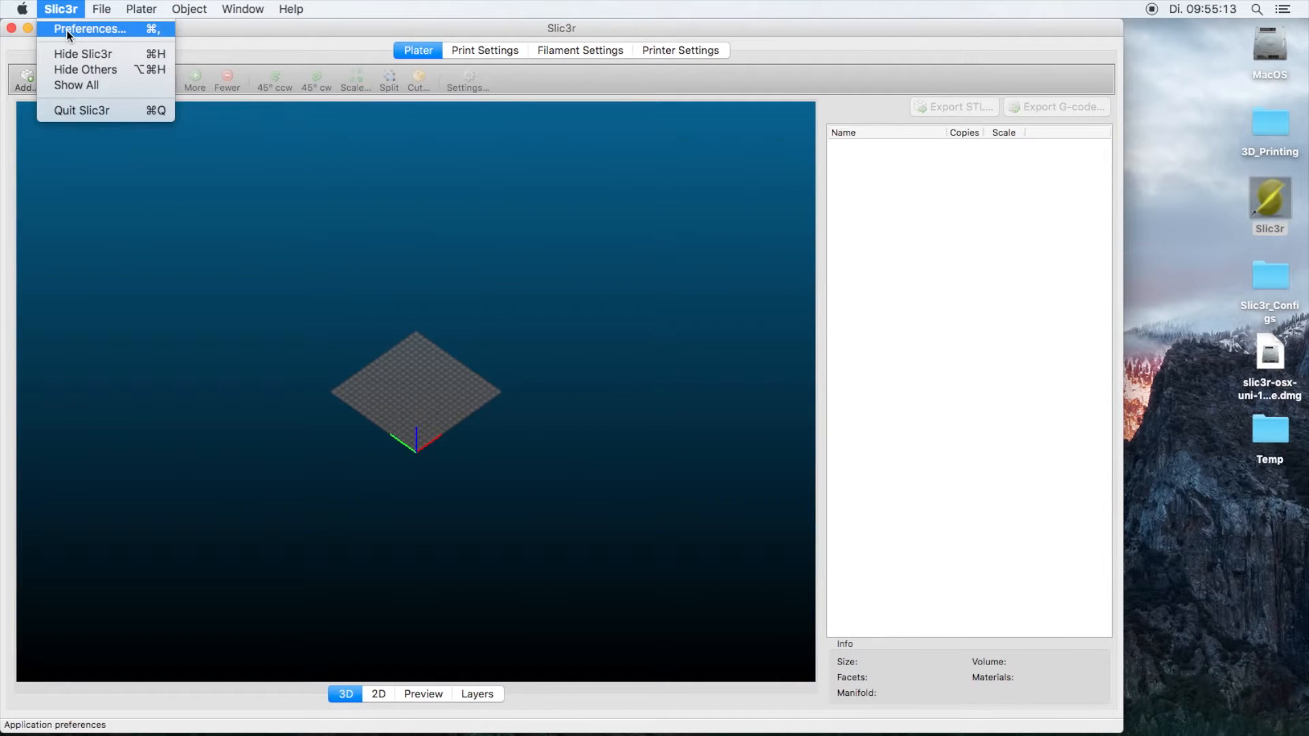
left_click(89, 28)
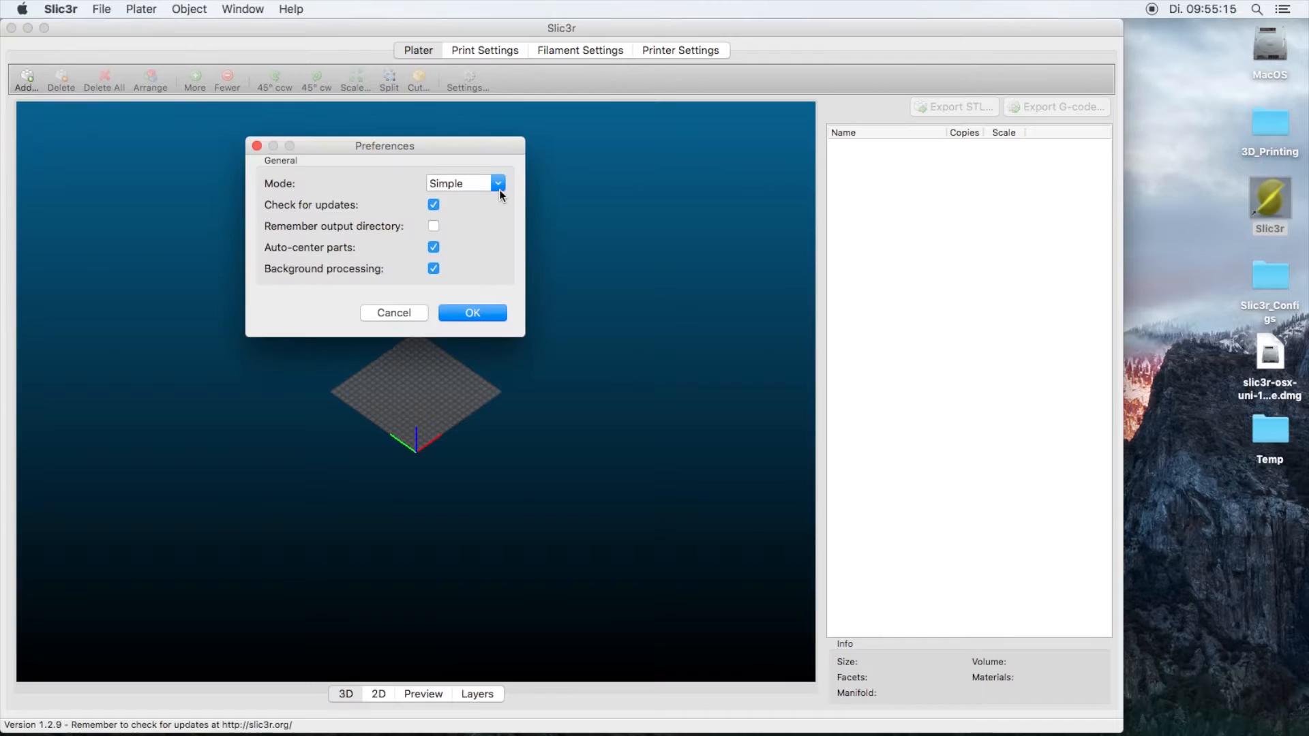
left_click(463, 183)
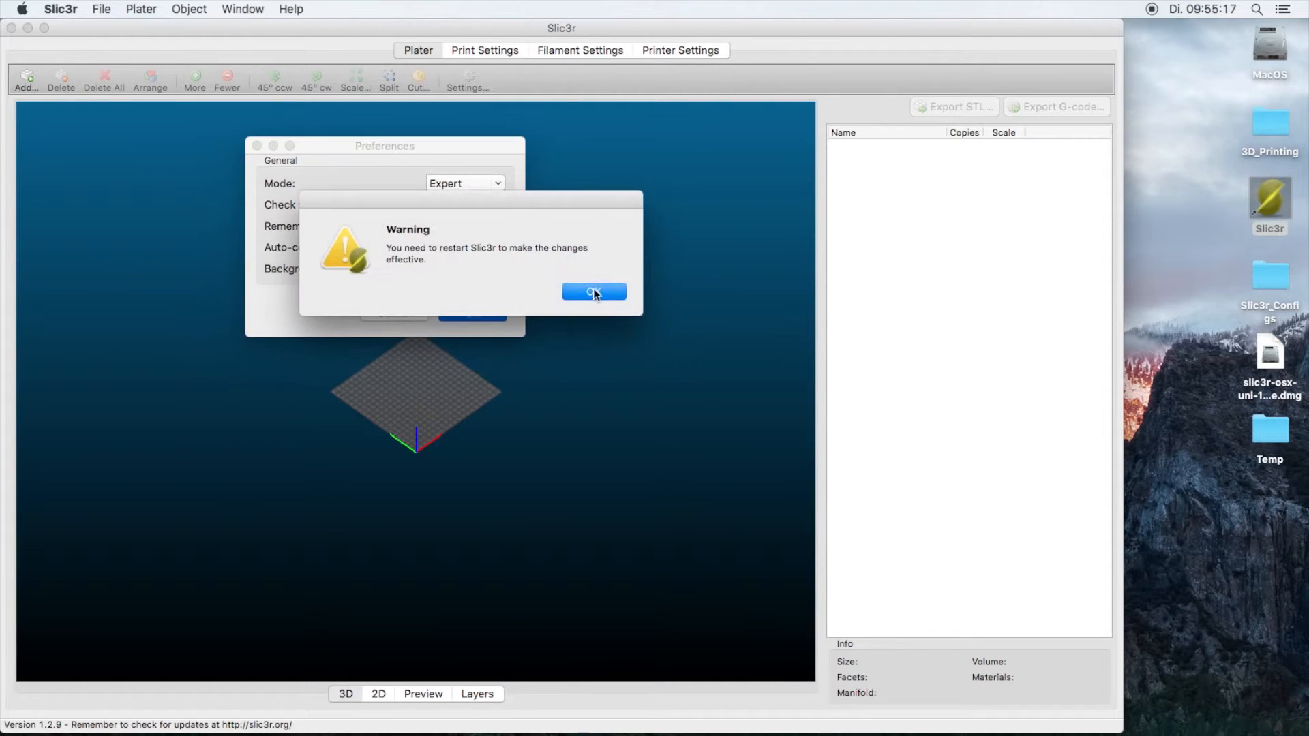
left_click(593, 292)
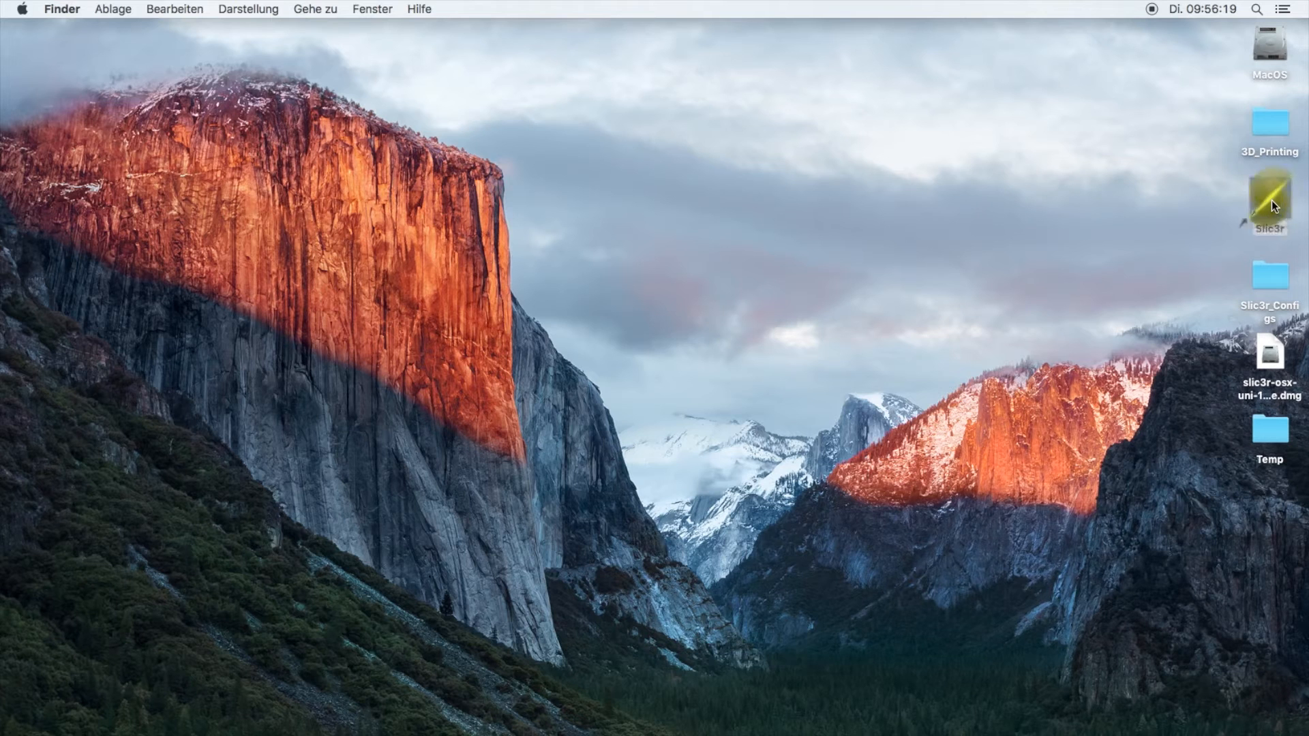
double_click(1269, 200)
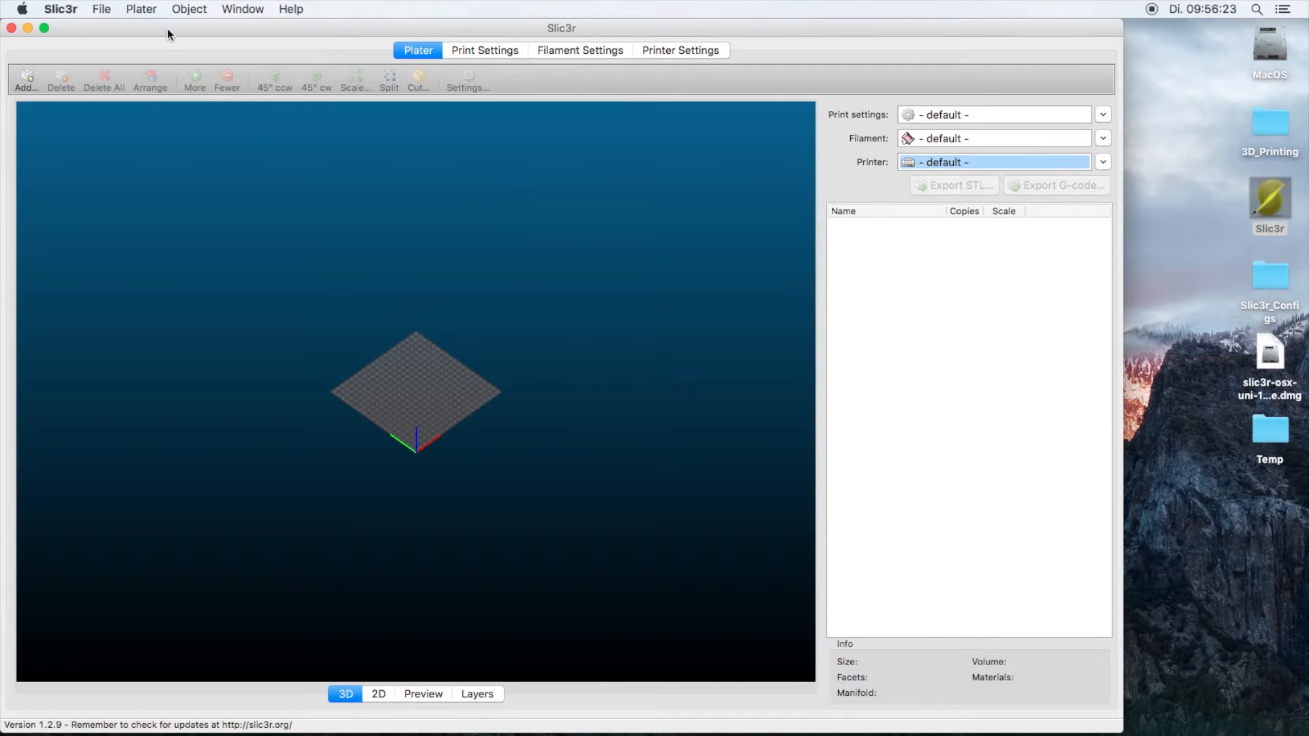
Load davinci_printer.ini from the Slic3r_Configs folder via File > Load Config.
left_click(101, 10)
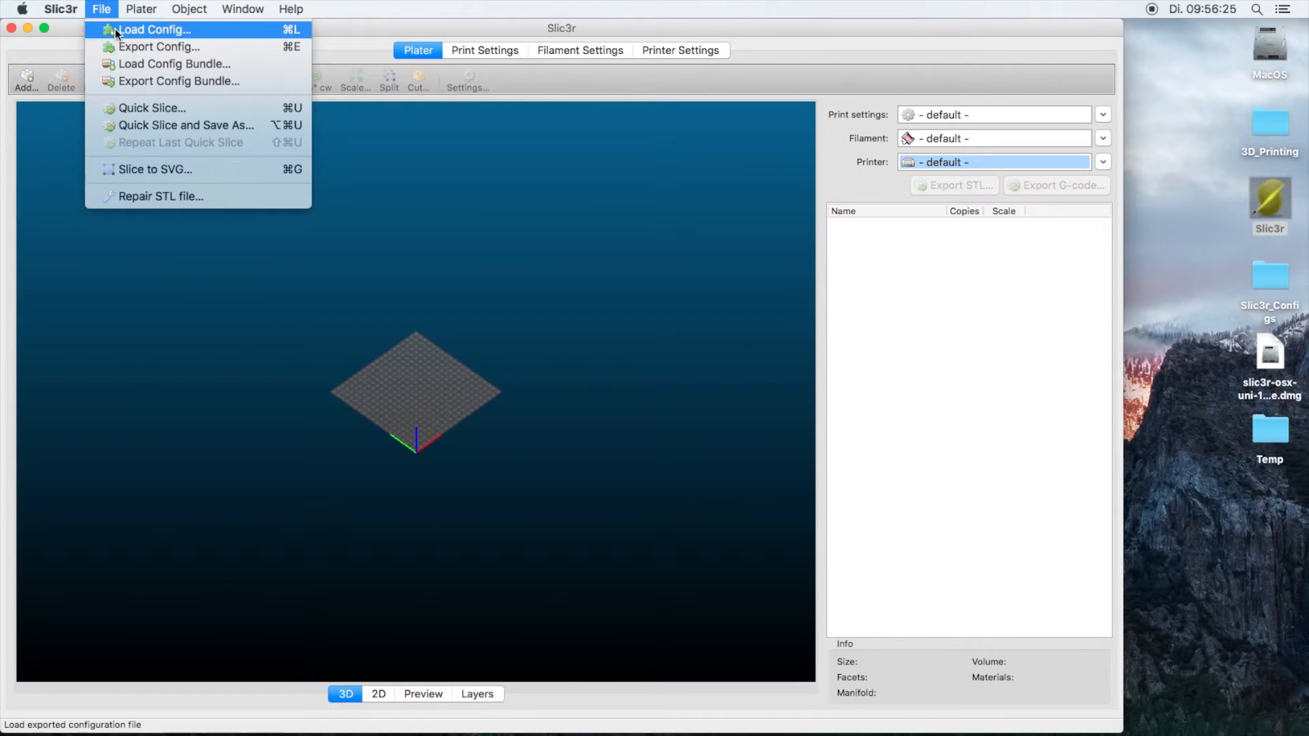
left_click(154, 29)
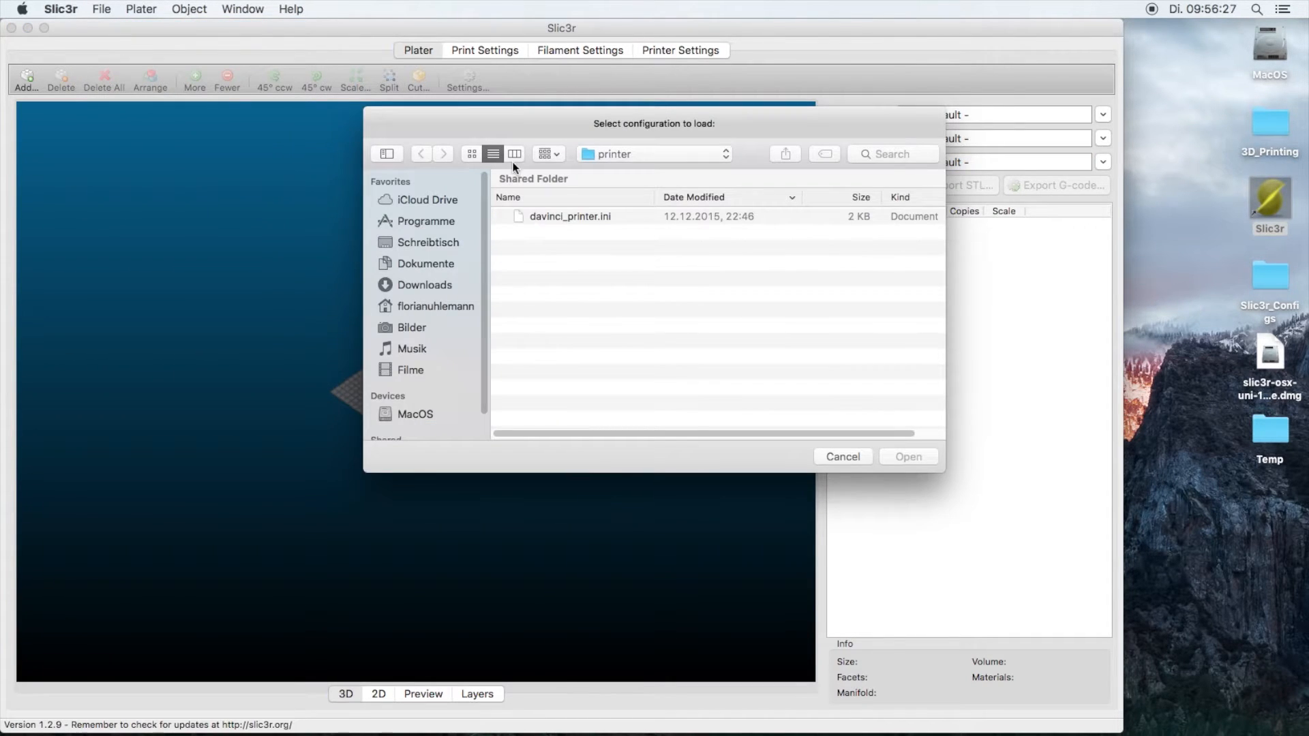
left_click(653, 154)
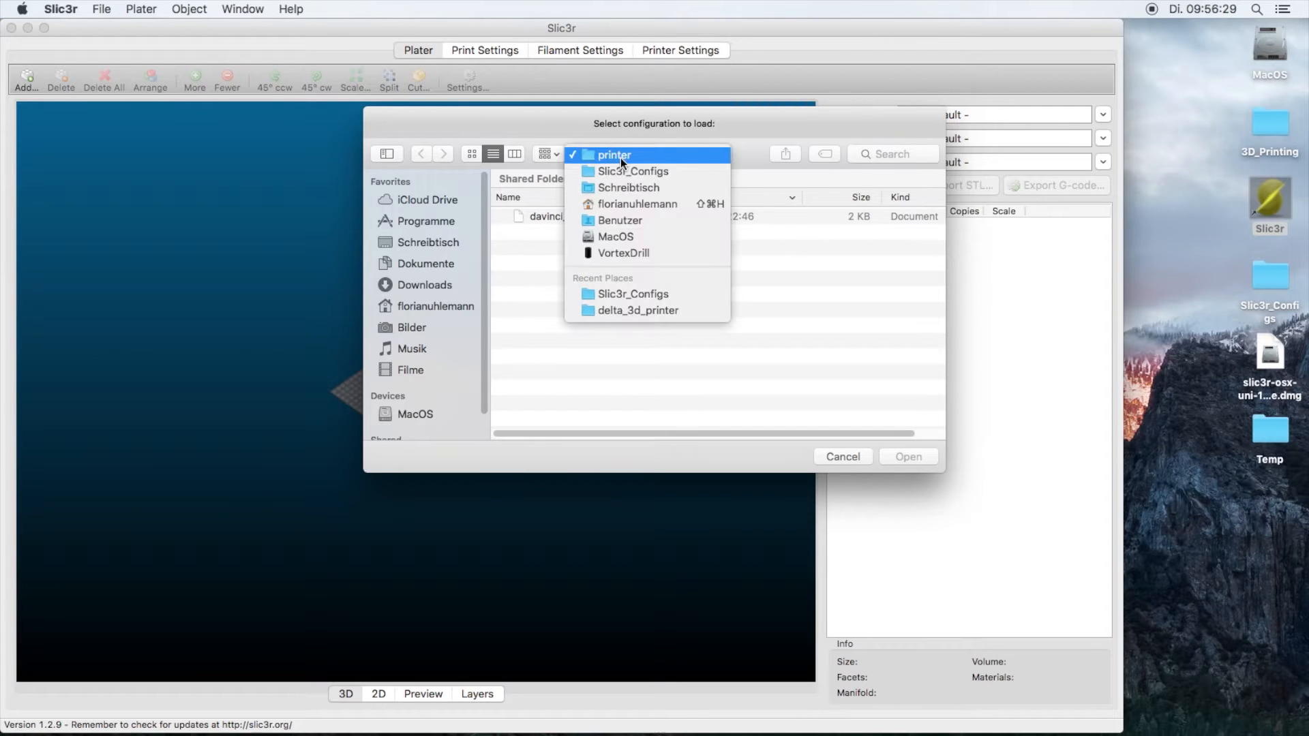
left_click(633, 172)
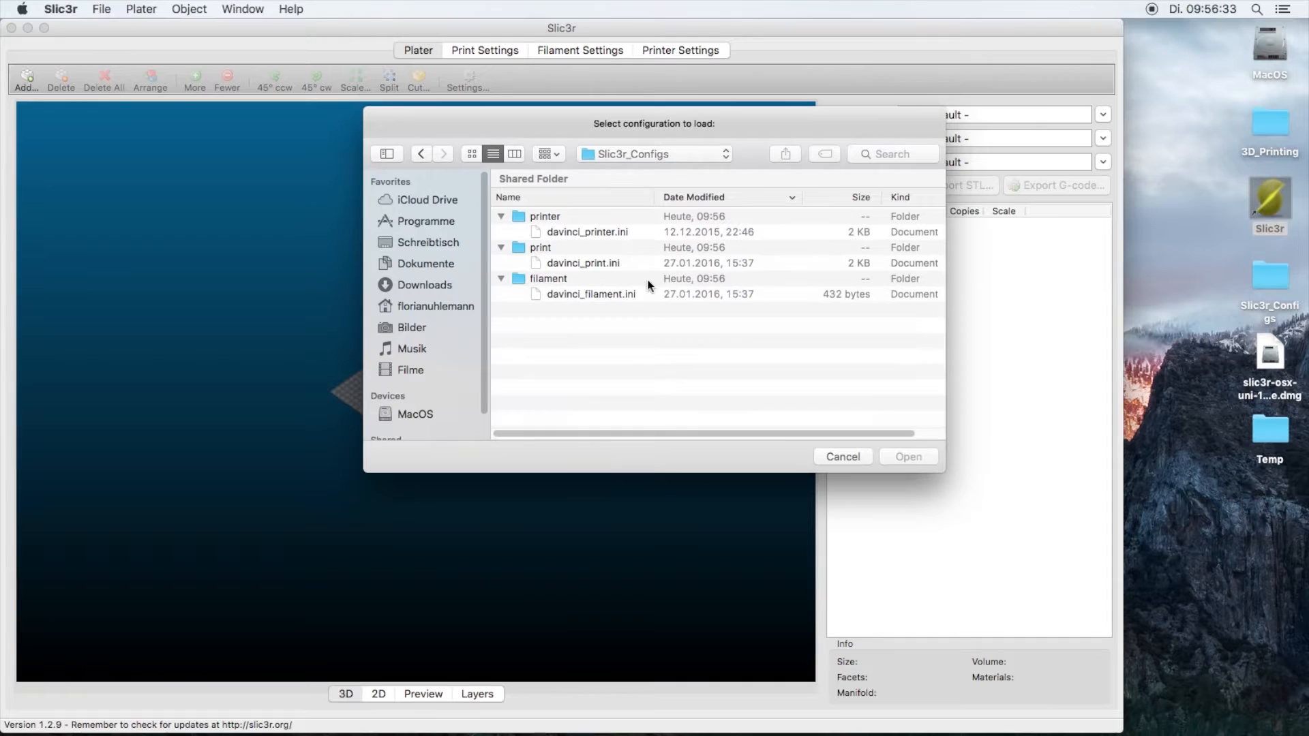
left_click(587, 232)
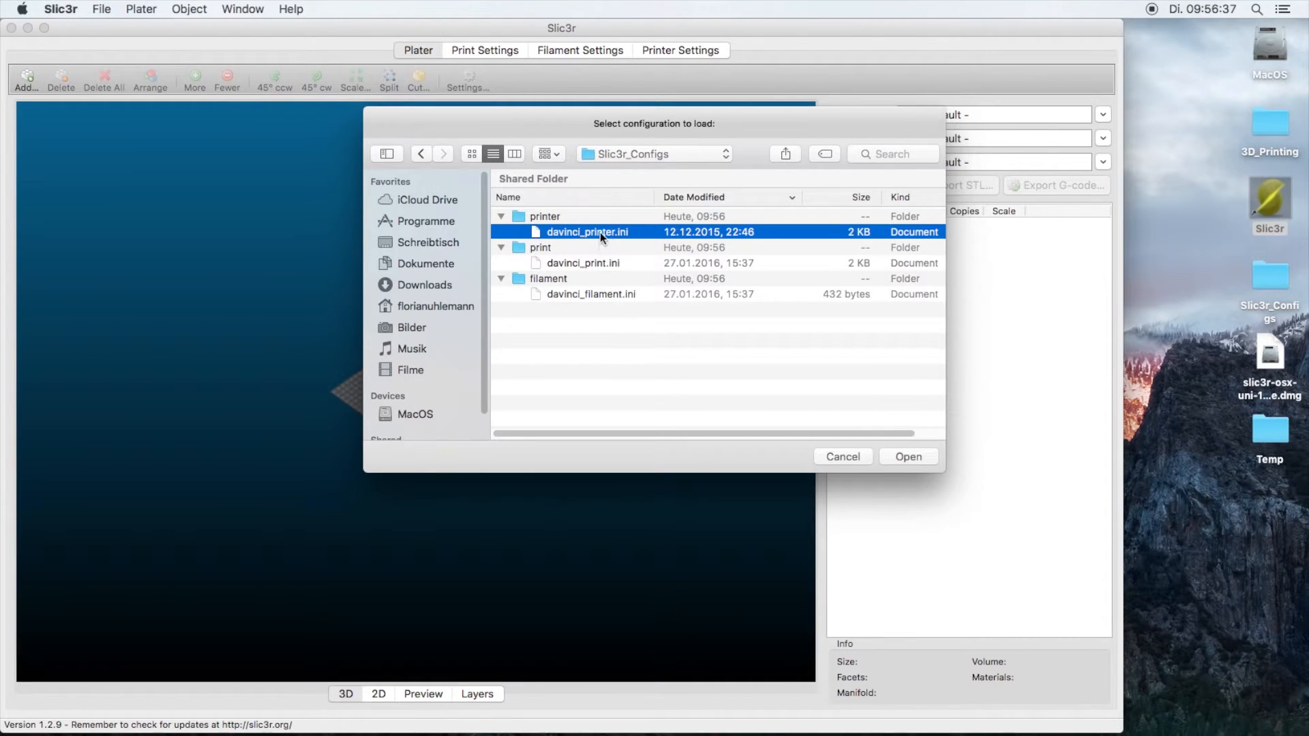
left_click(908, 456)
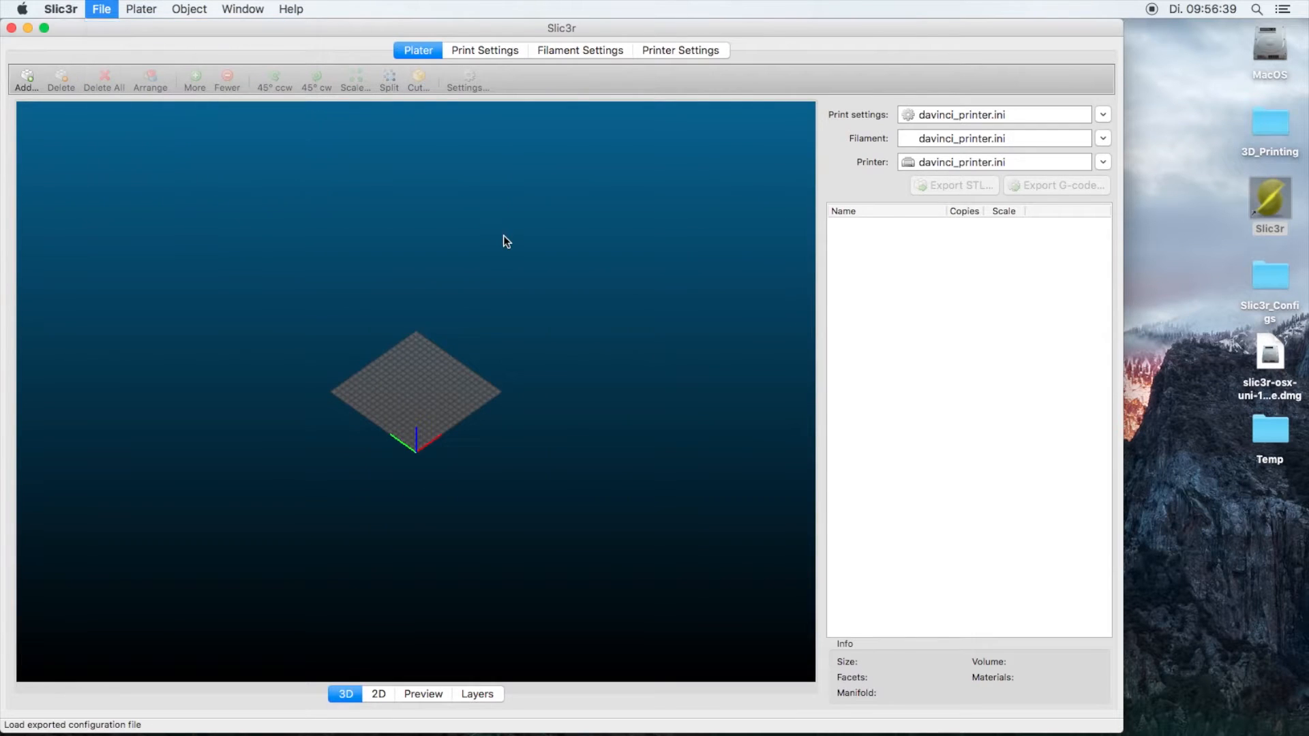
Load the next Da Vinci config and make davinci_print.ini the active print preset.
left_click(101, 10)
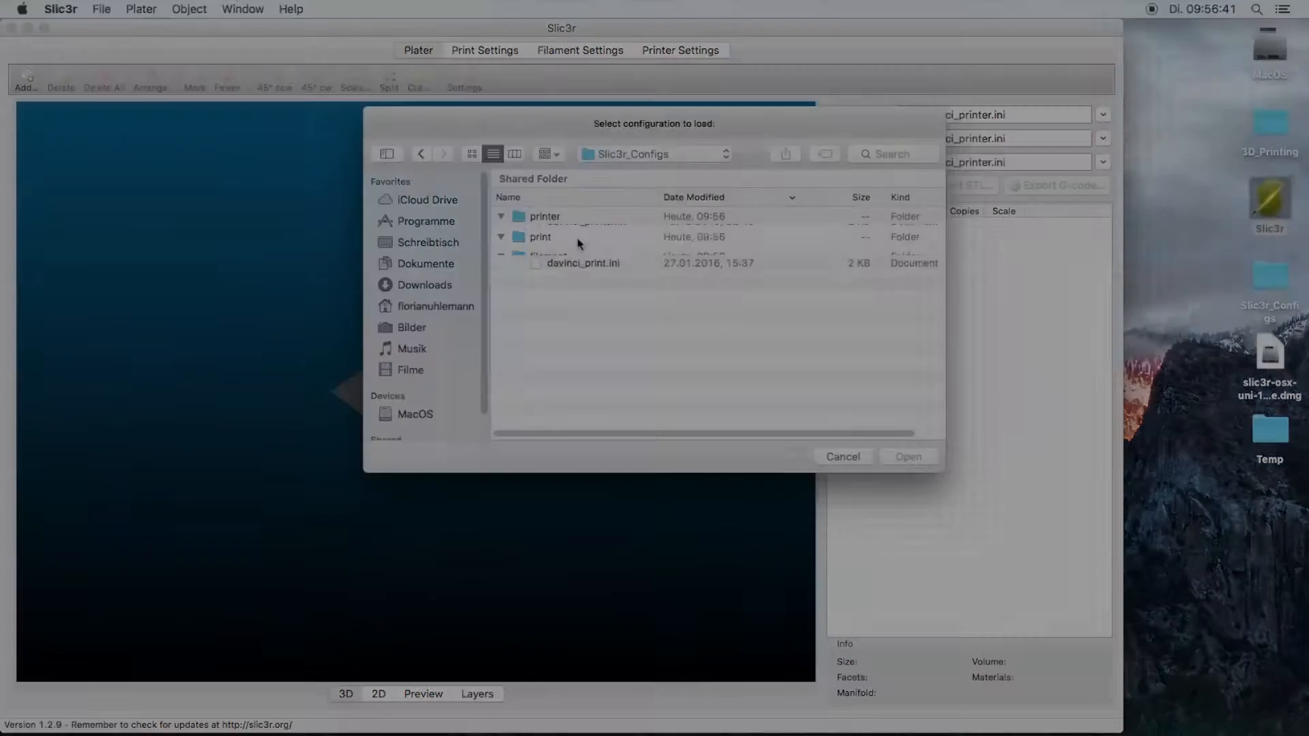
left_click(1102, 115)
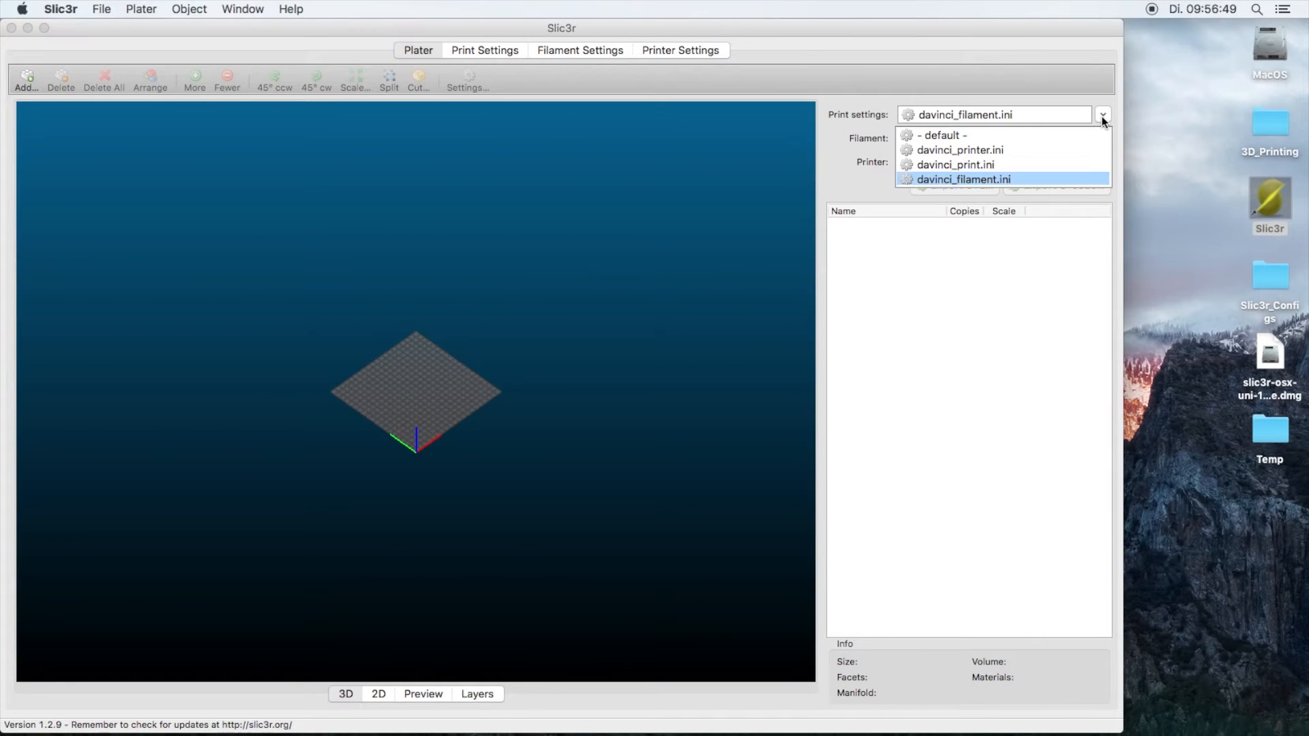
left_click(954, 165)
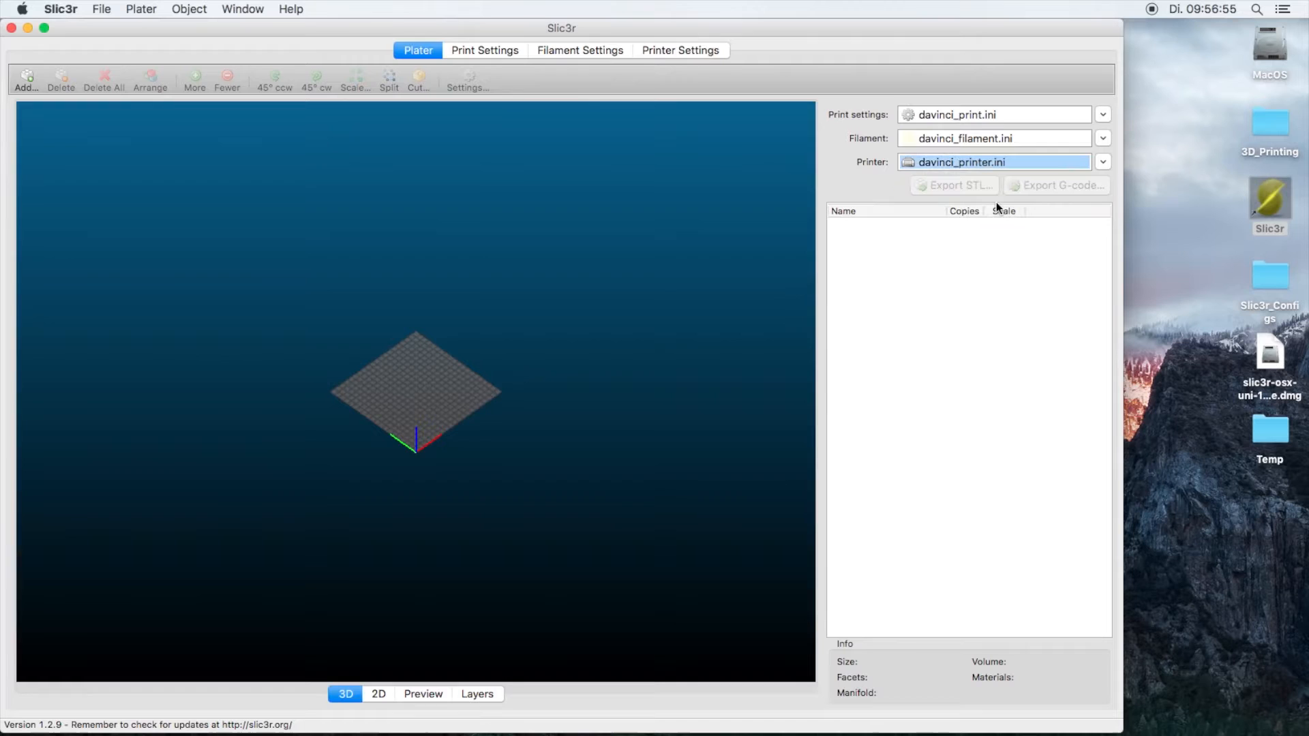
Add TOP_FINAL_CORNER_PART.stl to the print bed and deselect it.
left_click(25, 75)
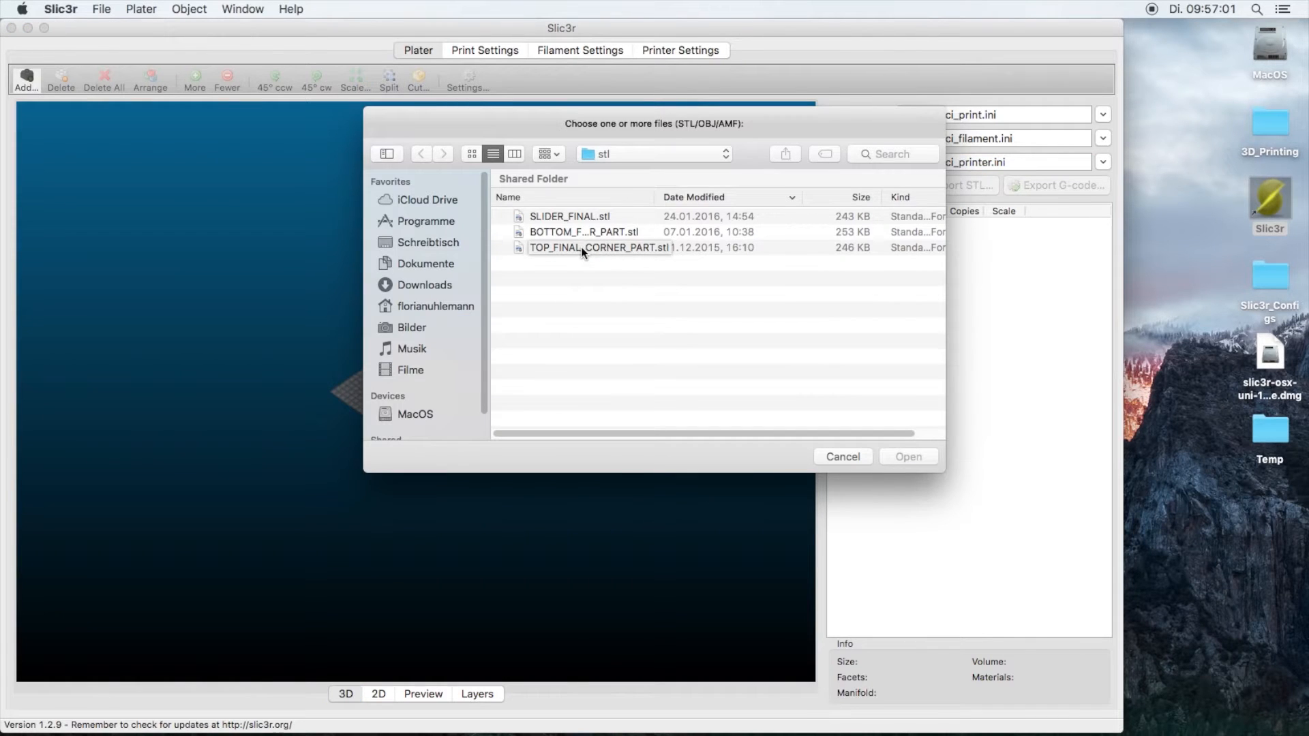
left_click(908, 456)
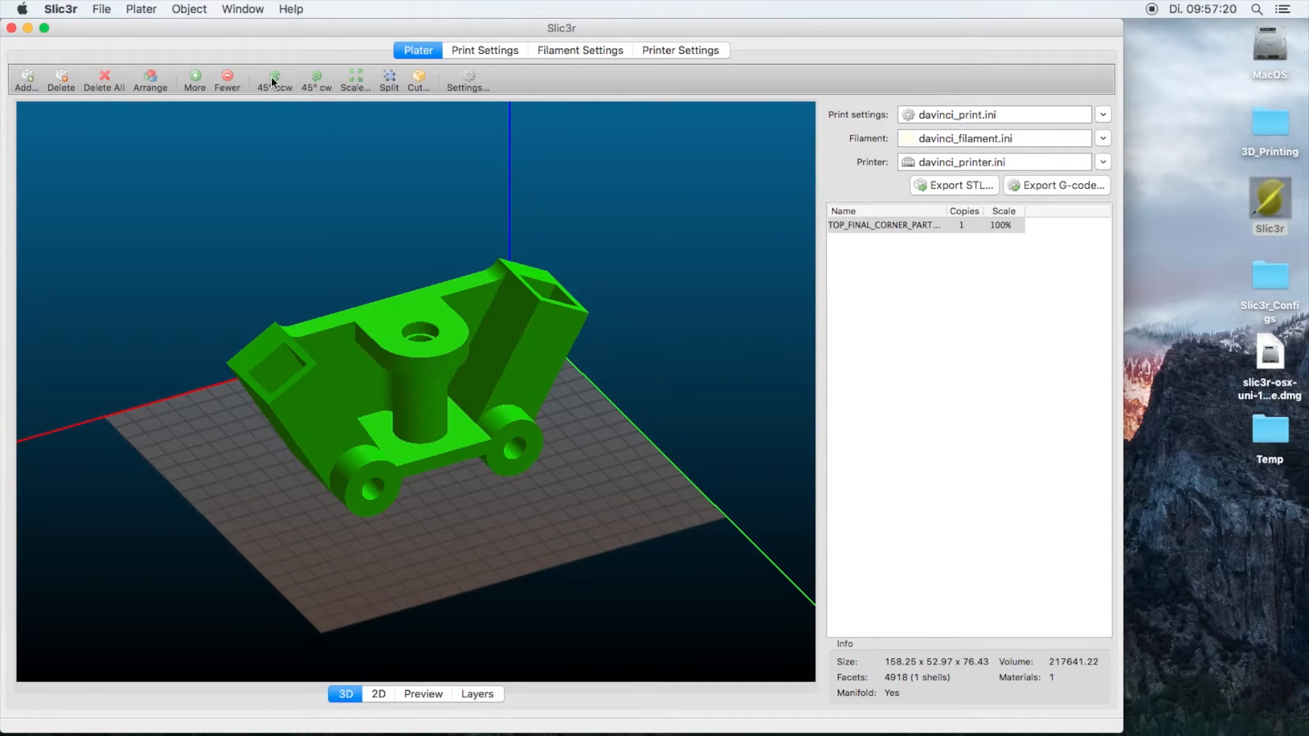
left_click(274, 79)
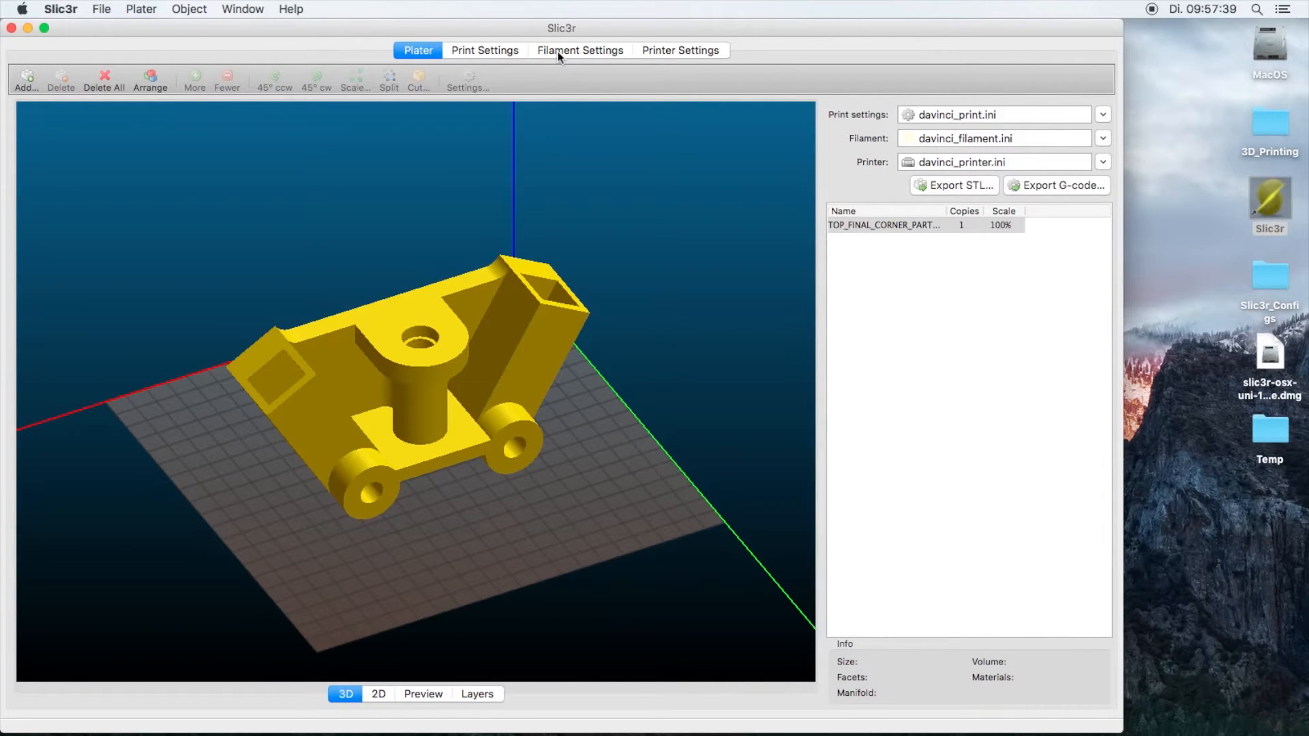
Set Perimeters to 3, review infill and support material settings, return to the plater.
left_click(484, 51)
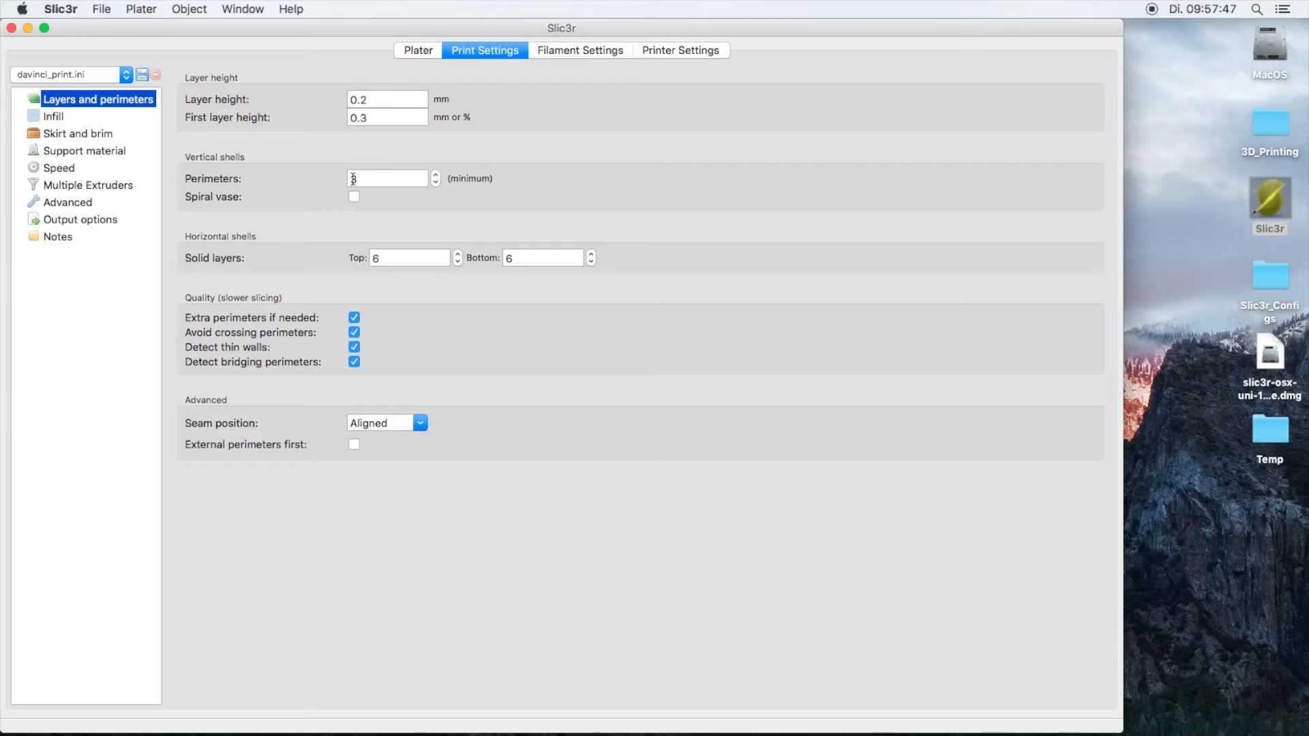
type("3")
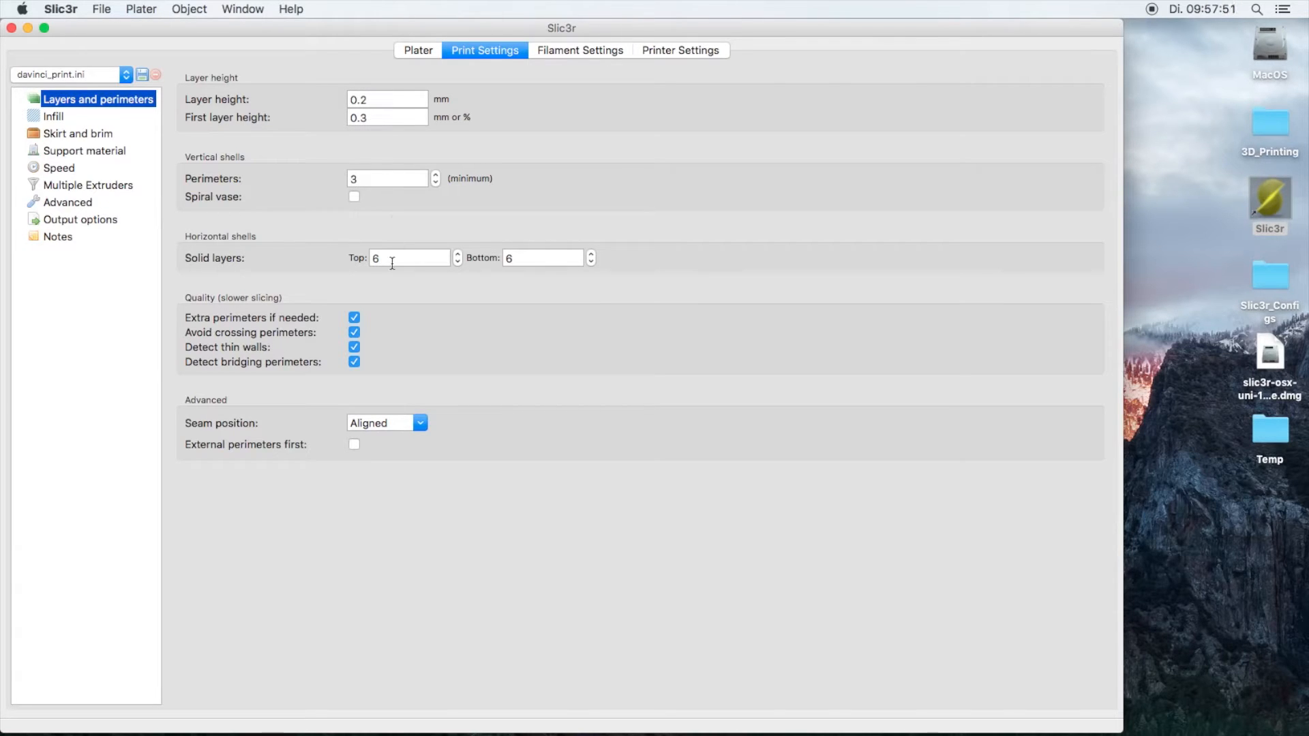
left_click(54, 116)
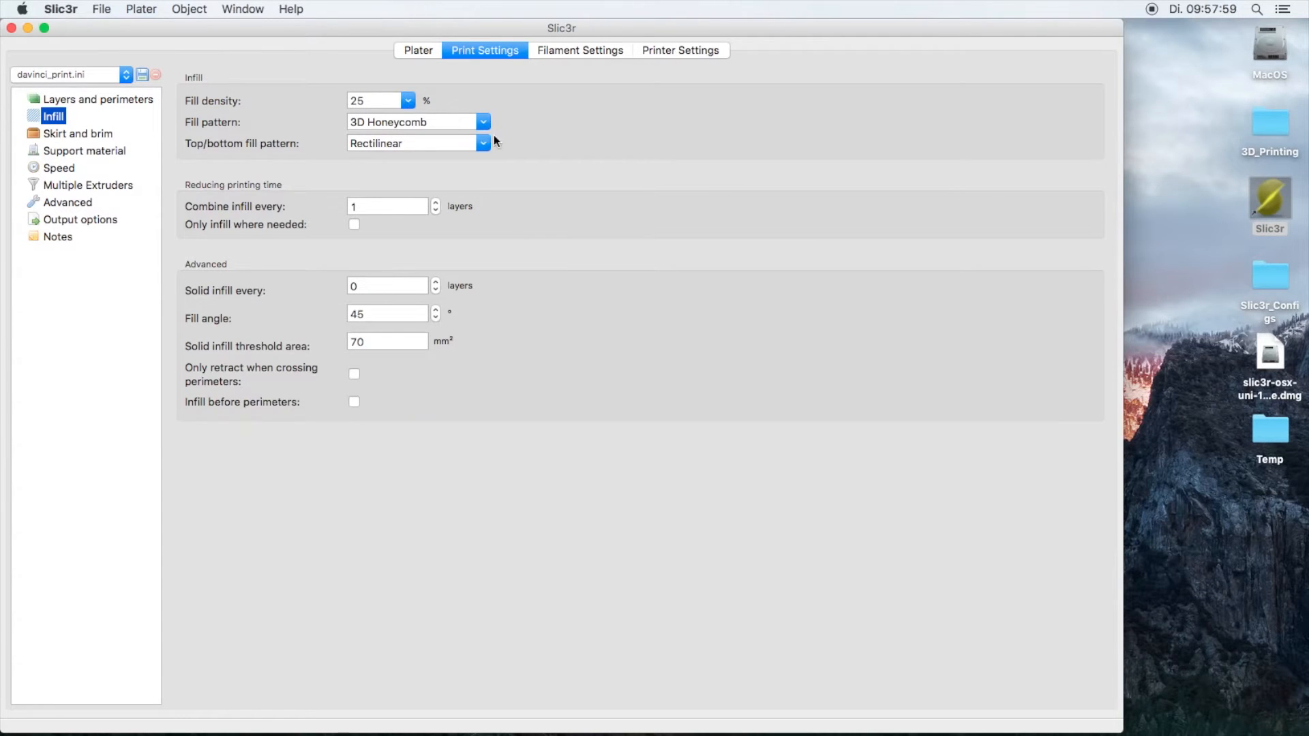
mouse_move(397, 171)
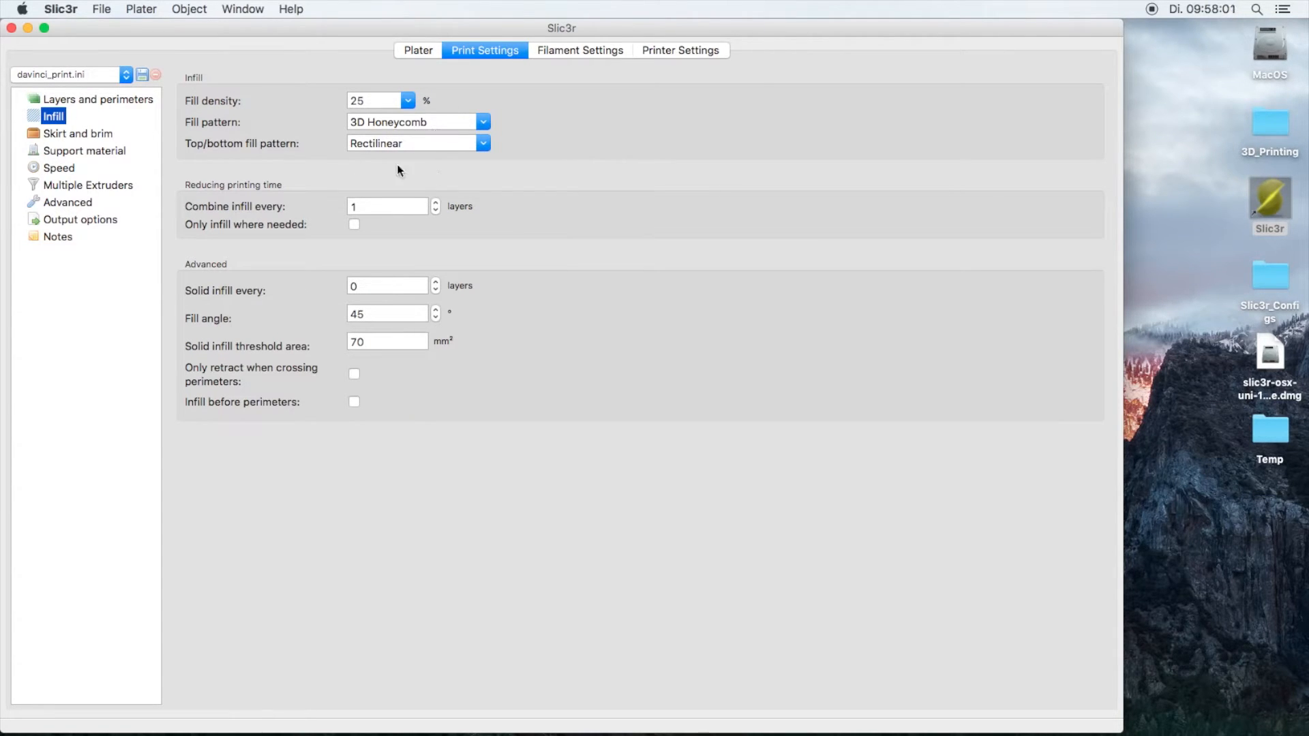
left_click(84, 150)
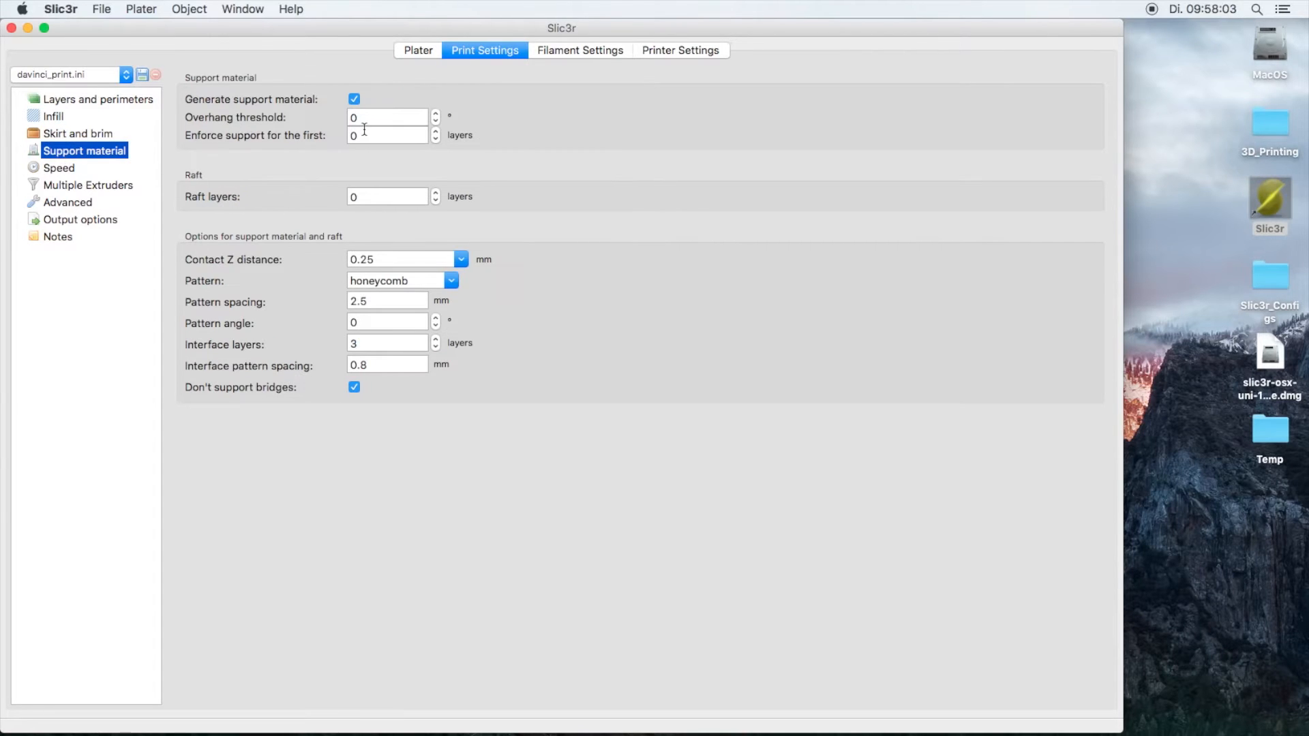
mouse_move(354, 98)
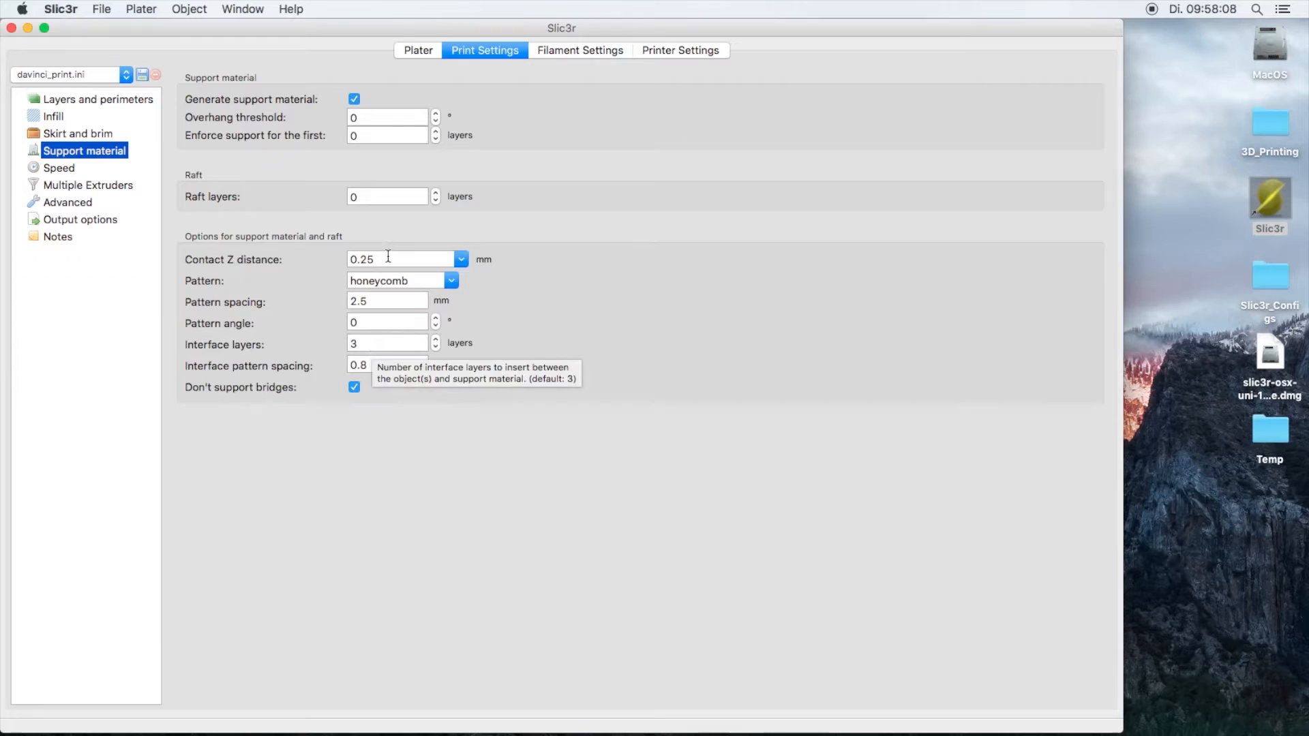
left_click(417, 51)
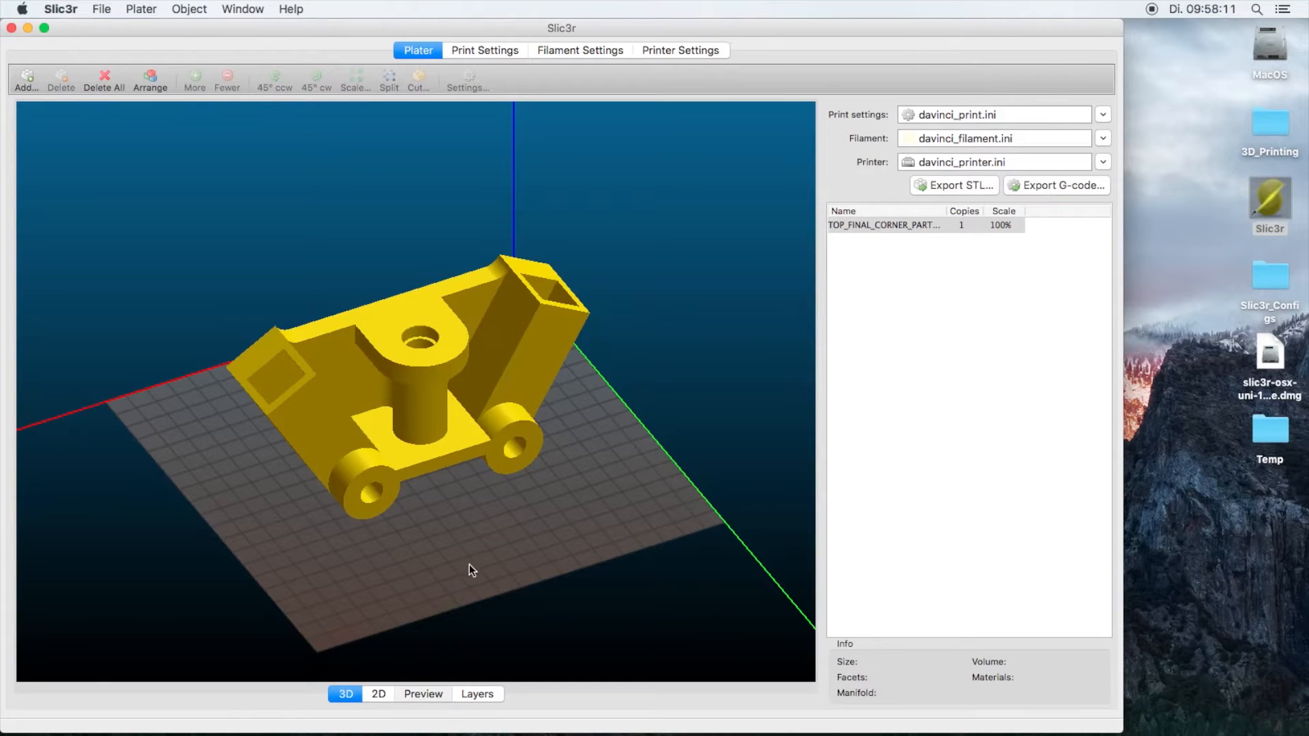
Preview the sliced toolpaths from the first layer up to the full 76.5 mm height.
left_click(422, 693)
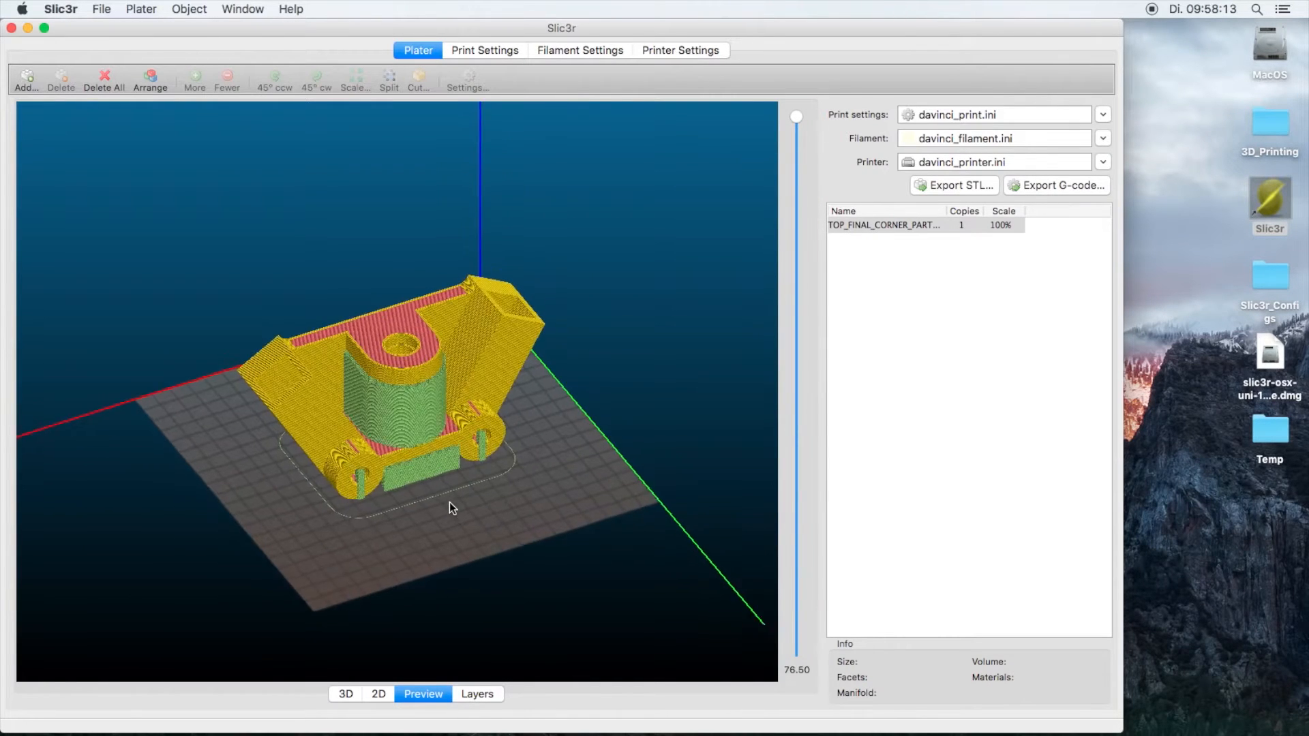
left_click_drag(451, 507, 593, 567)
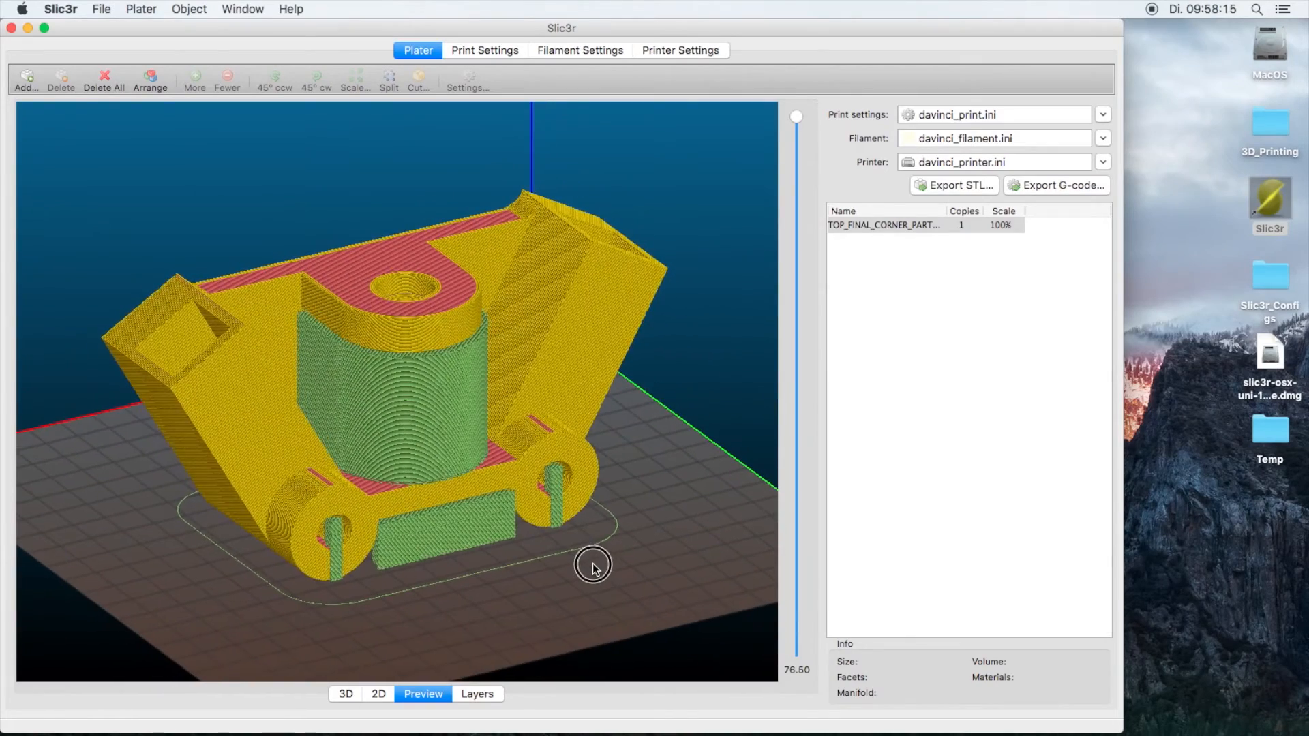
left_click_drag(795, 116, 795, 650)
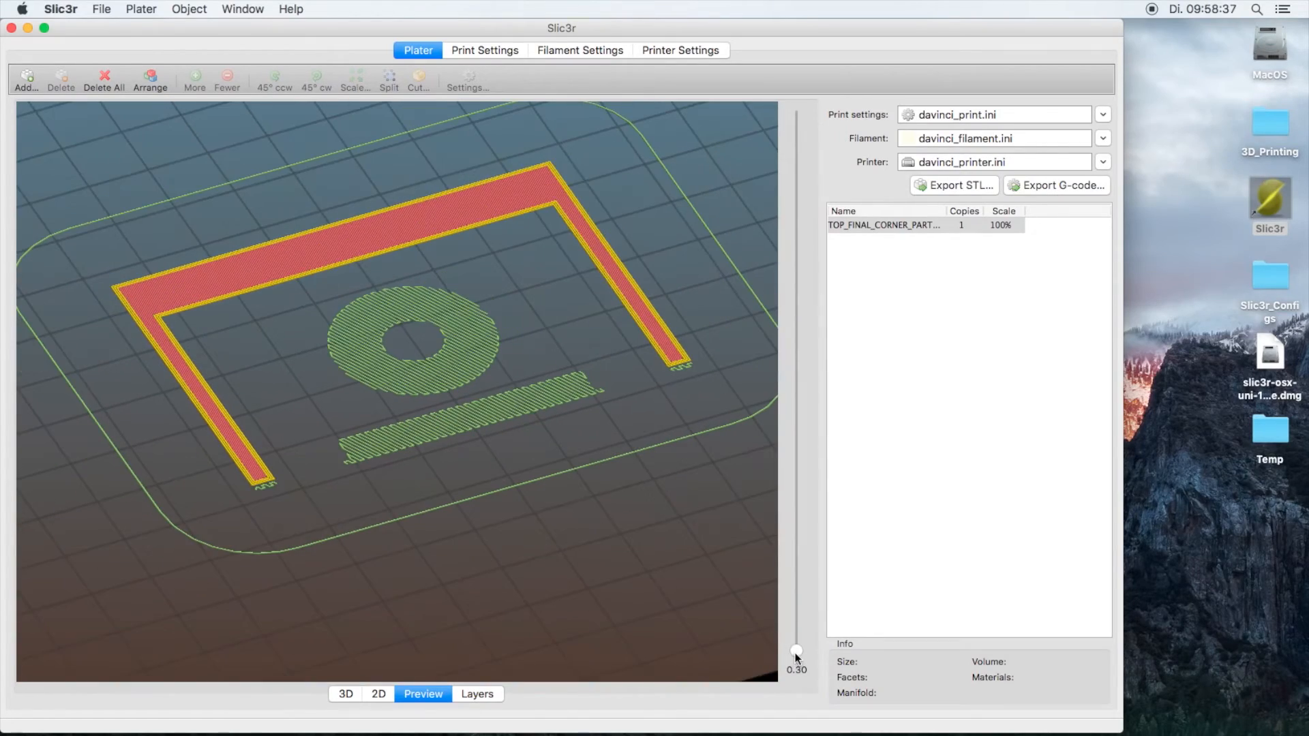
left_click_drag(795, 651, 795, 634)
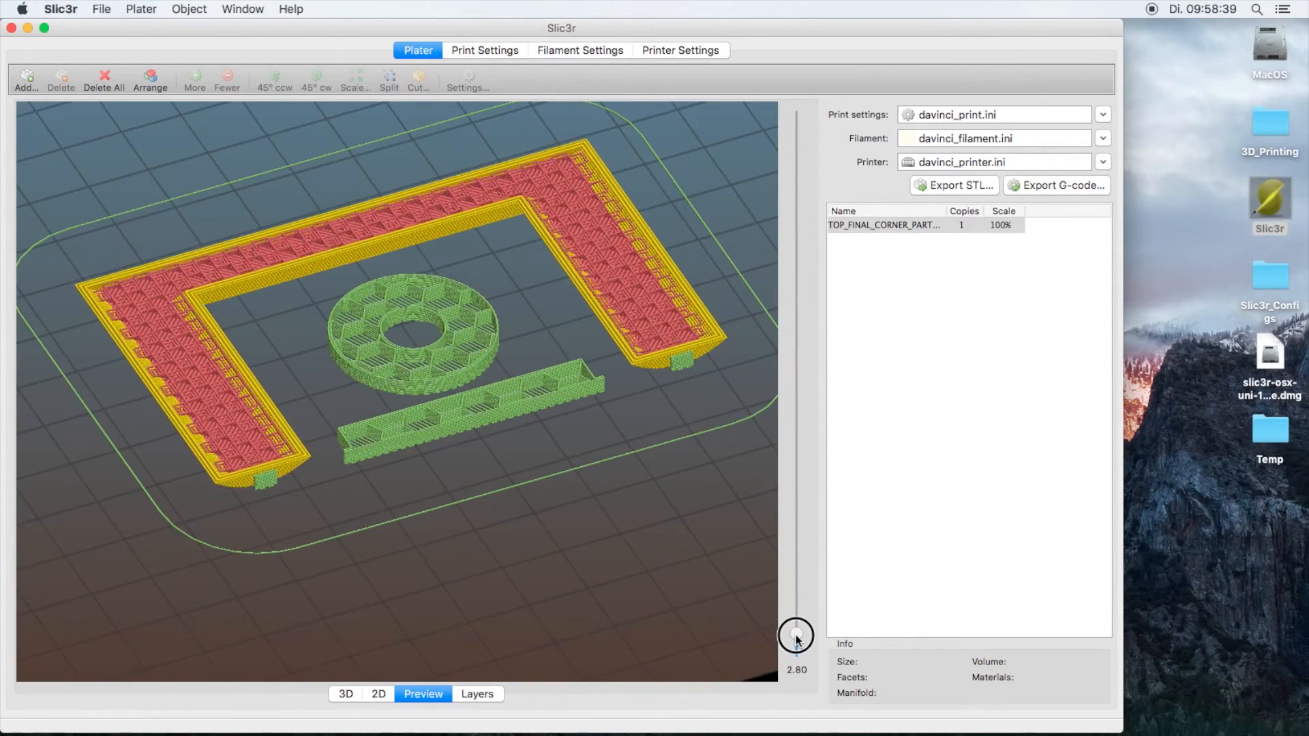
left_click_drag(794, 634, 794, 582)
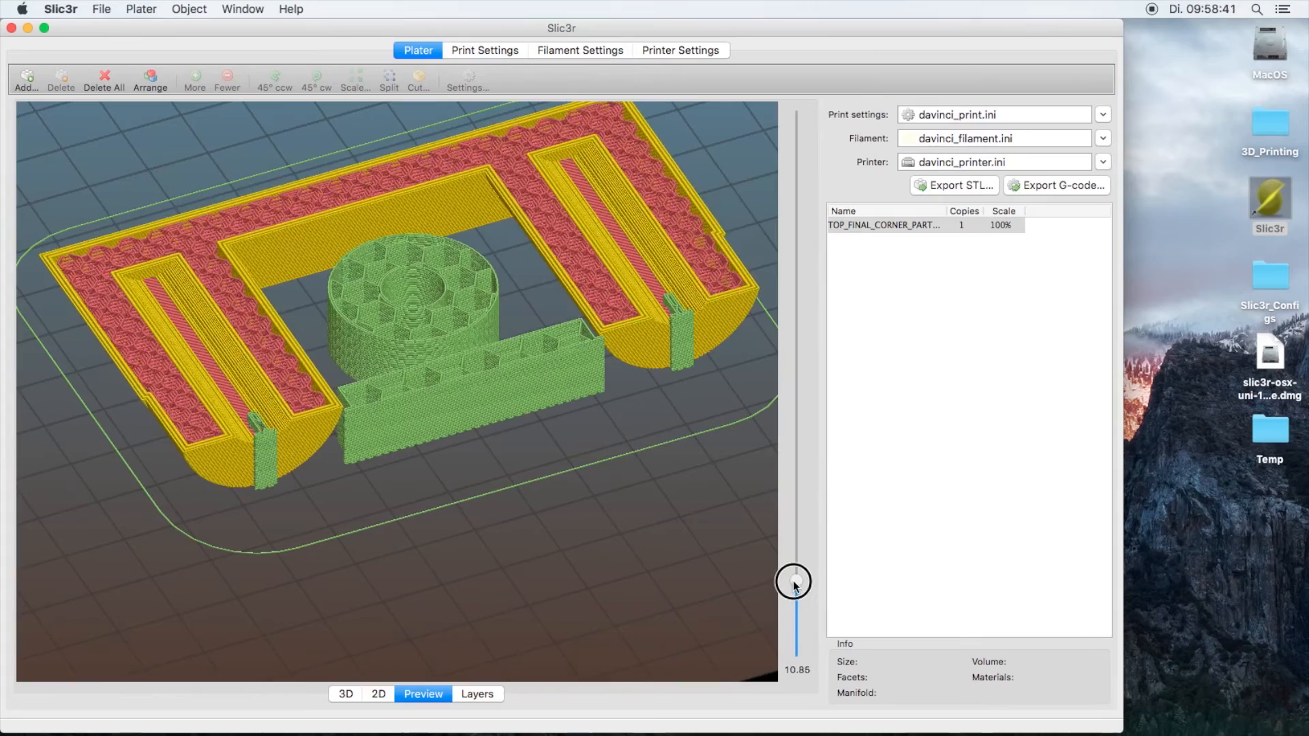
left_click_drag(793, 582, 791, 558)
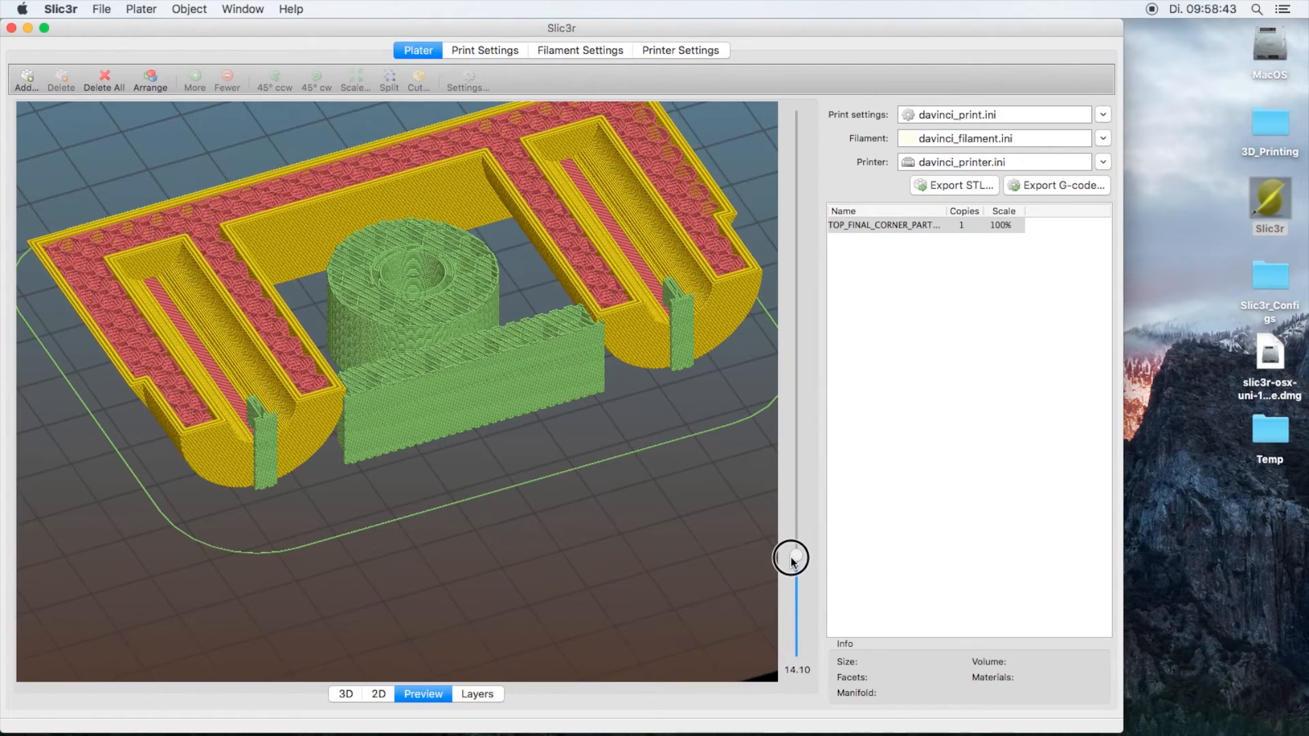
left_click_drag(790, 556, 790, 558)
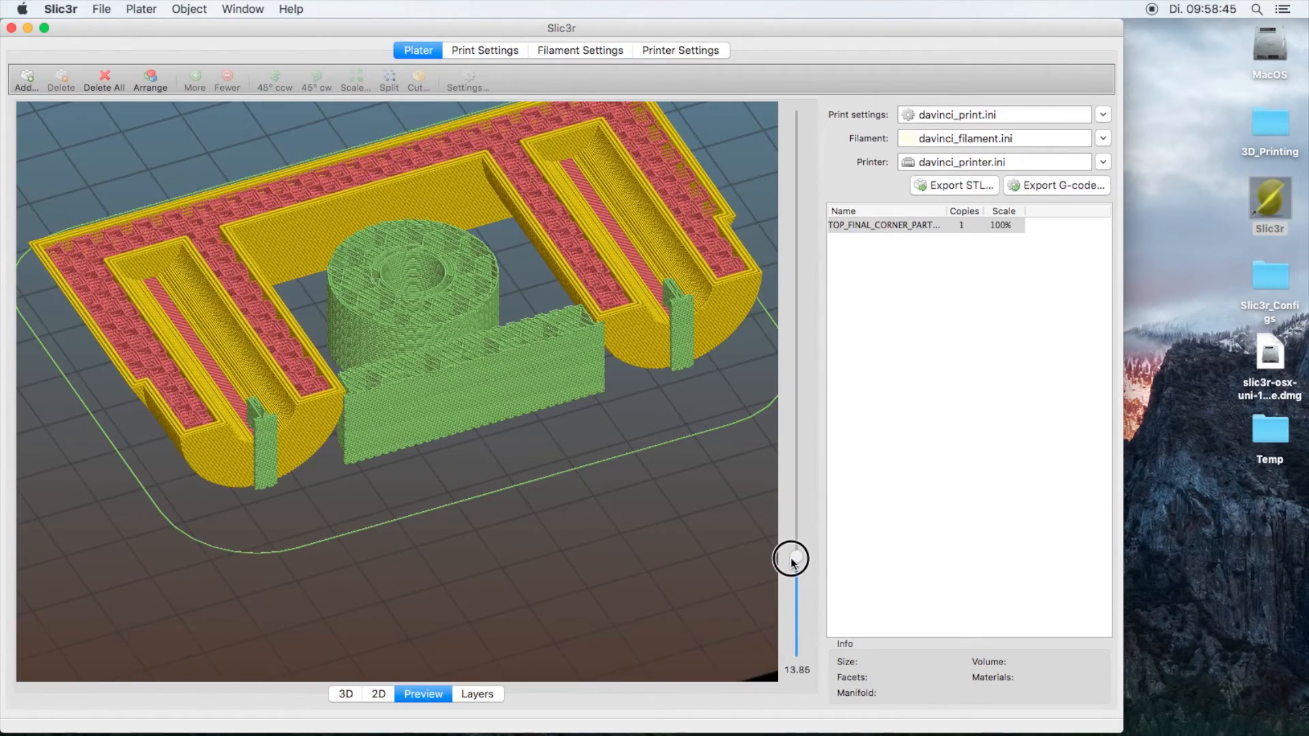
left_click_drag(790, 559, 789, 538)
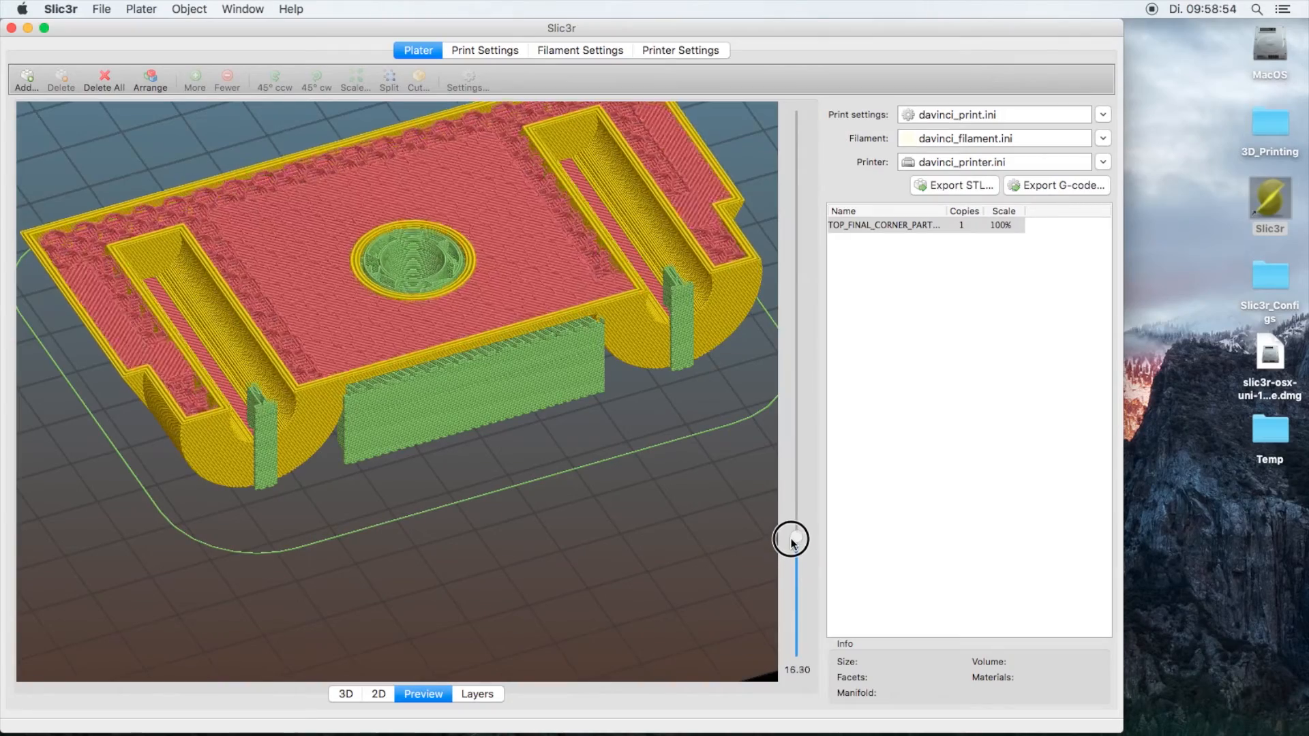
left_click_drag(791, 538, 783, 405)
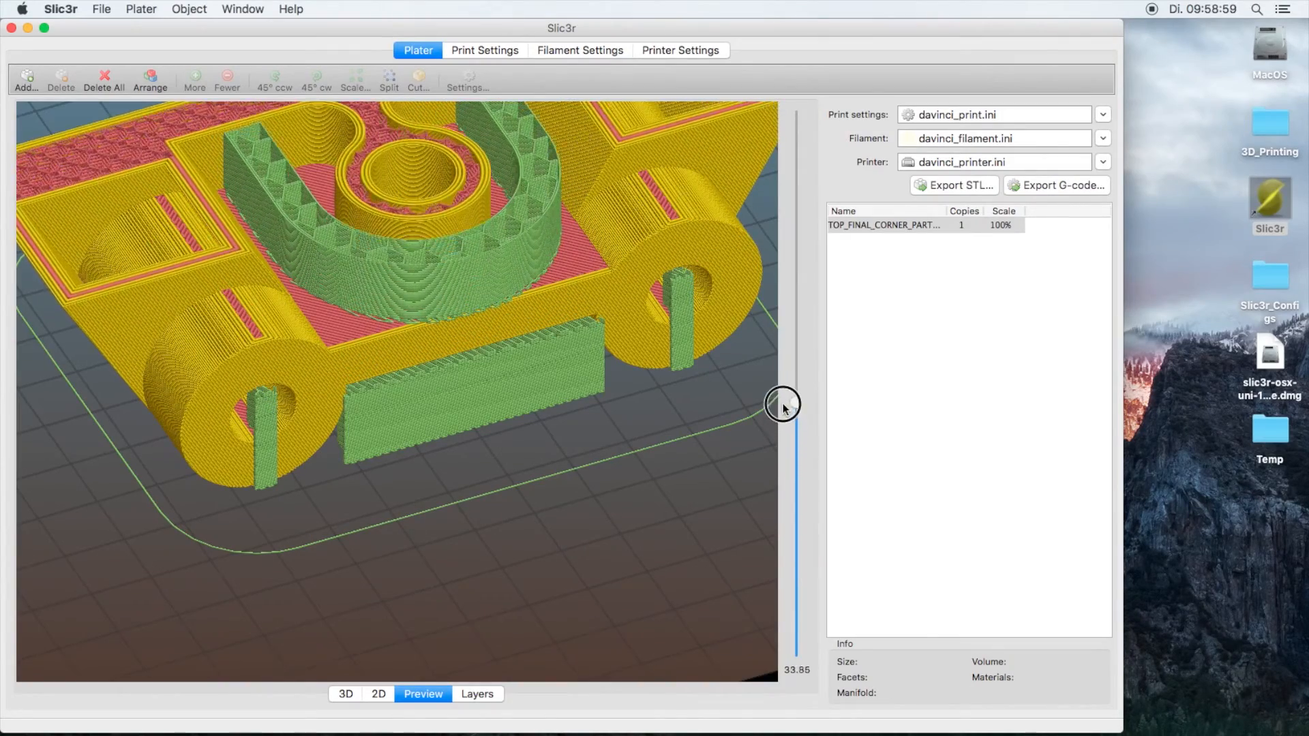
left_click_drag(781, 405, 794, 332)
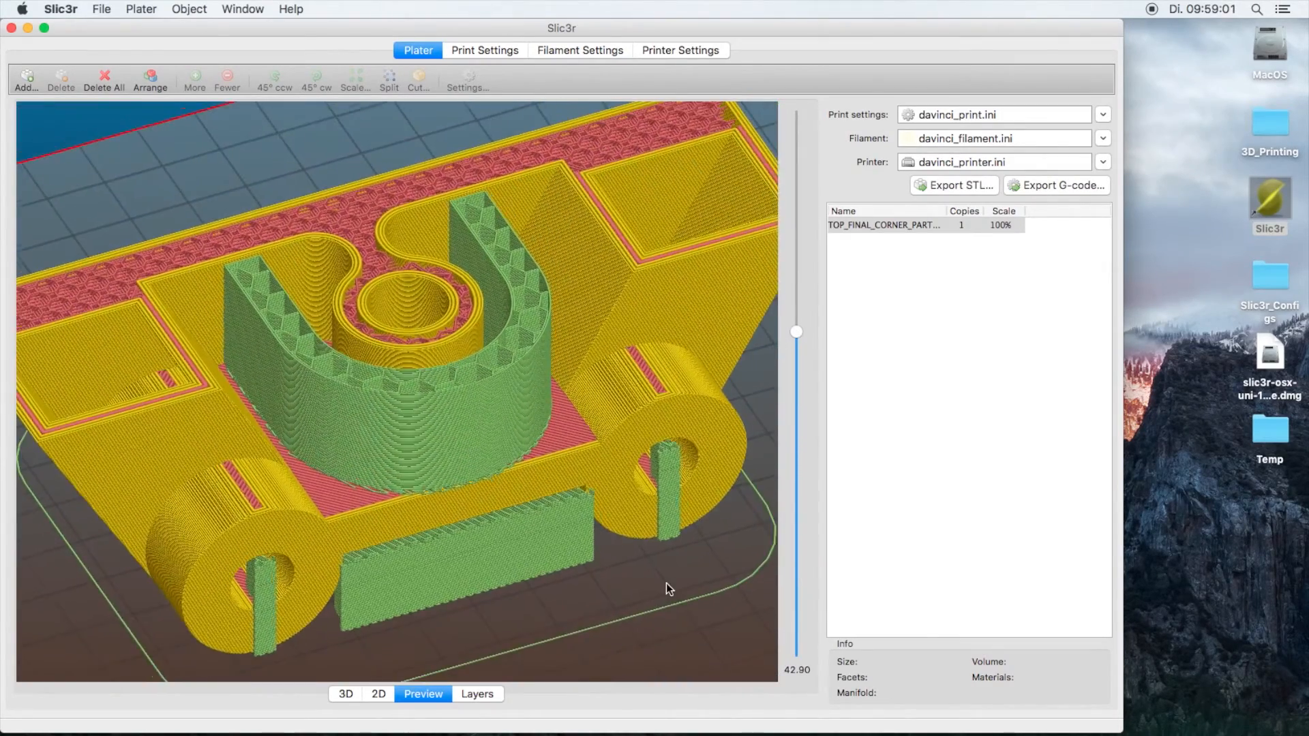
left_click_drag(795, 332, 802, 291)
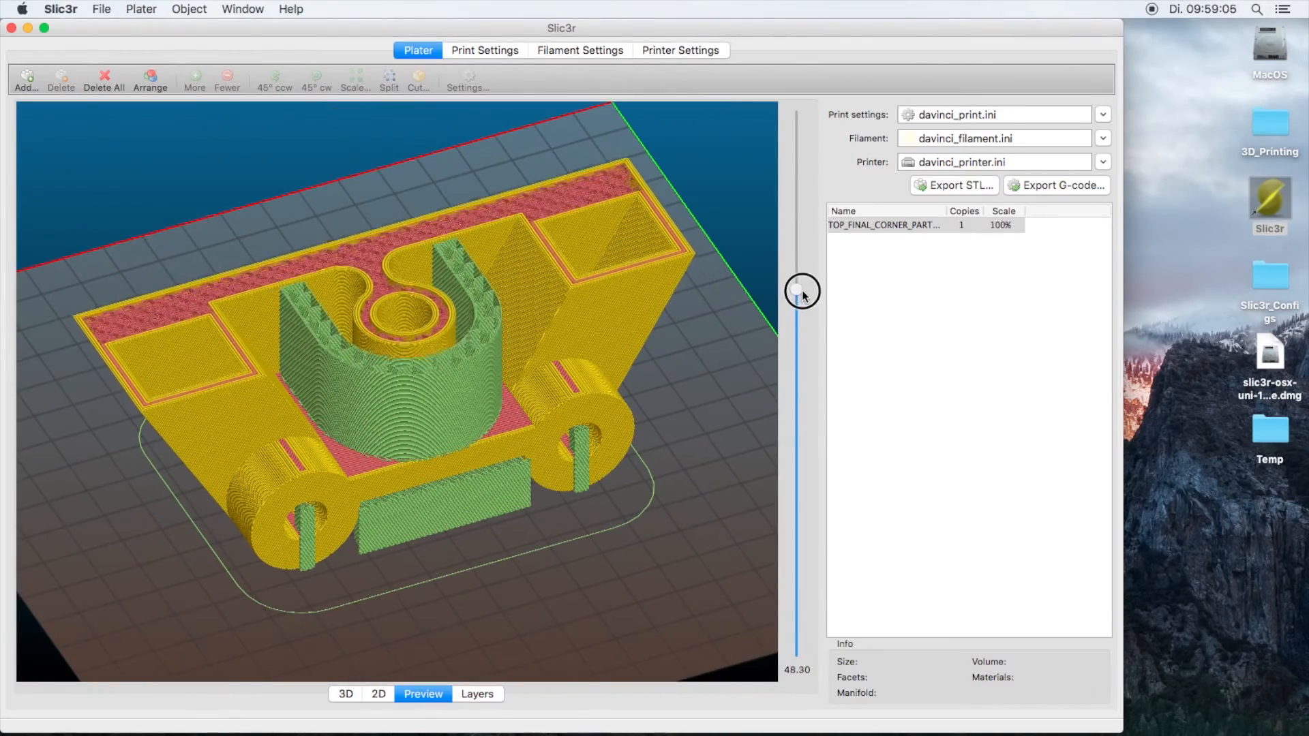
left_click_drag(800, 292, 795, 109)
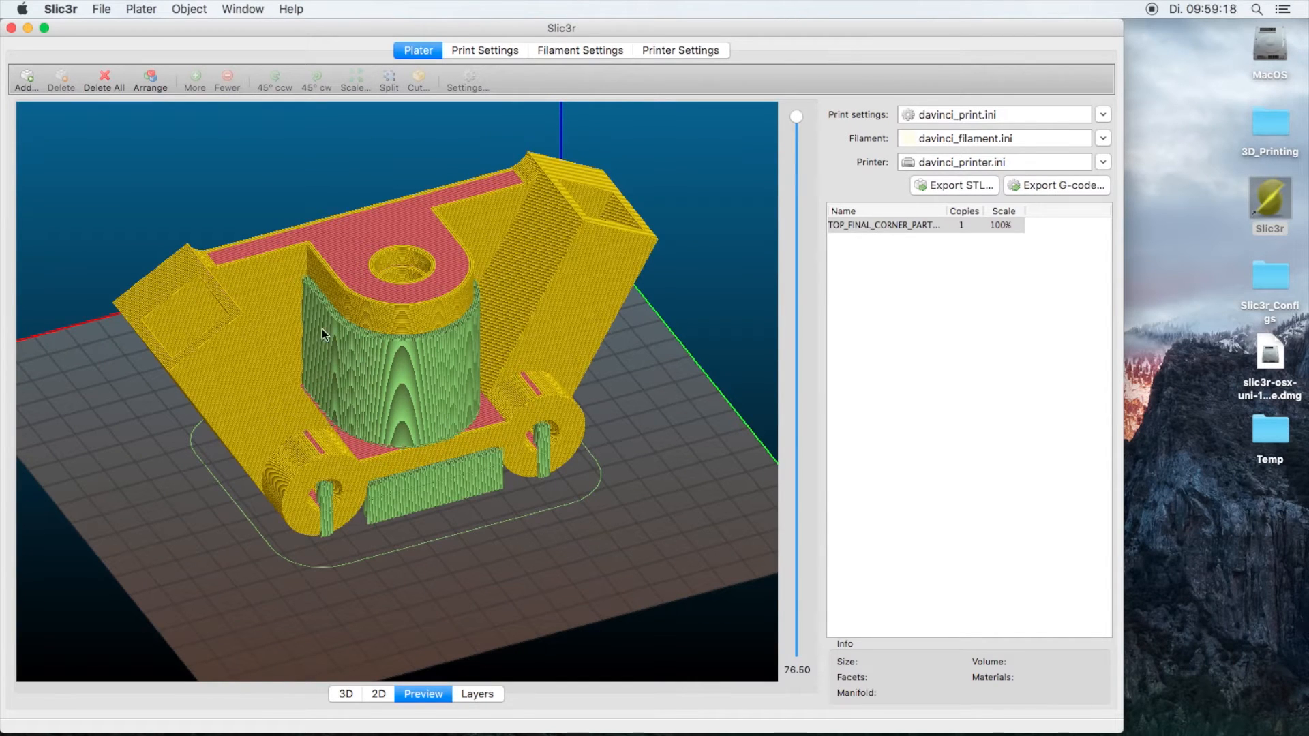
mouse_move(476, 363)
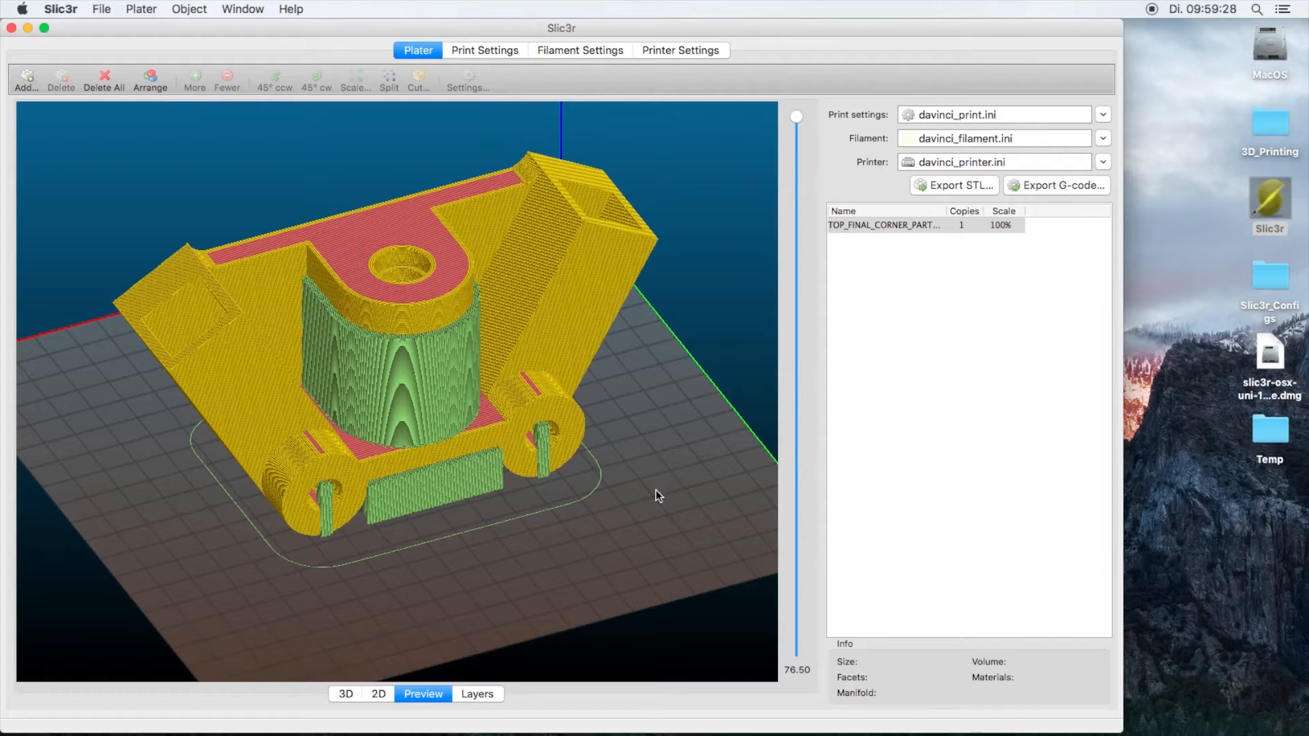
left_click(579, 50)
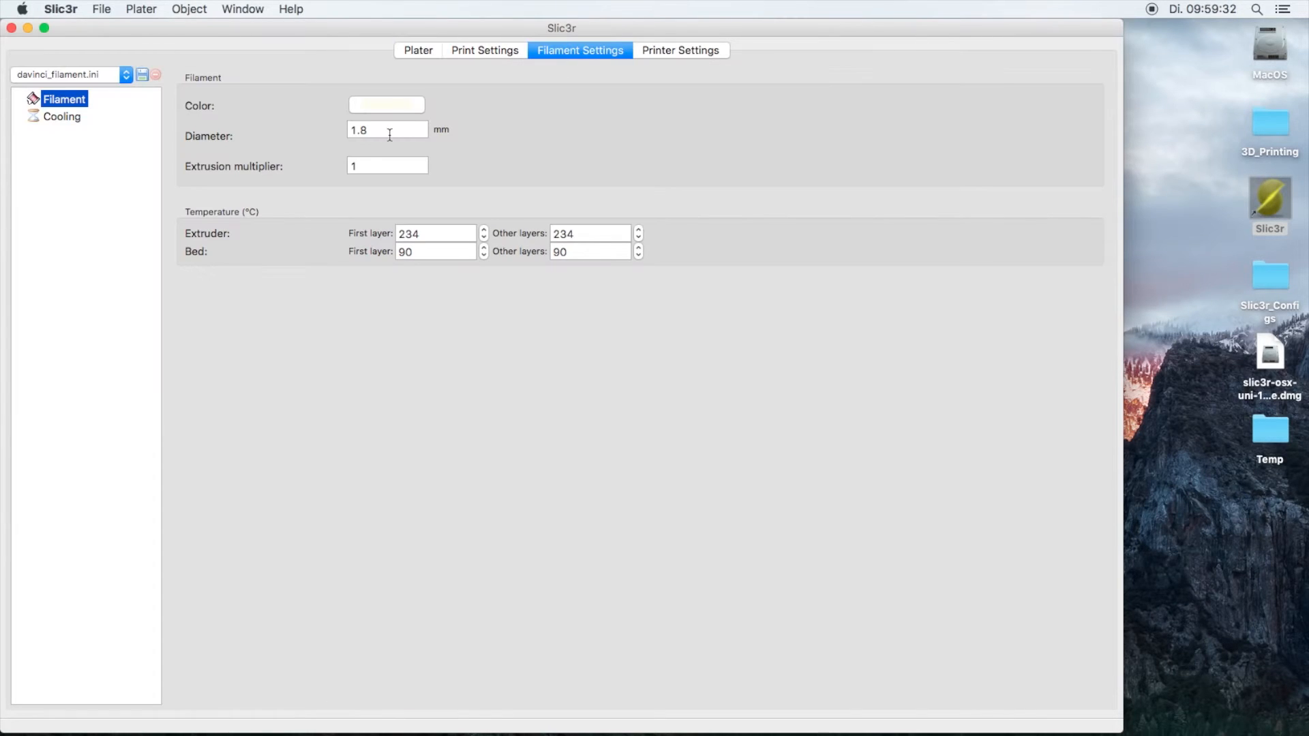
Confirm the 1.8 mm filament diameter and switch to the printer settings.
left_click(387, 130)
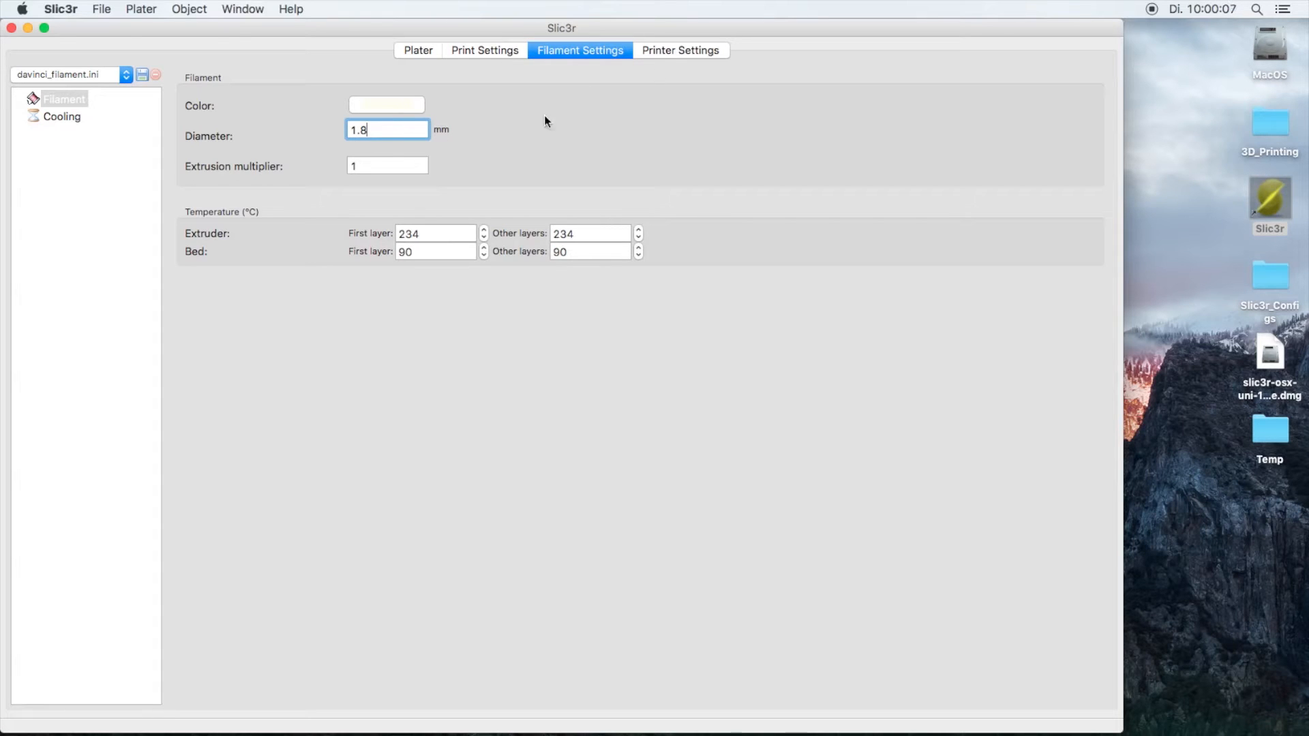
left_click(678, 51)
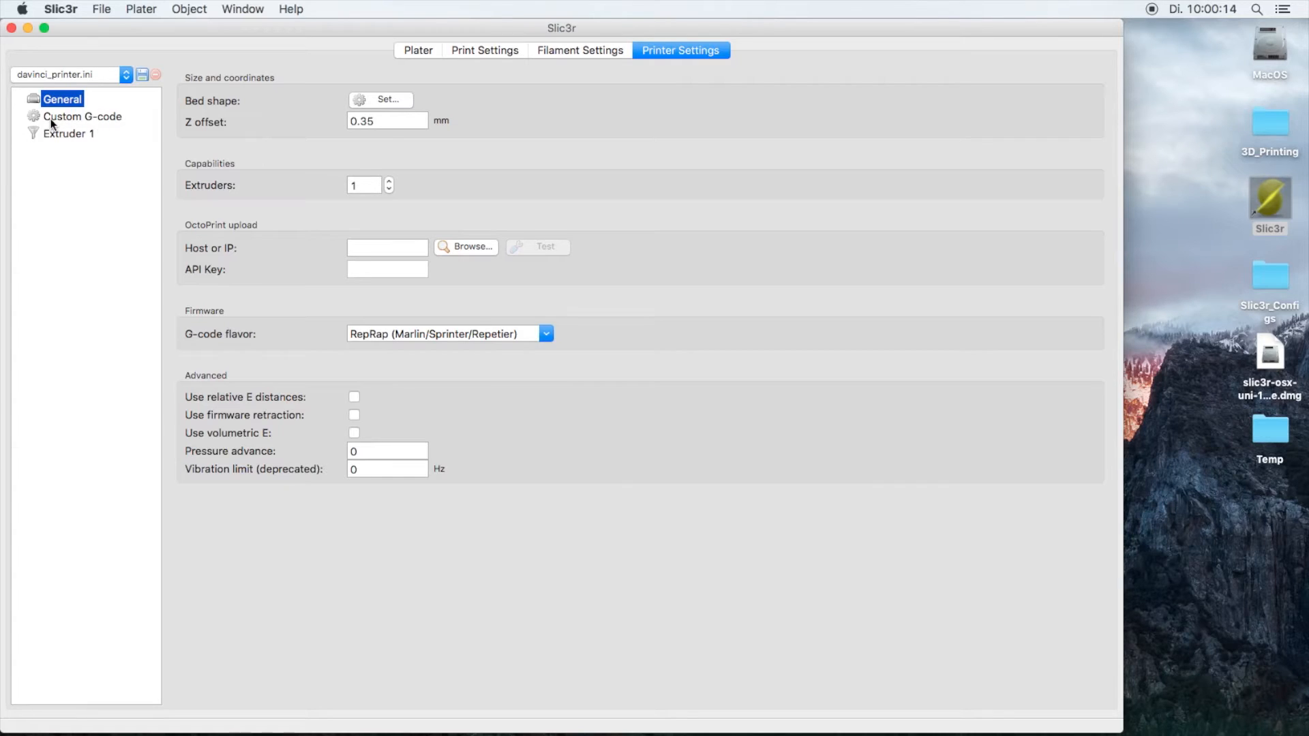
Read the custom start/end G-code, glance over print, filament and printer settings, return to the plater.
left_click(82, 116)
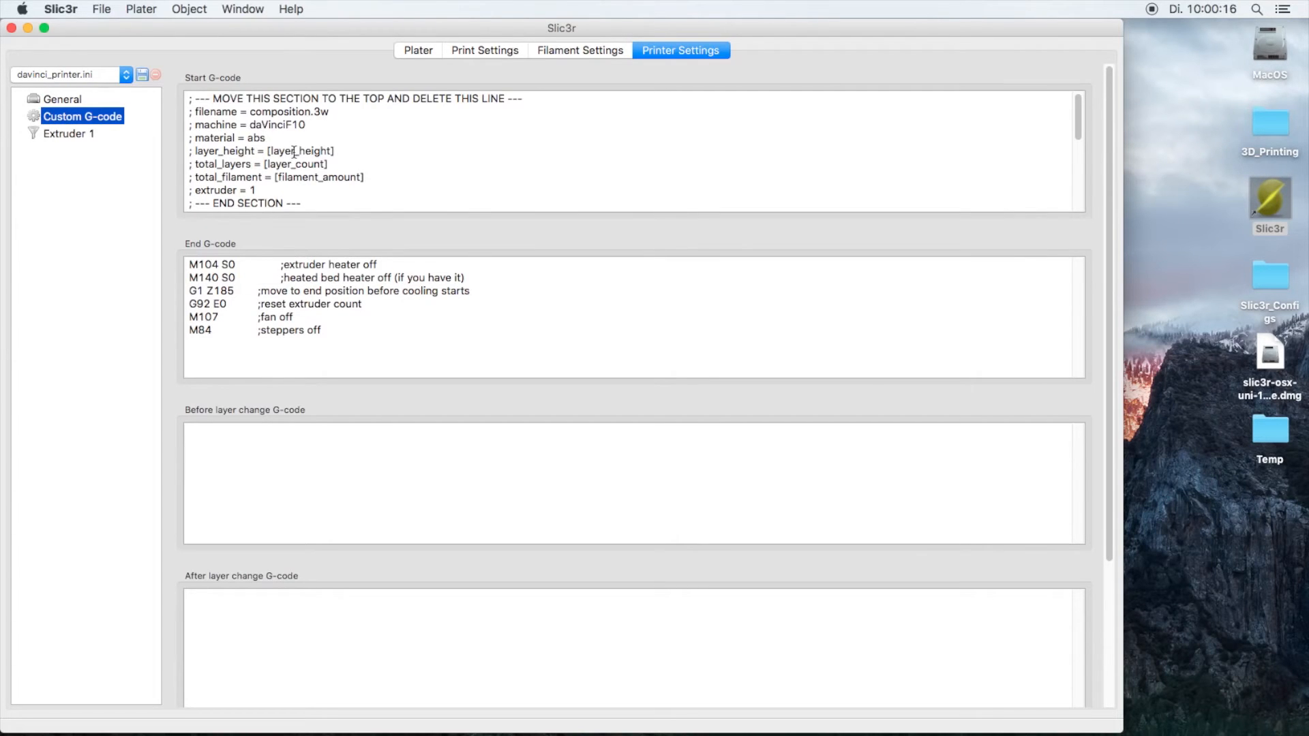
mouse_move(295, 151)
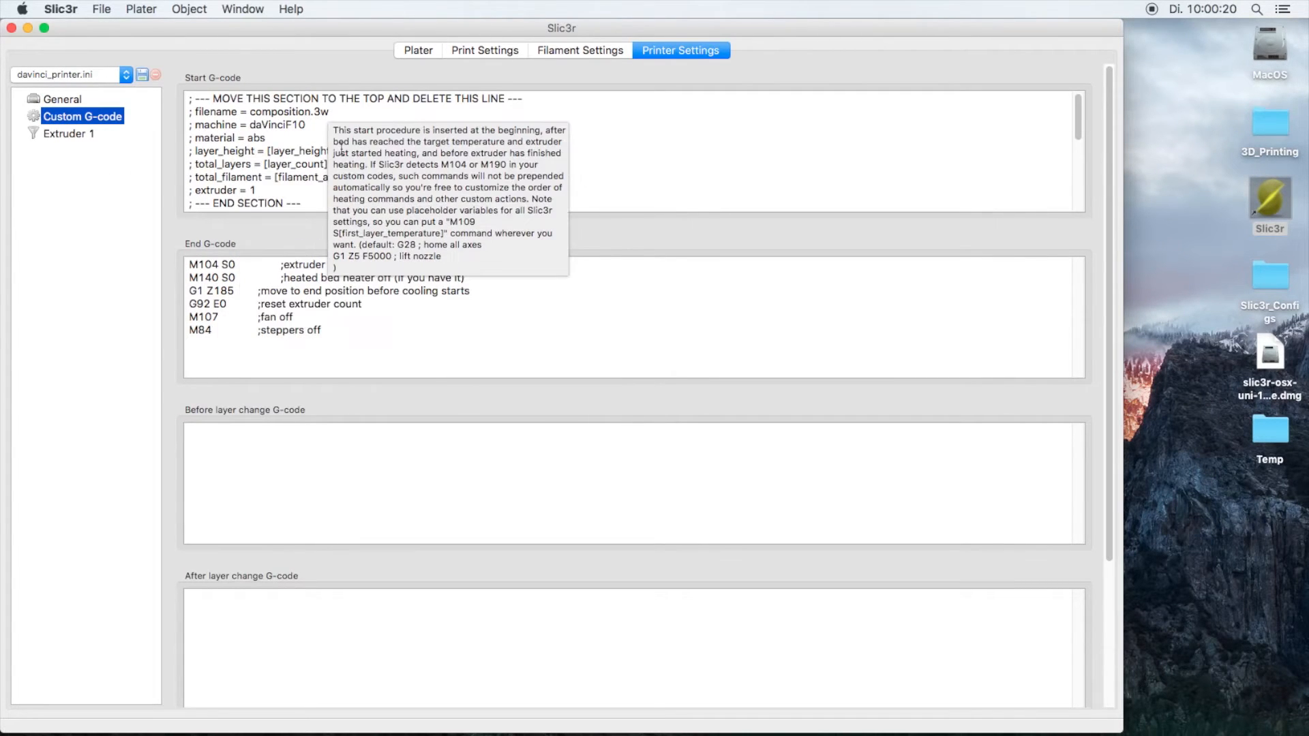
scroll("down", 3)
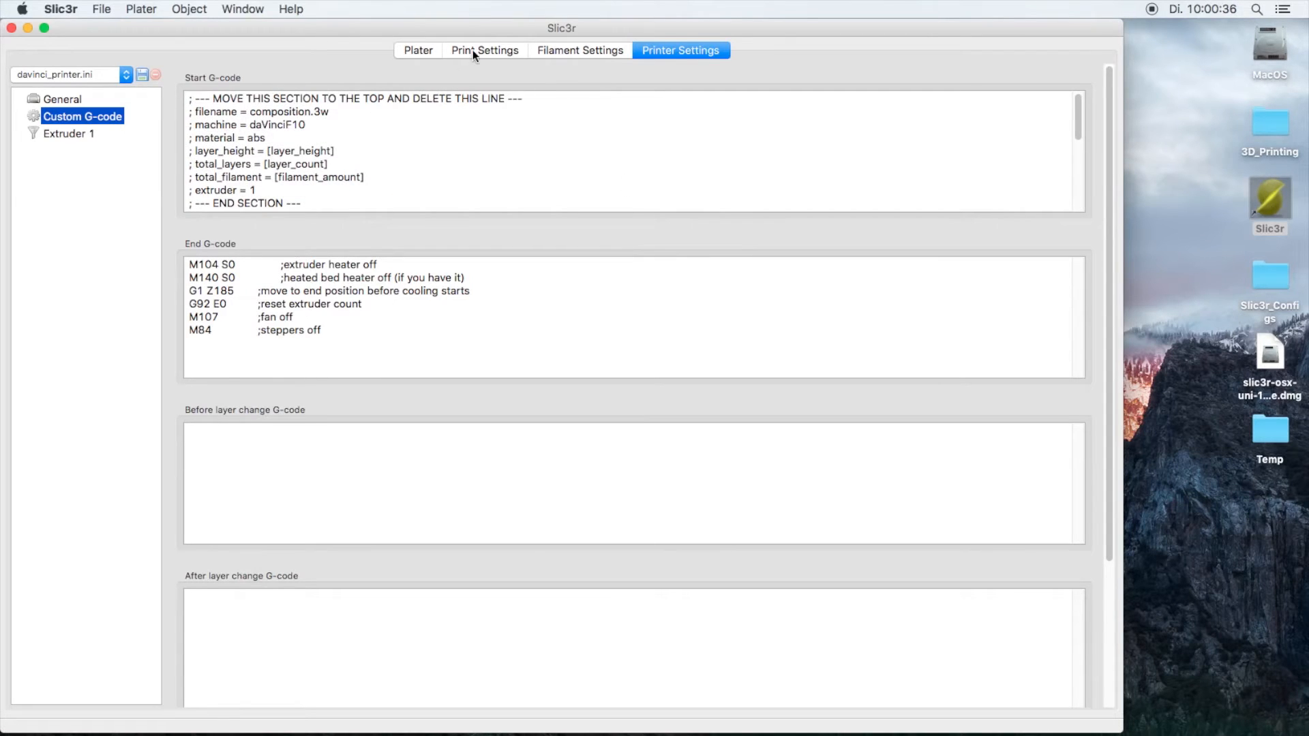
left_click(484, 51)
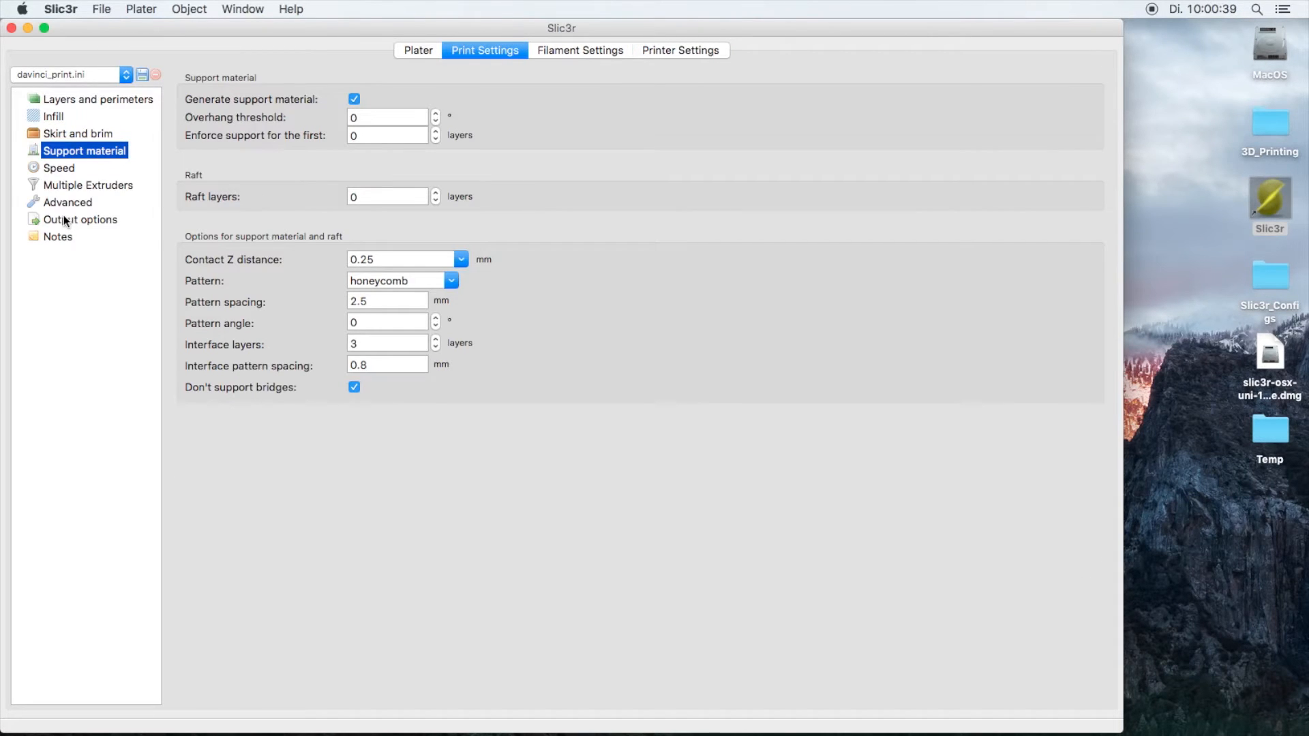
left_click(579, 50)
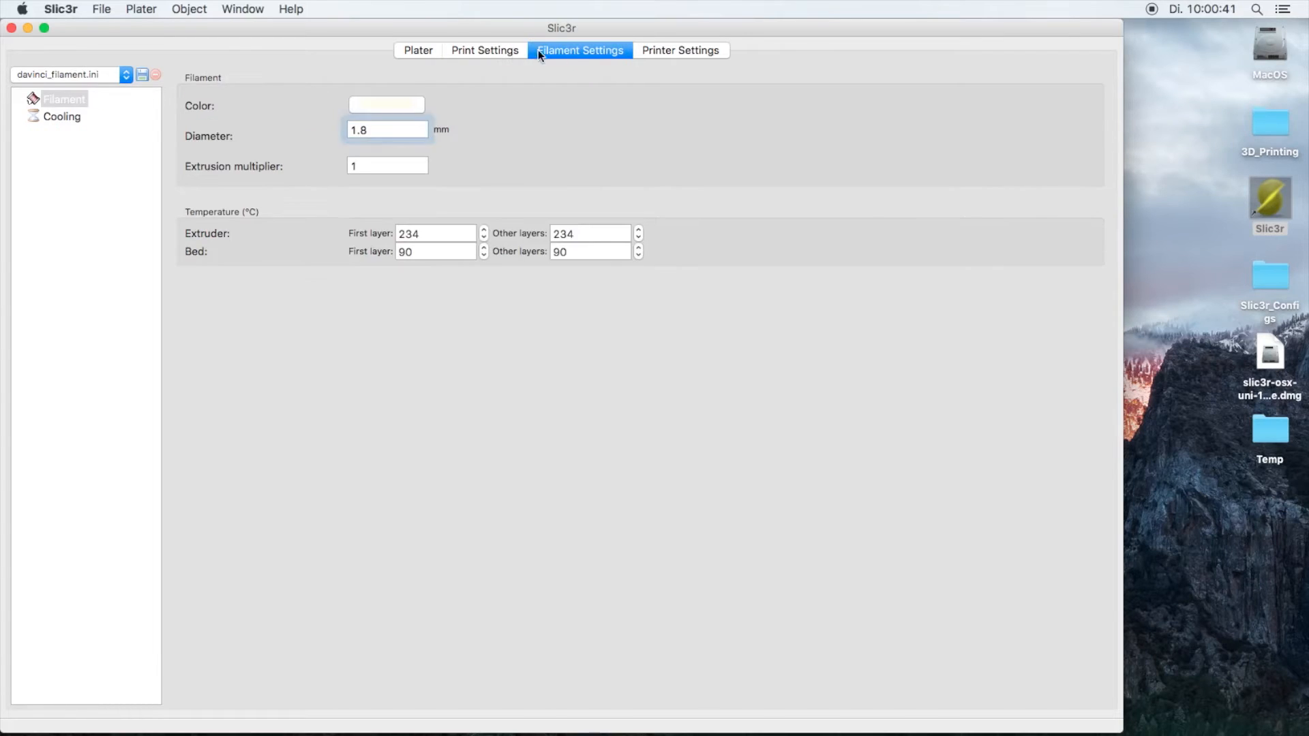
left_click(679, 51)
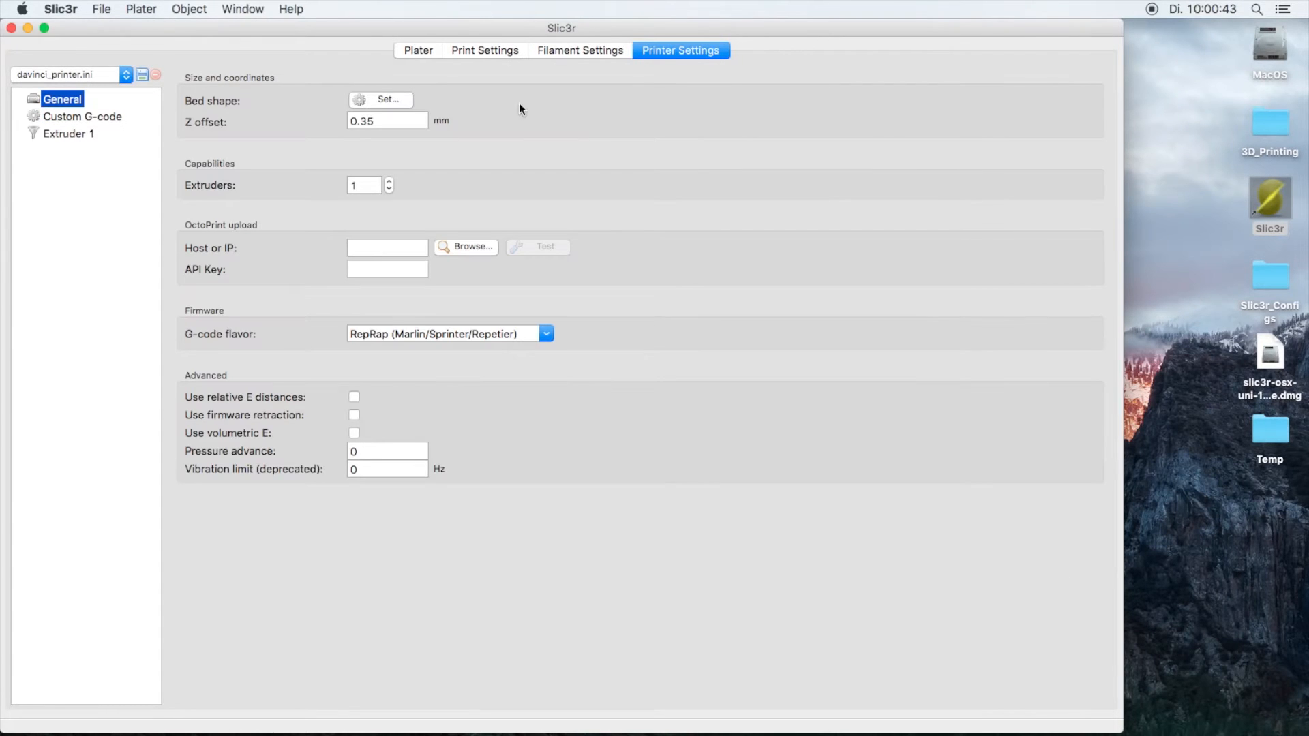
mouse_move(201, 142)
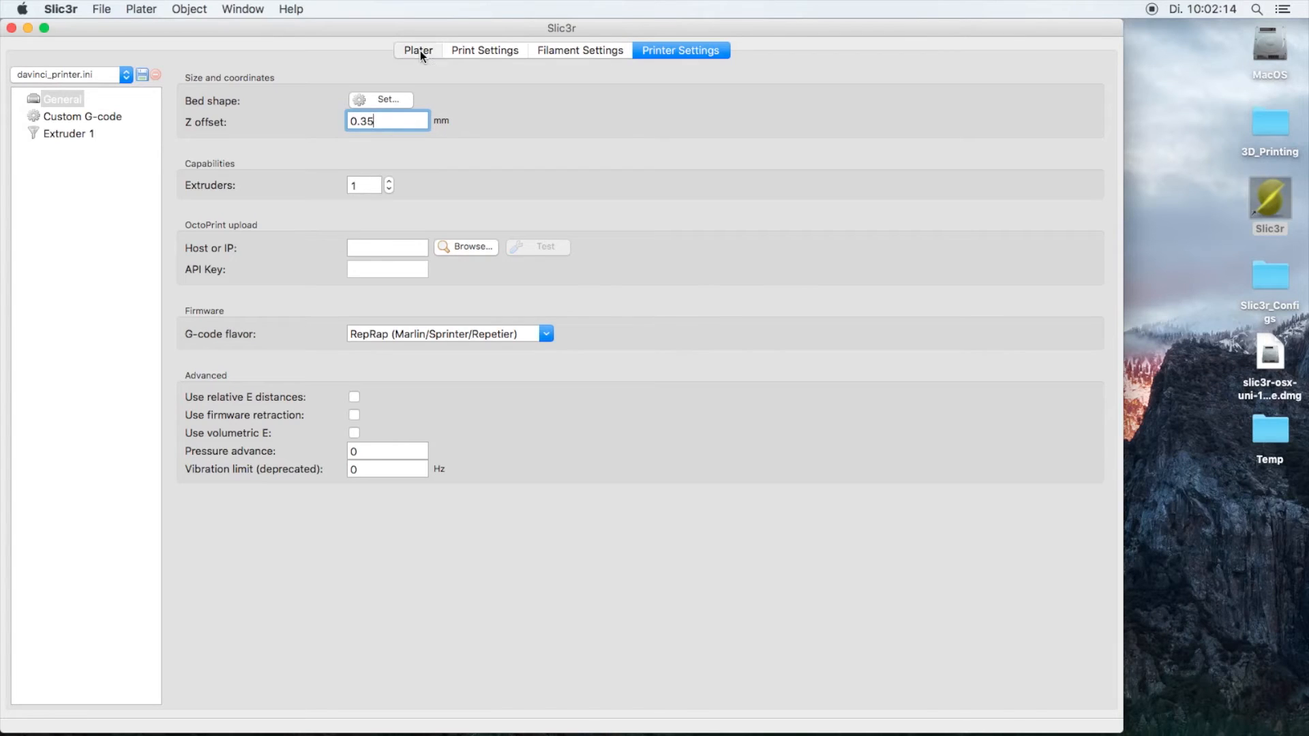
left_click(484, 51)
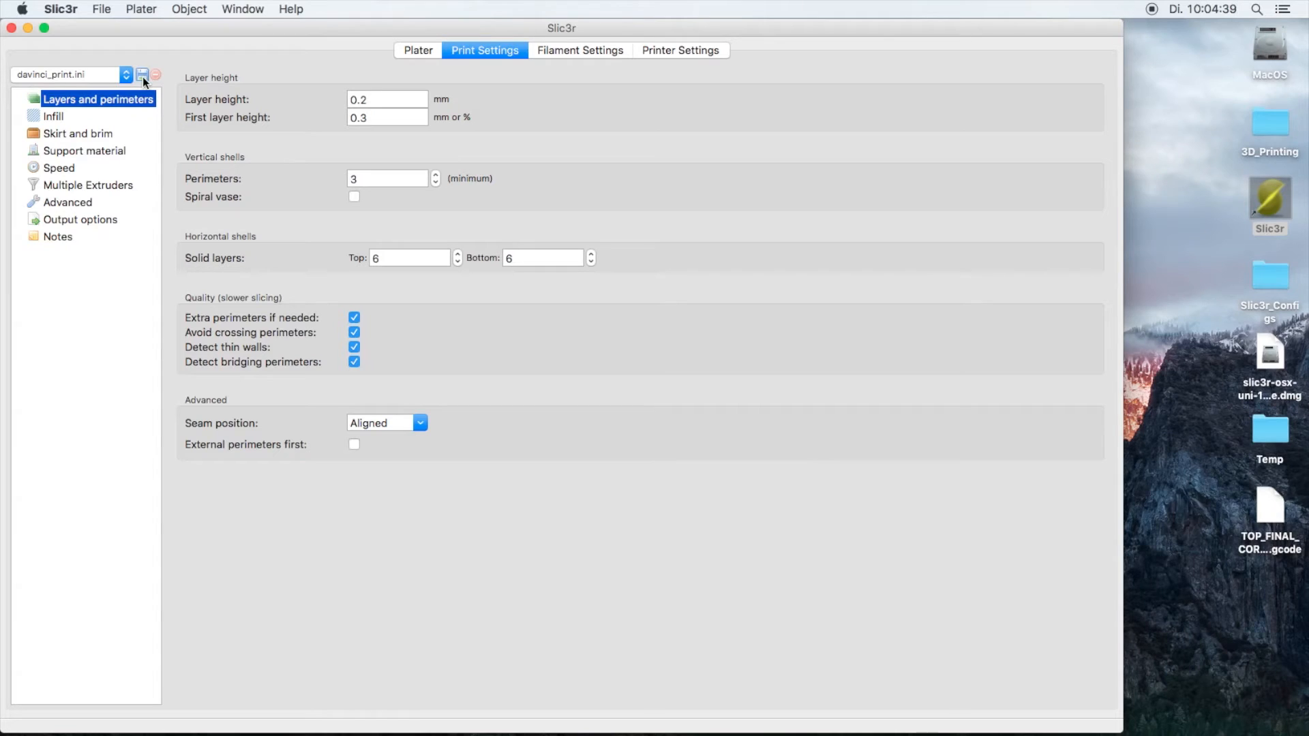
Save the print preset as davinci_print1 and the printer preset as davinci_printer1.
left_click(141, 73)
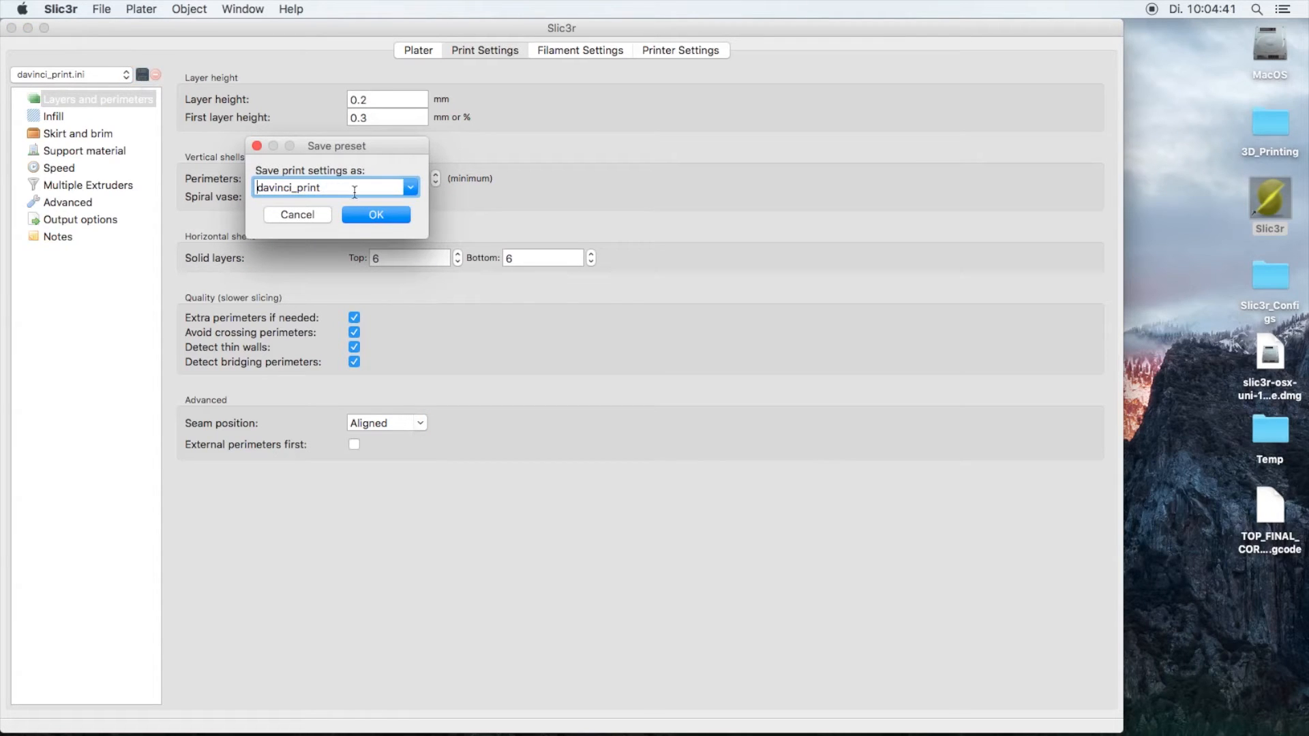
type("1")
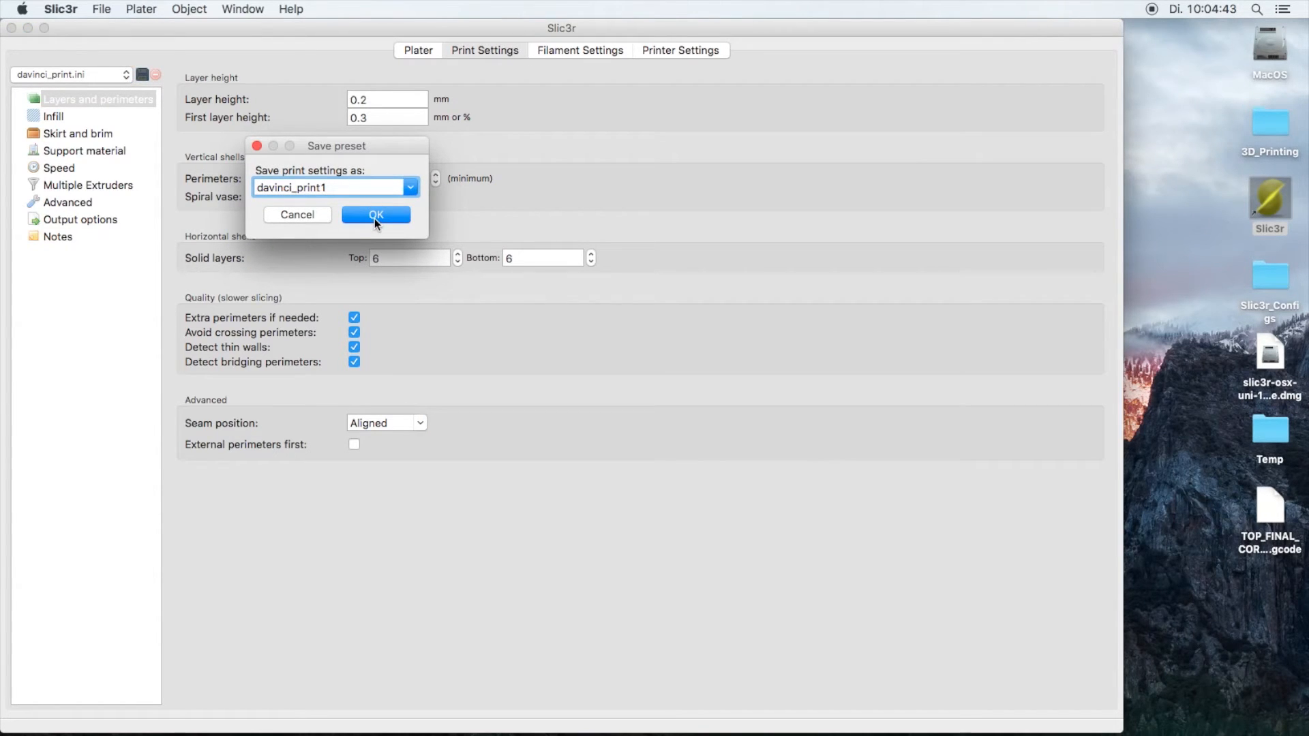
left_click(375, 214)
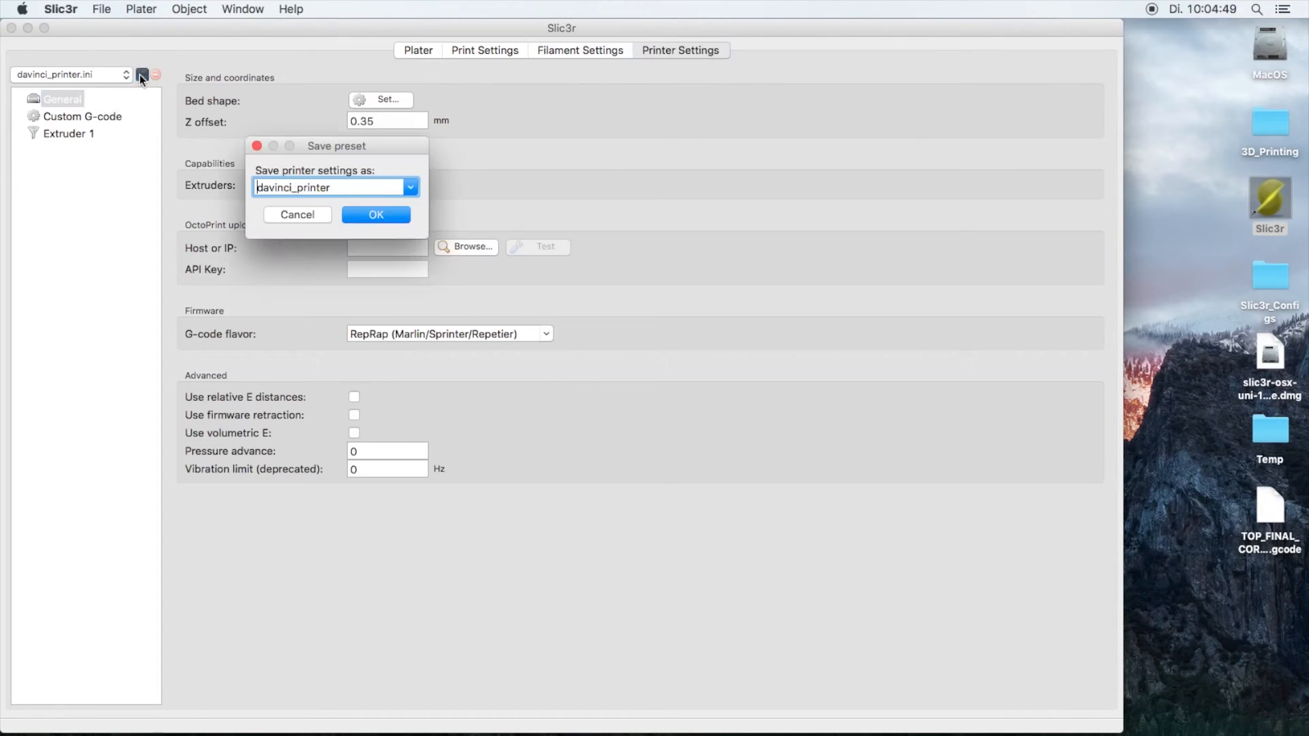
left_click(376, 214)
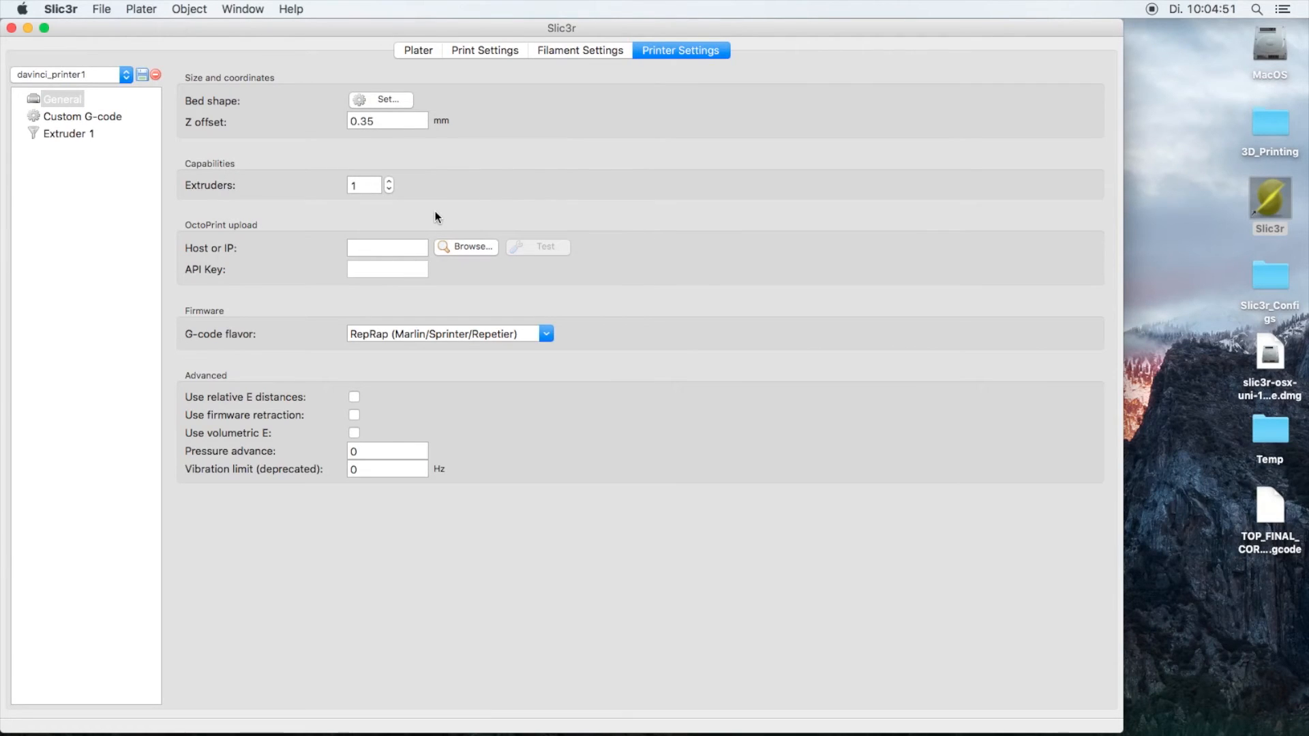
From the Plater view, export G-code as TOP_FINAL_CORNER_PART_slic3r.gcode to the Desktop.
left_click(418, 50)
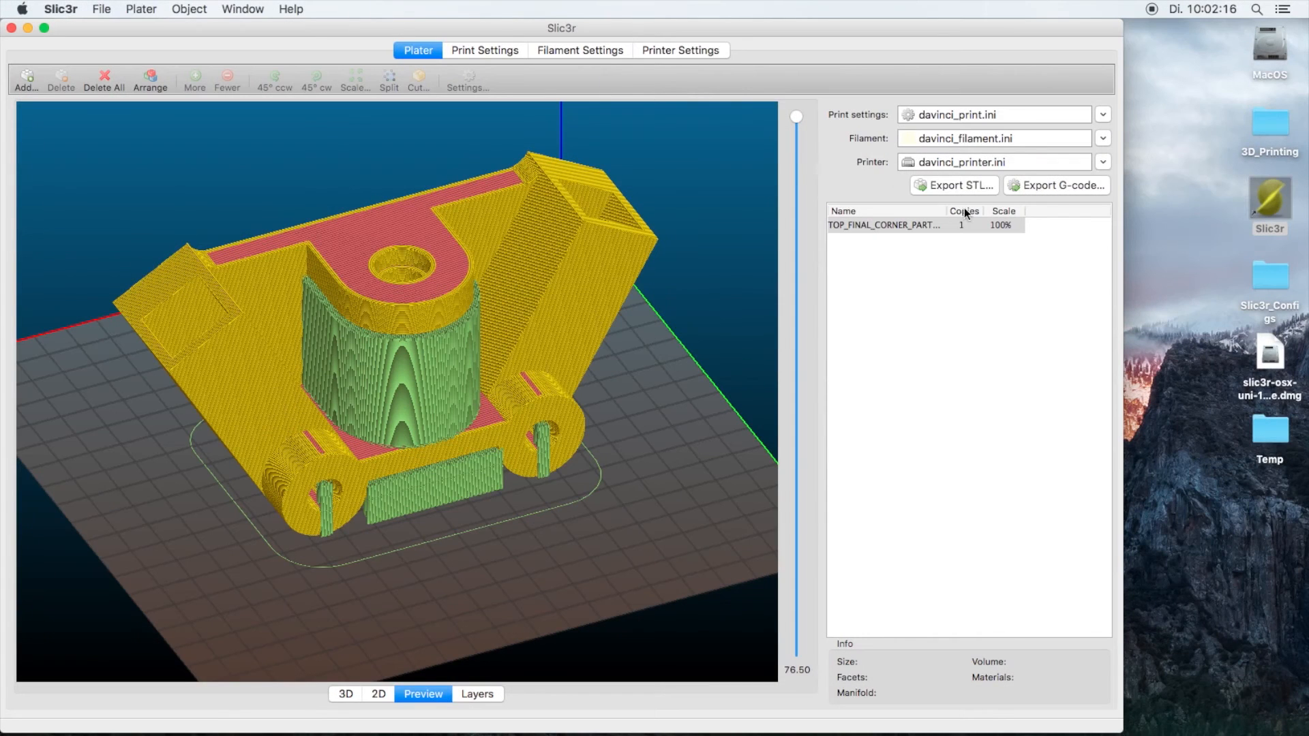
mouse_move(876, 244)
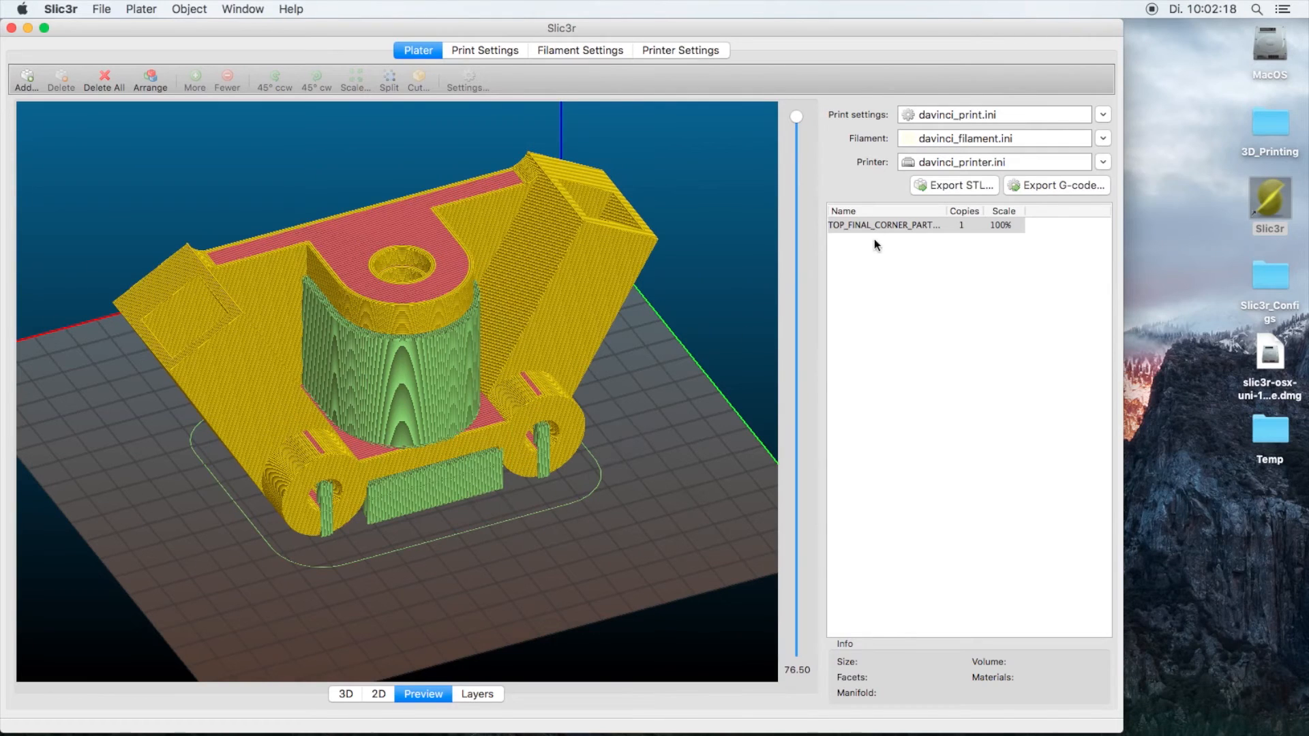
left_click(1055, 184)
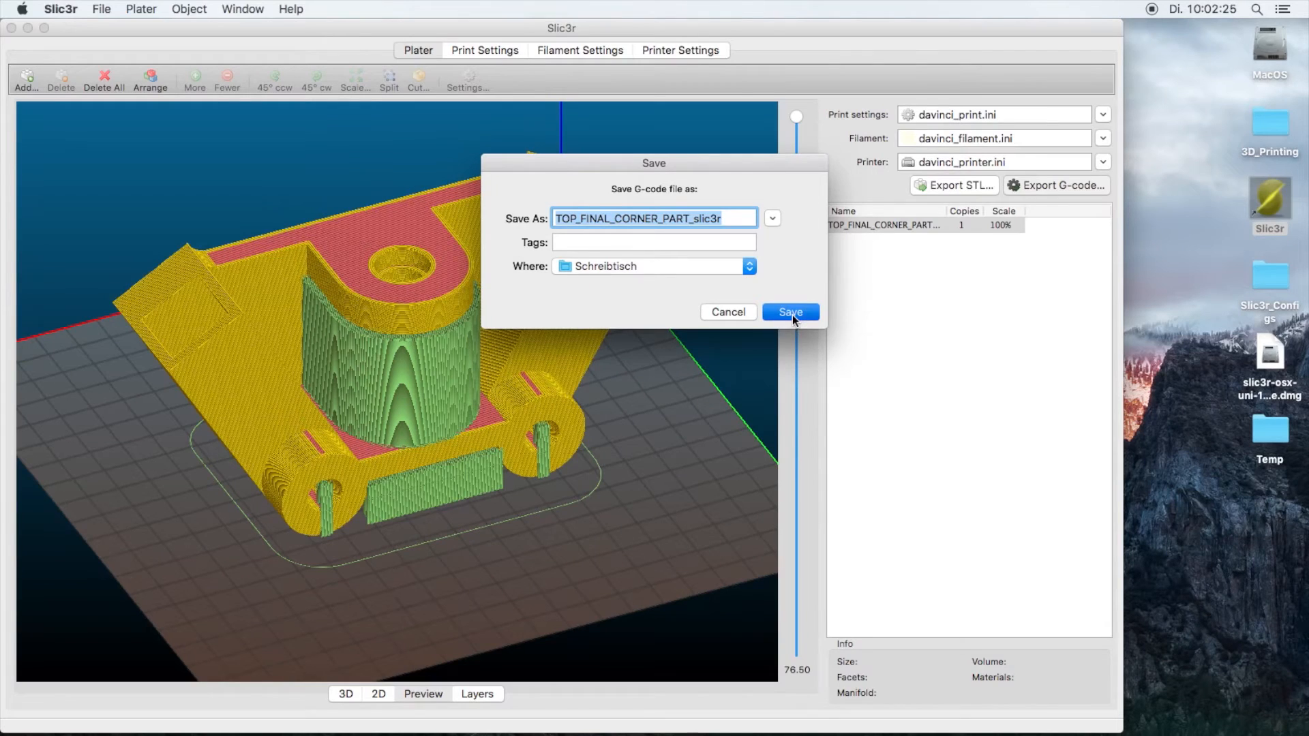
left_click(788, 311)
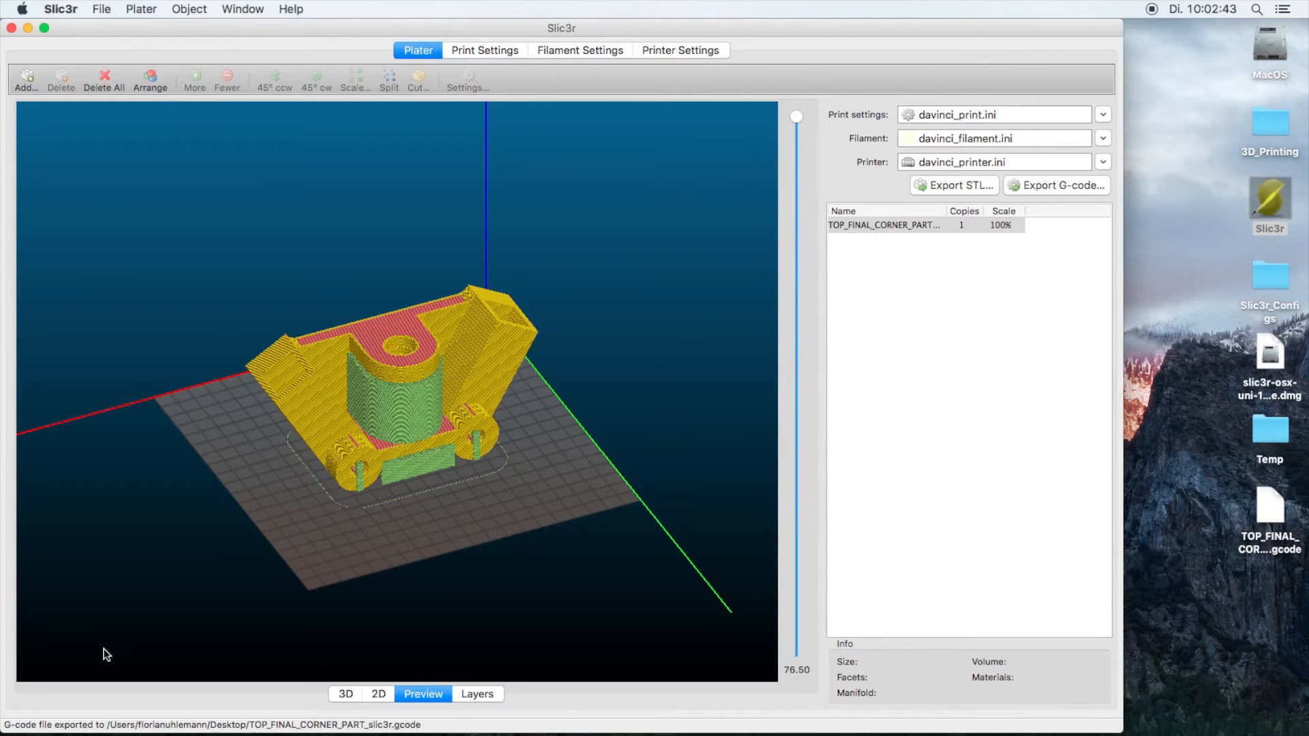
Read the part height 76.50 mm from the layer slider and divide it in Calculator to get 382 layers.
left_click_drag(795, 118, 792, 660)
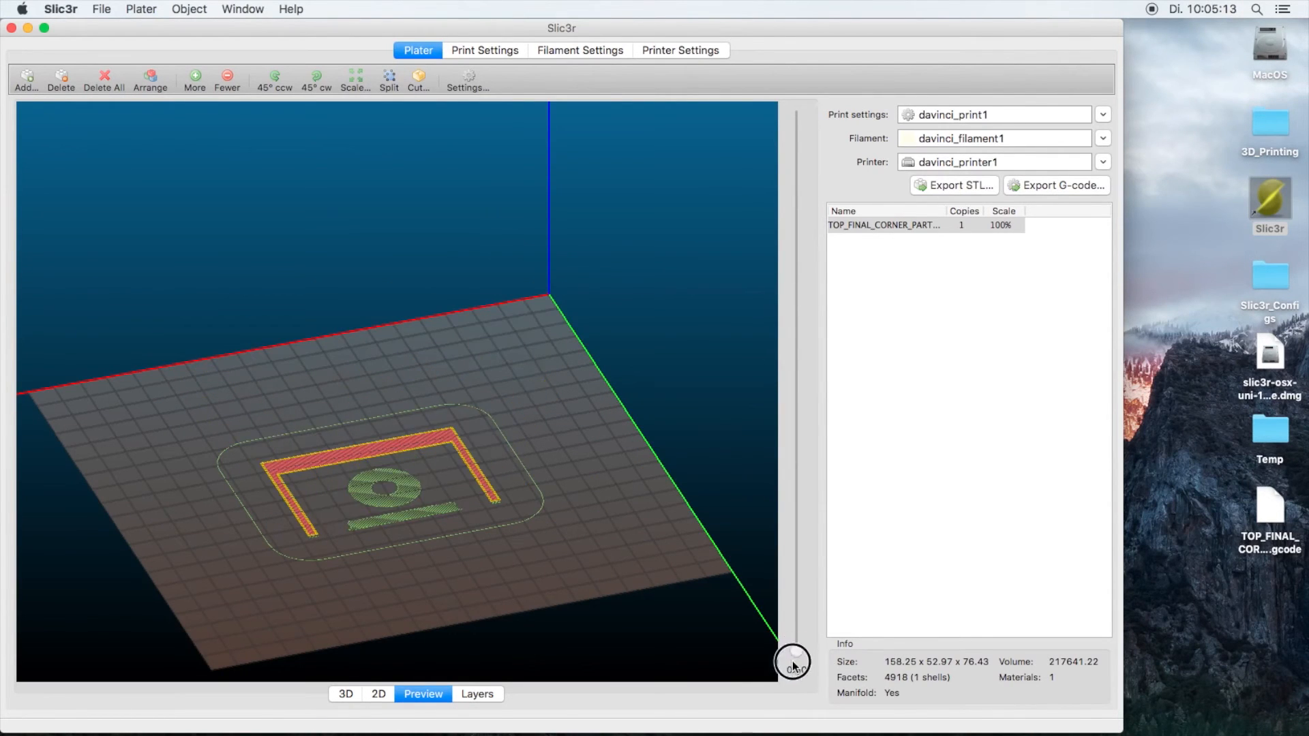
left_click_drag(793, 664, 795, 114)
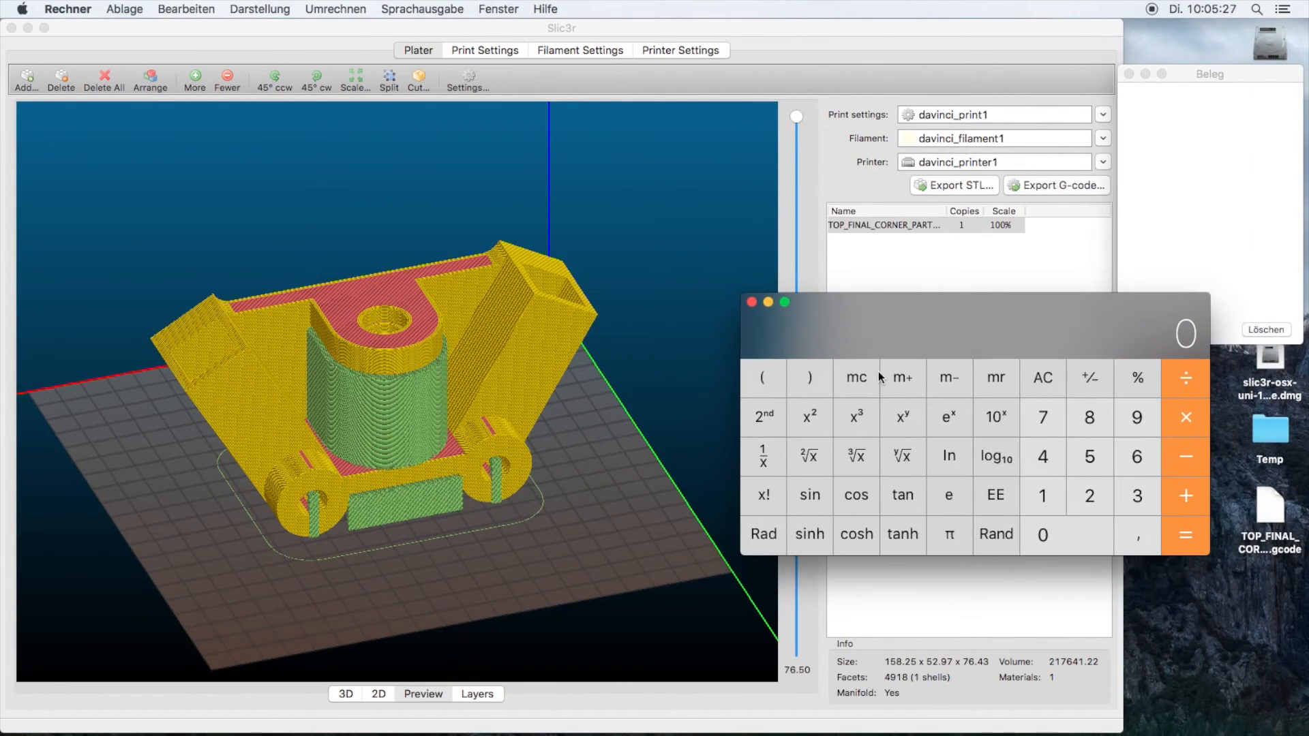
mouse_move(837, 641)
type(",3")
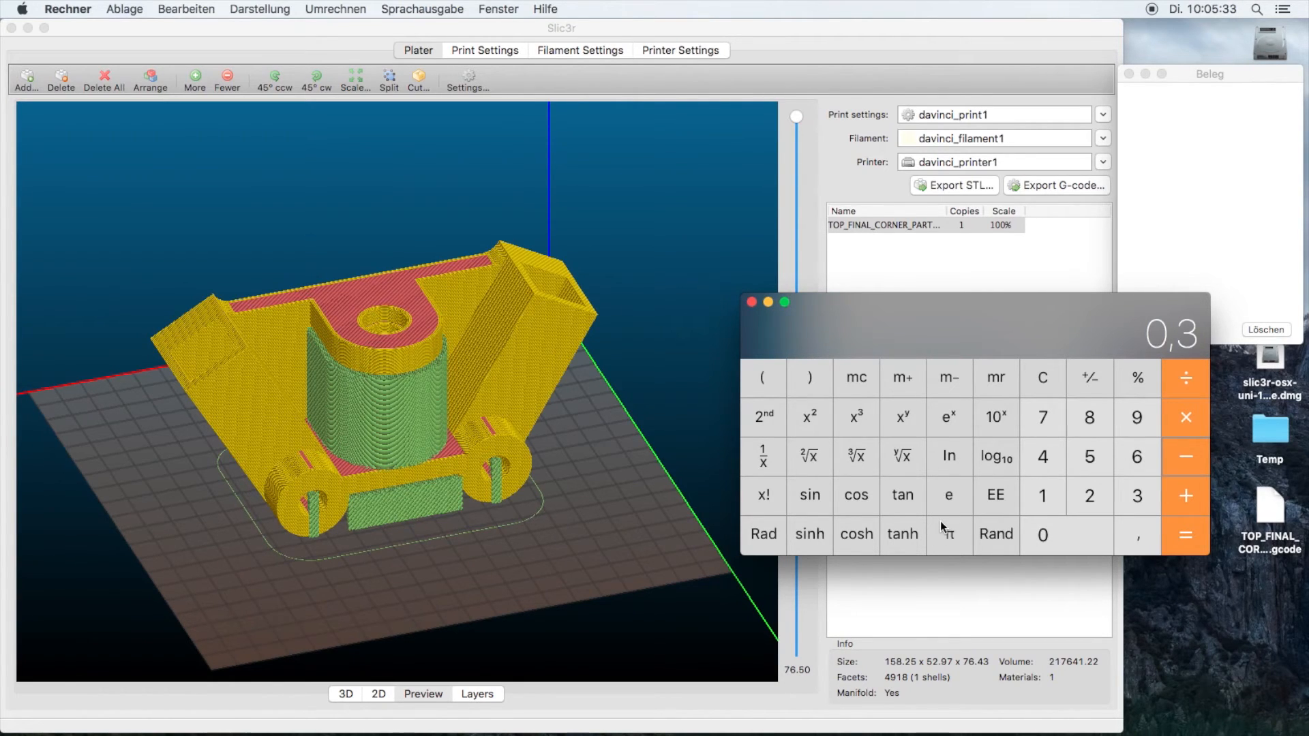
left_click(1184, 535)
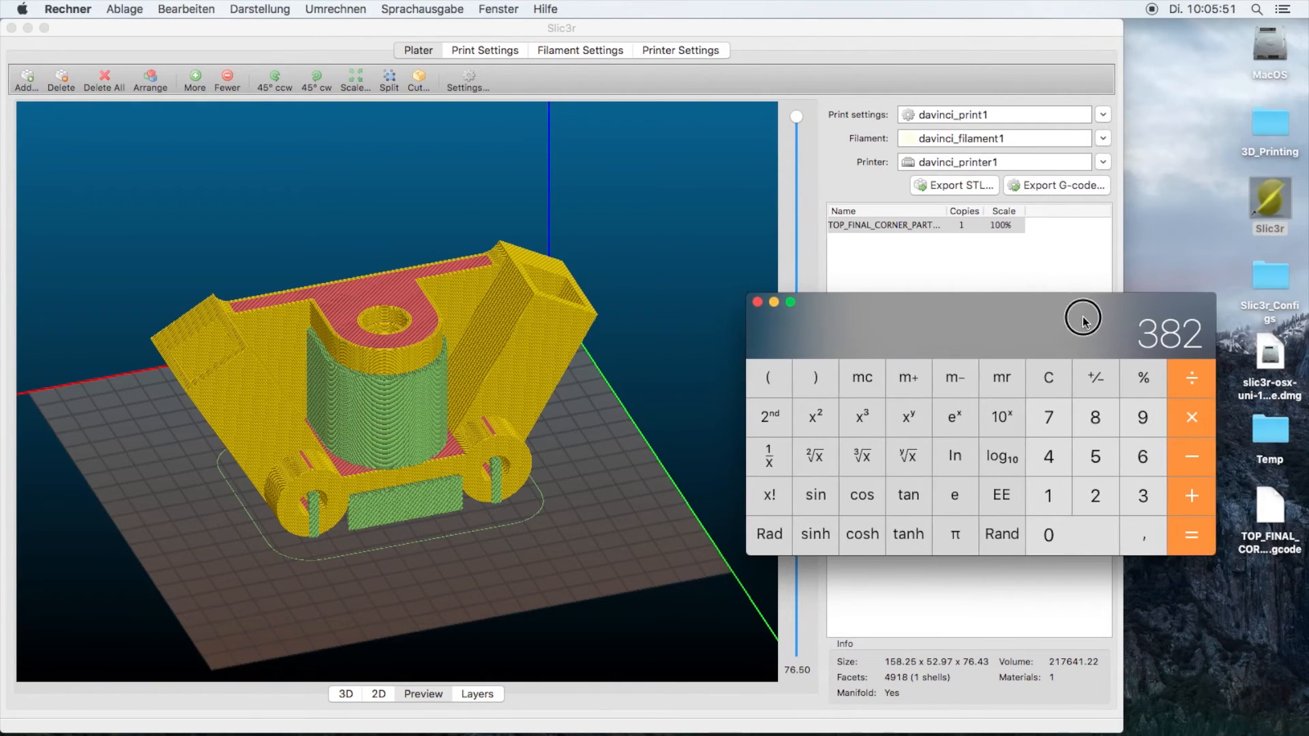
Quit Slic3r and load TOP_FINAL_CORNER_PART_slic3r.gcode from the desktop into Sublime Text.
left_click(62, 10)
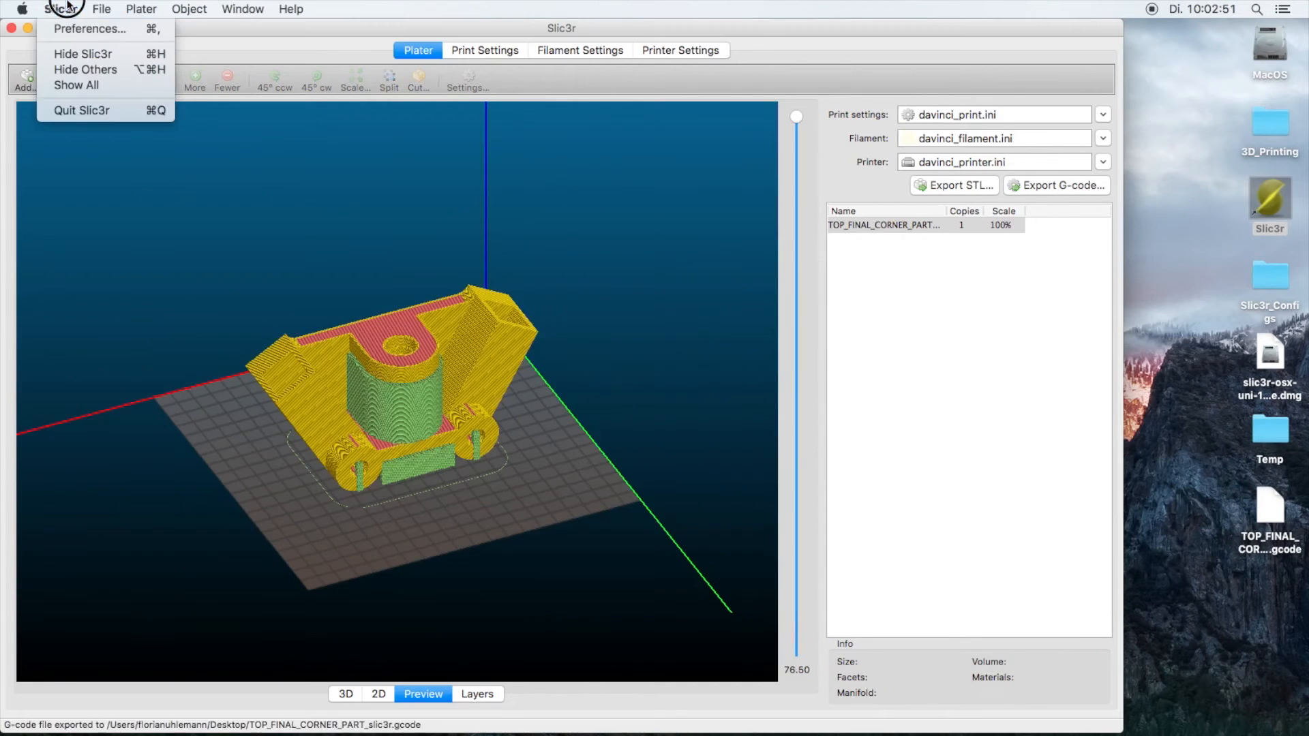
mouse_move(80, 110)
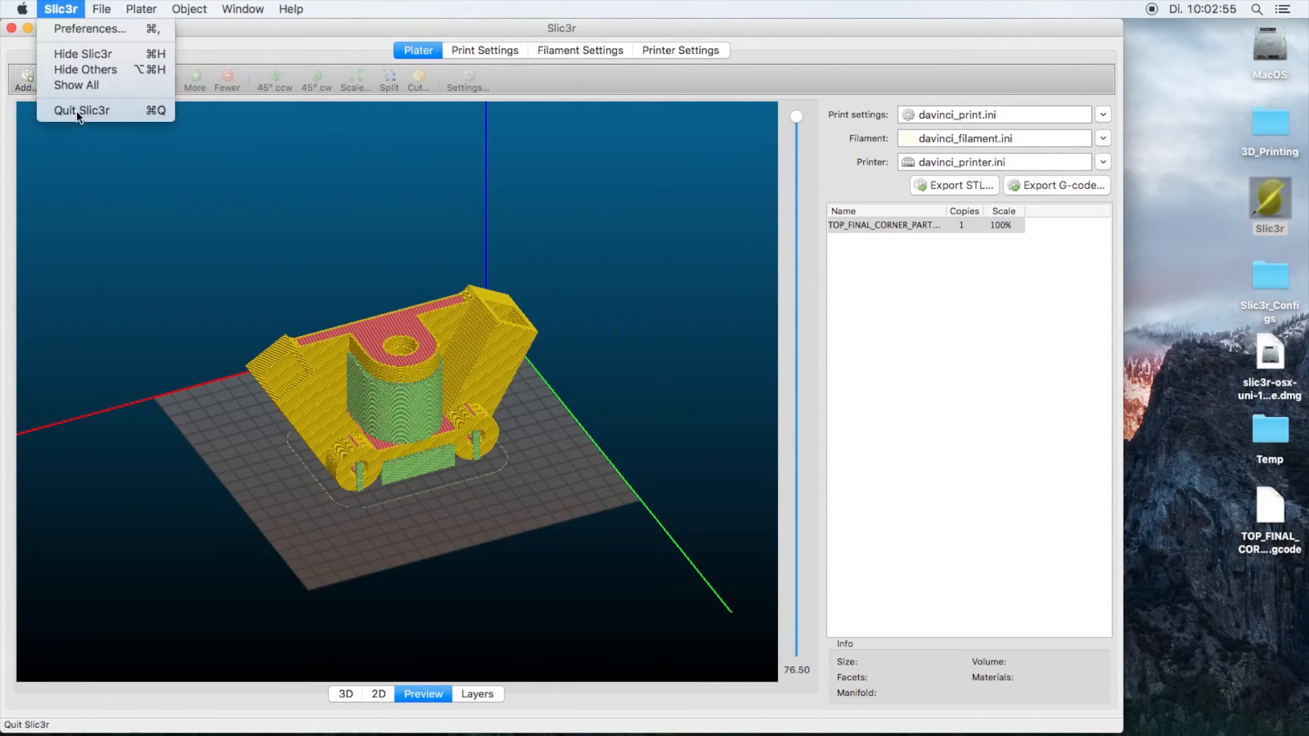
left_click(82, 111)
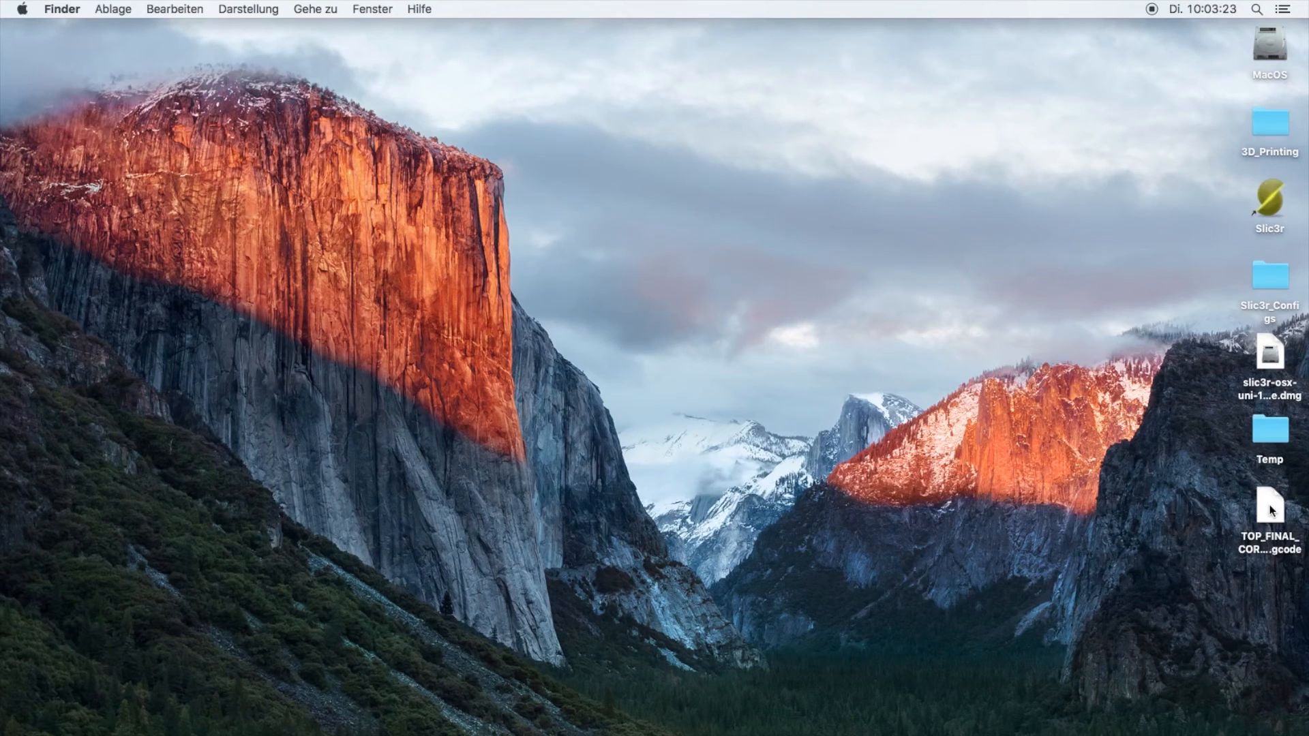
double_click(1269, 504)
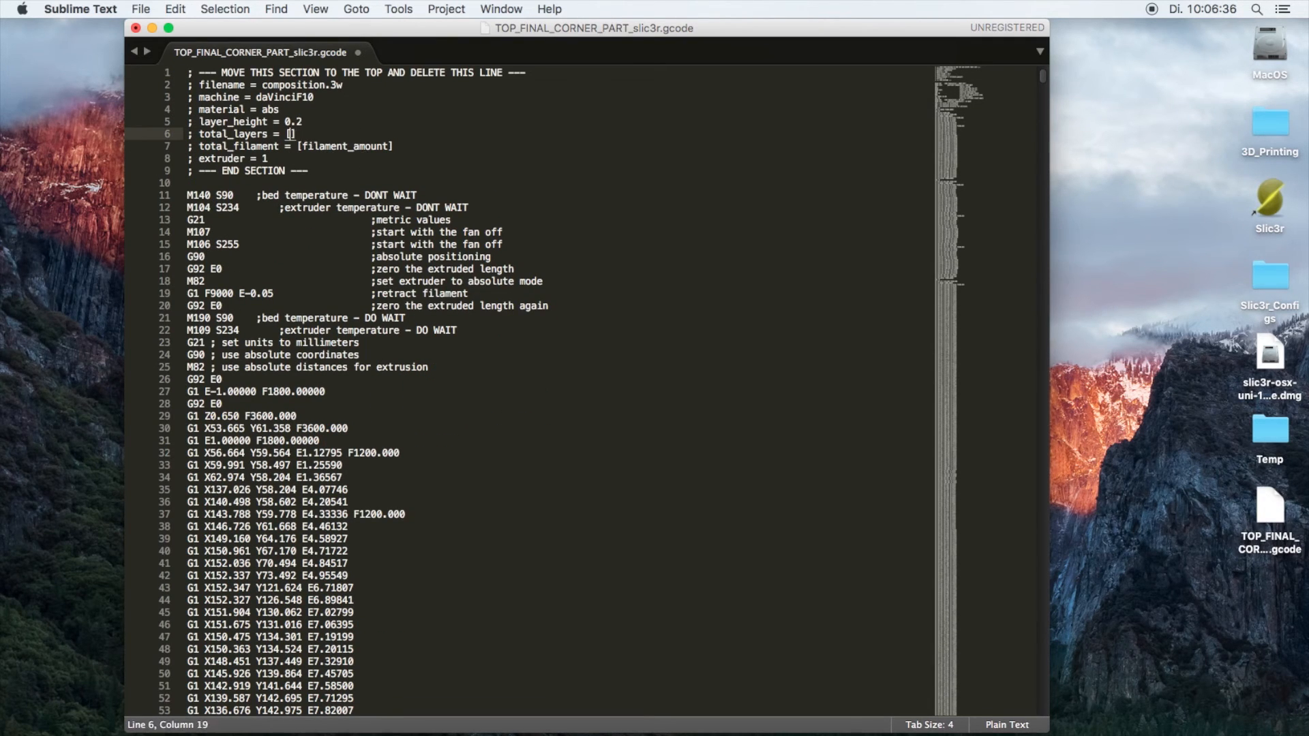
Enter 382 as the total_layers value in the G-code header.
type("382")
left_click(290, 146)
type("57958.5")
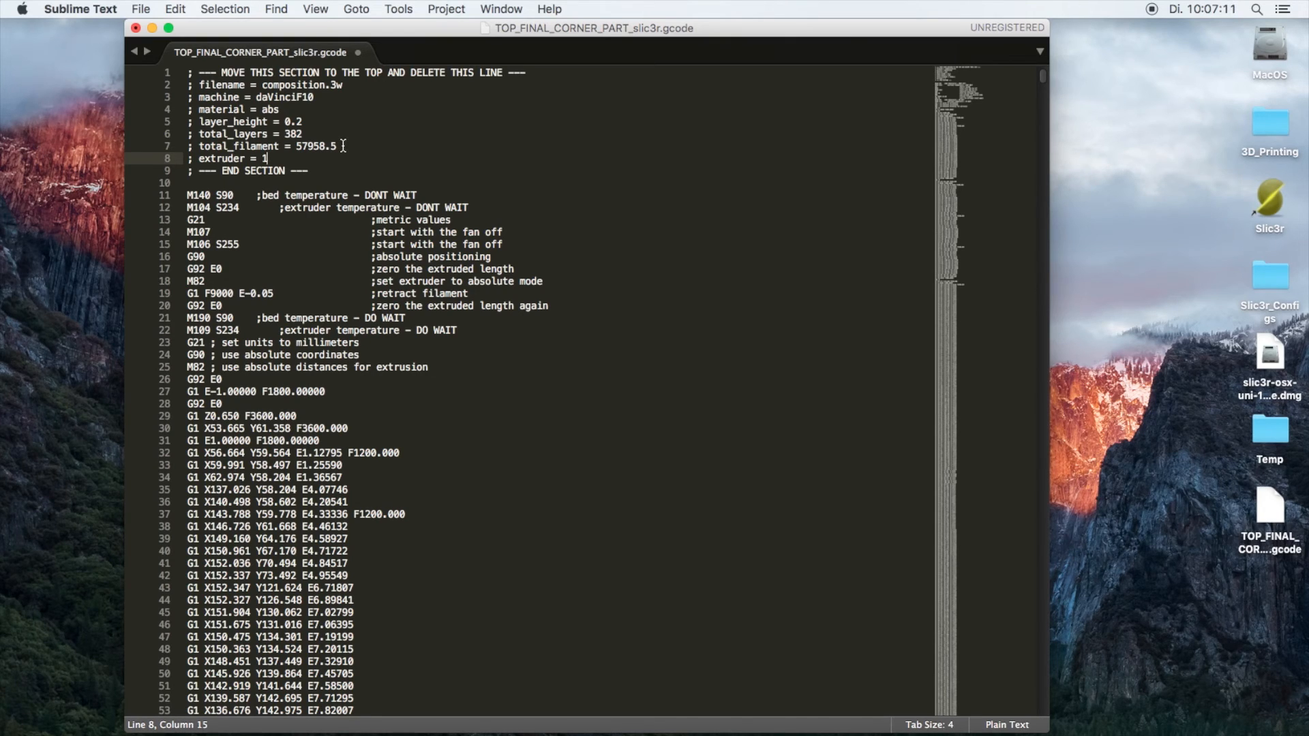
mouse_move(283, 133)
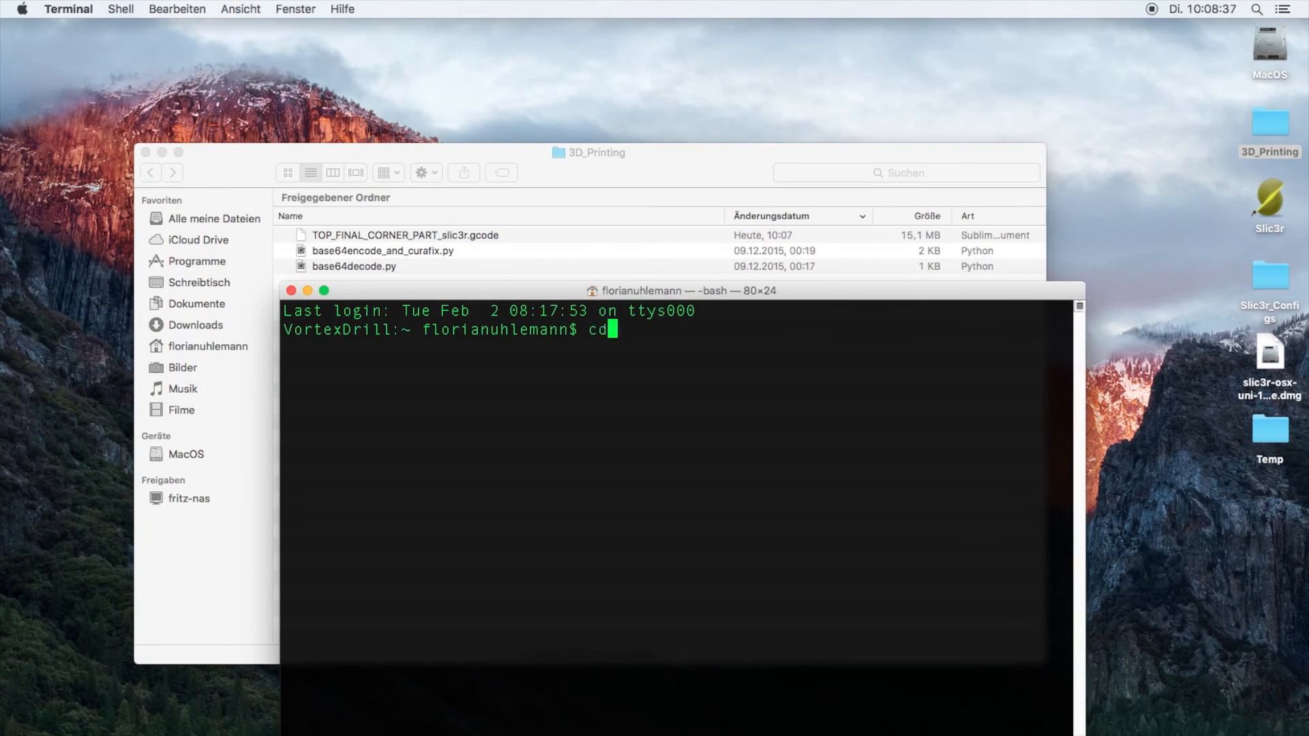
In Desktop/3D_Printing, run python base64encode_and_curafix.py on TOP_FINAL_CORNER_PART_slic3r.gcode with True to produce the .3w file.
type("Desktop/3D_Printing/")
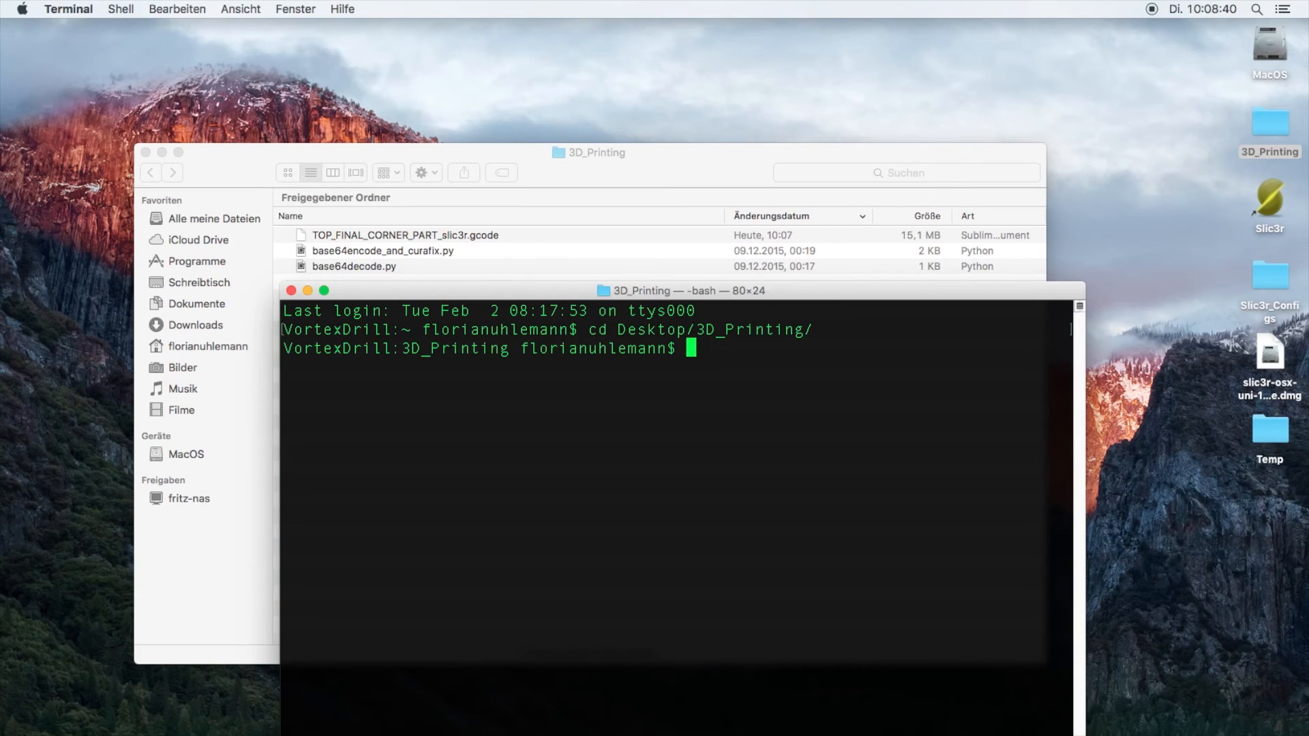
type("python")
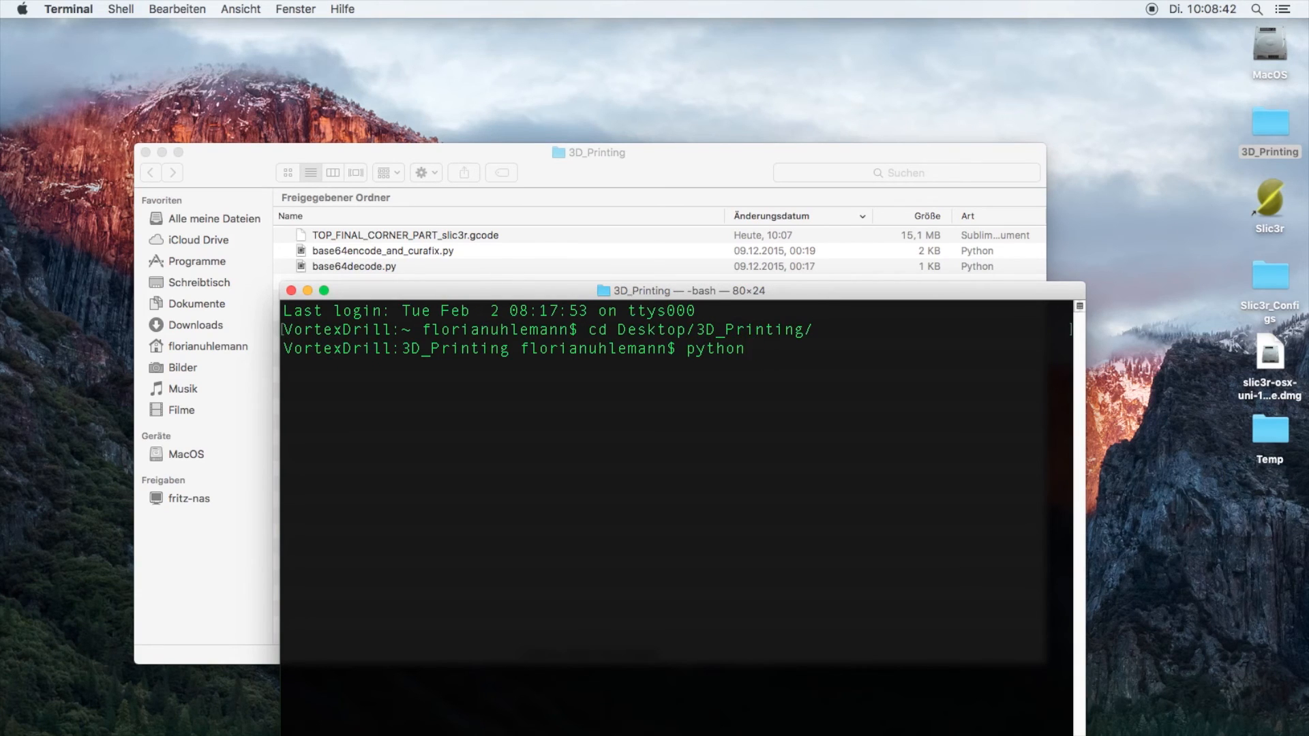
type("base64")
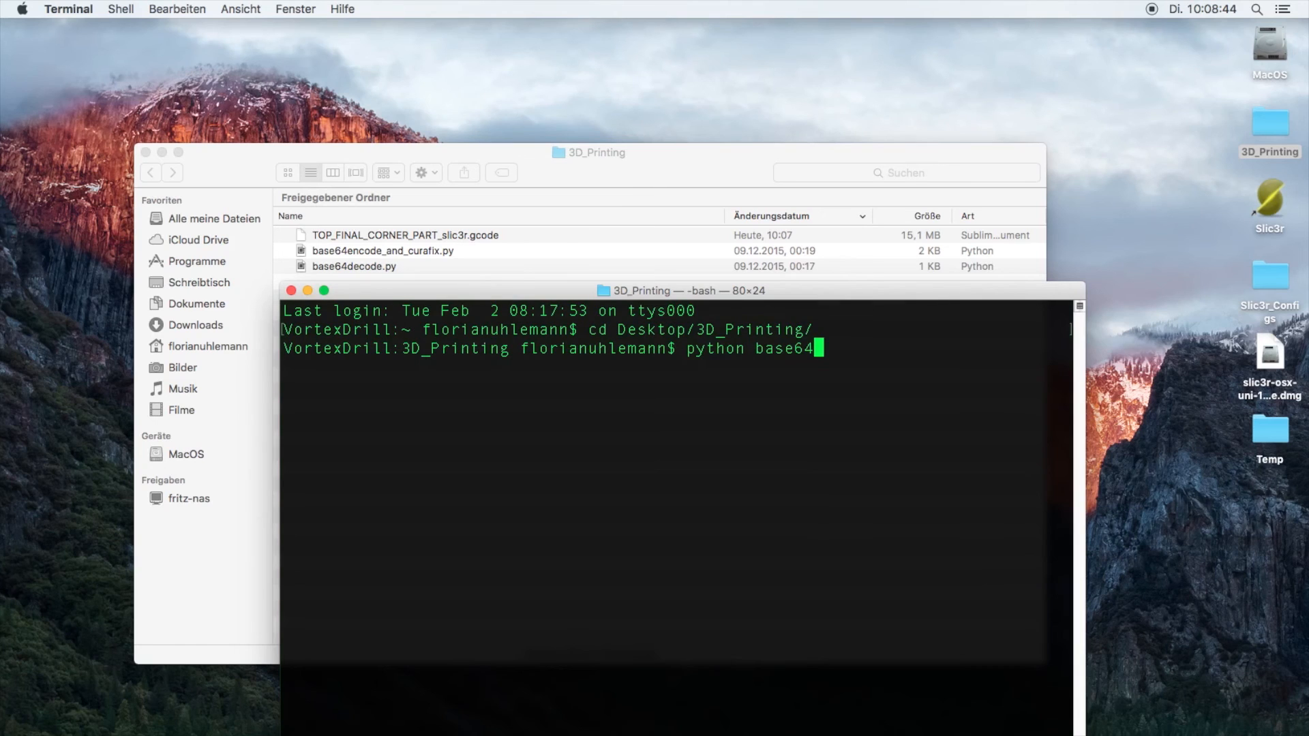
type("encode_and_curafix.py TOP_FINAL_CORNER_PART_slic3r.gcode True")
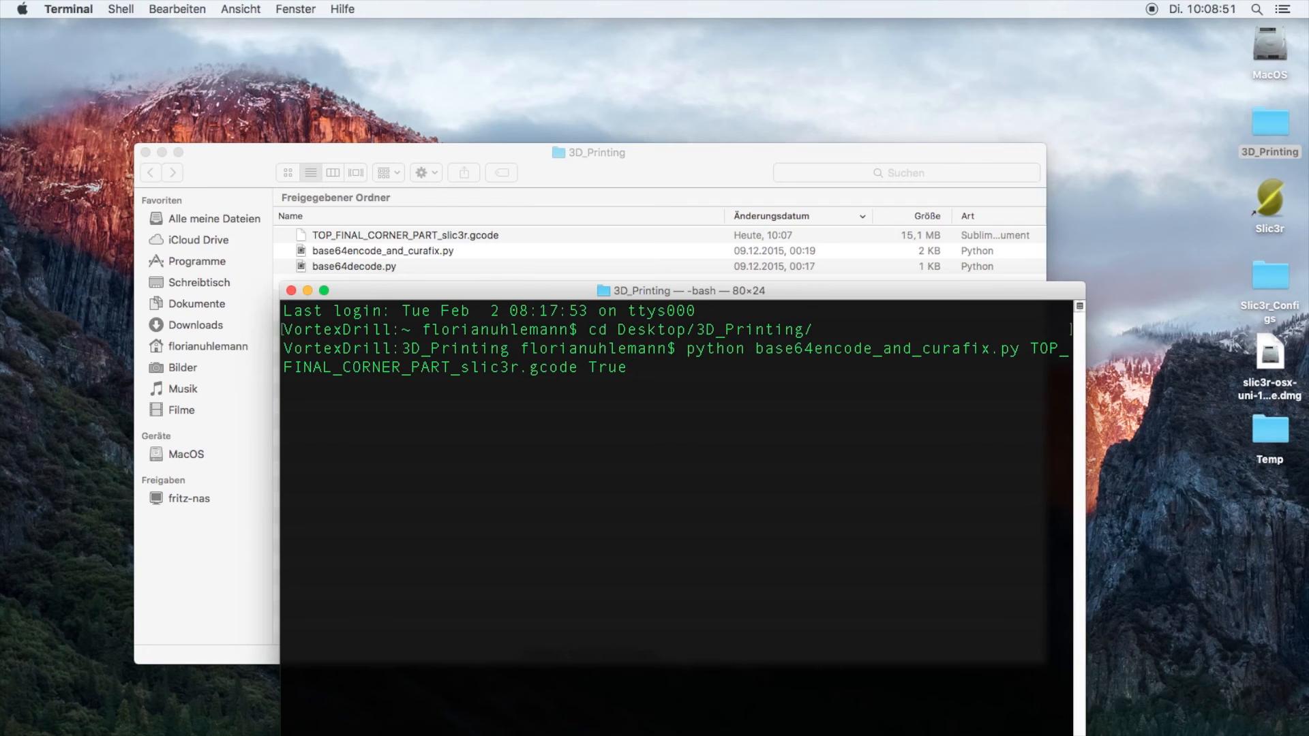
key("Return")
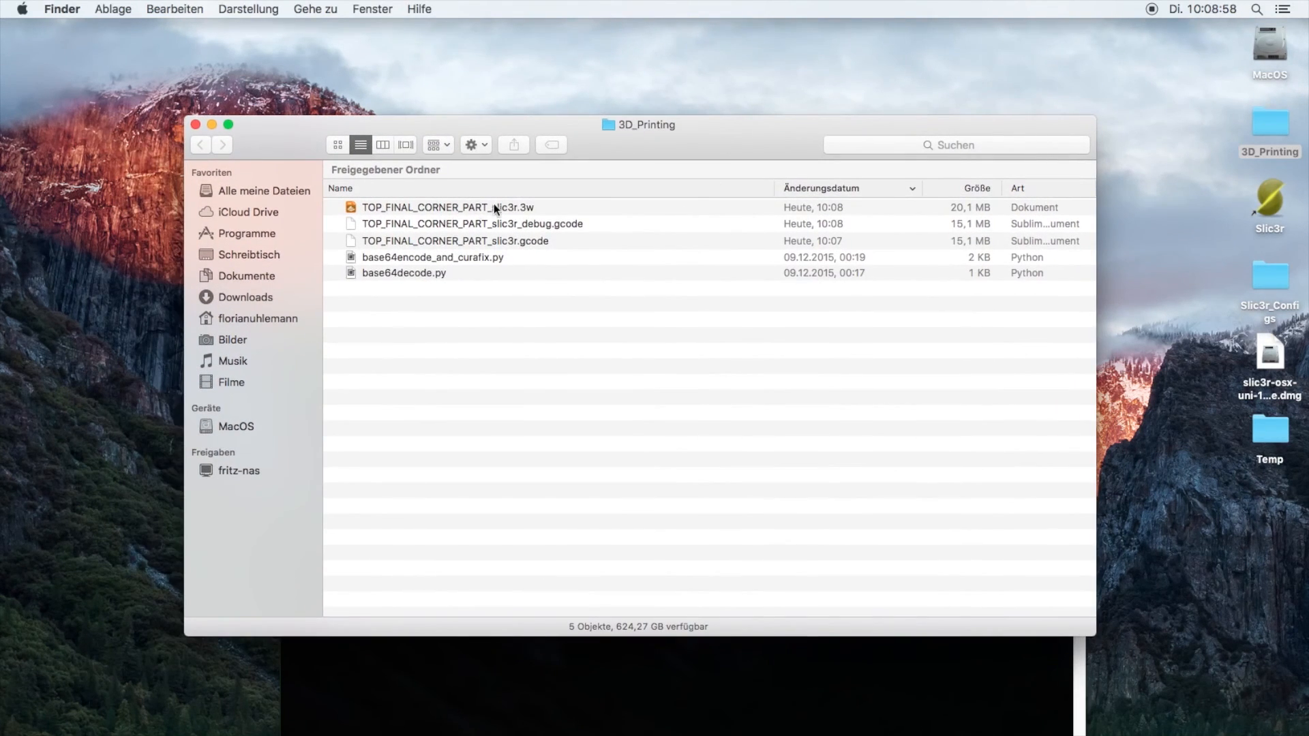
mouse_move(533, 240)
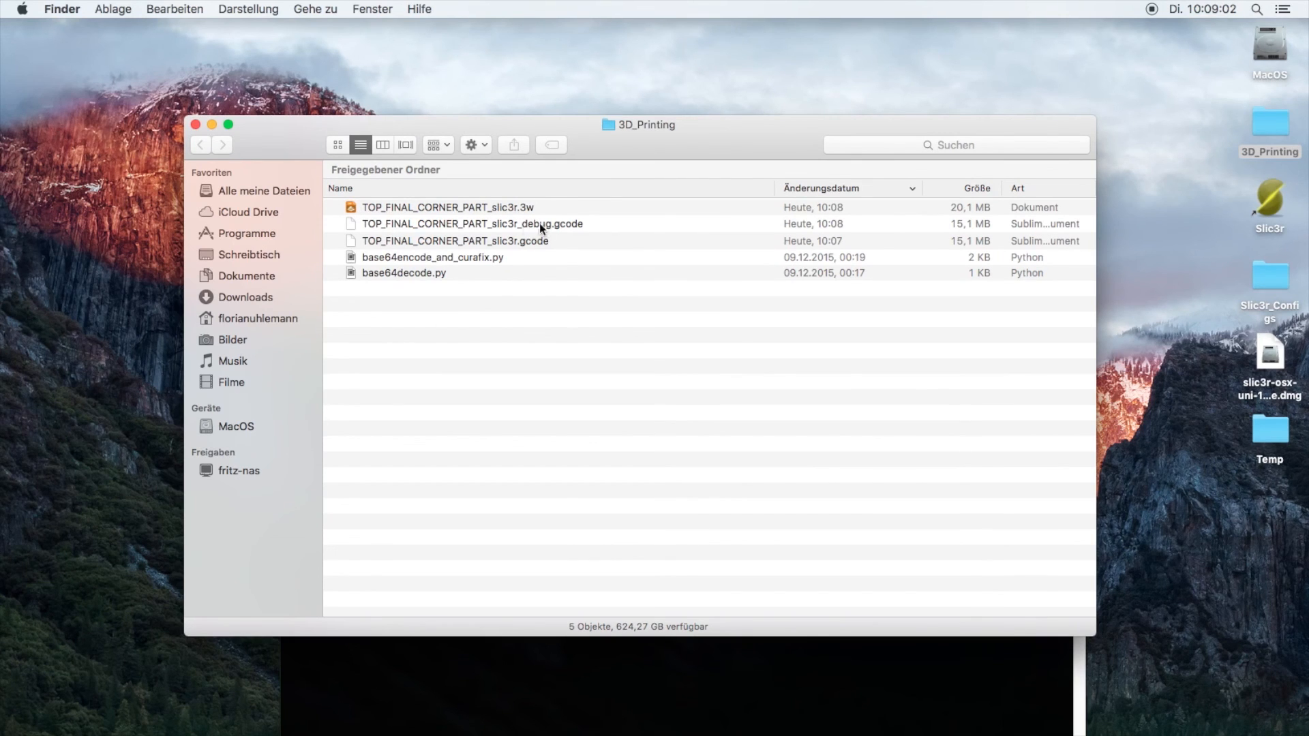
Run python base64decode.py on TOP_FINAL_CORNER_PART_slic3r.3w and select the resulting decoded.gcode in Finder.
double_click(471, 224)
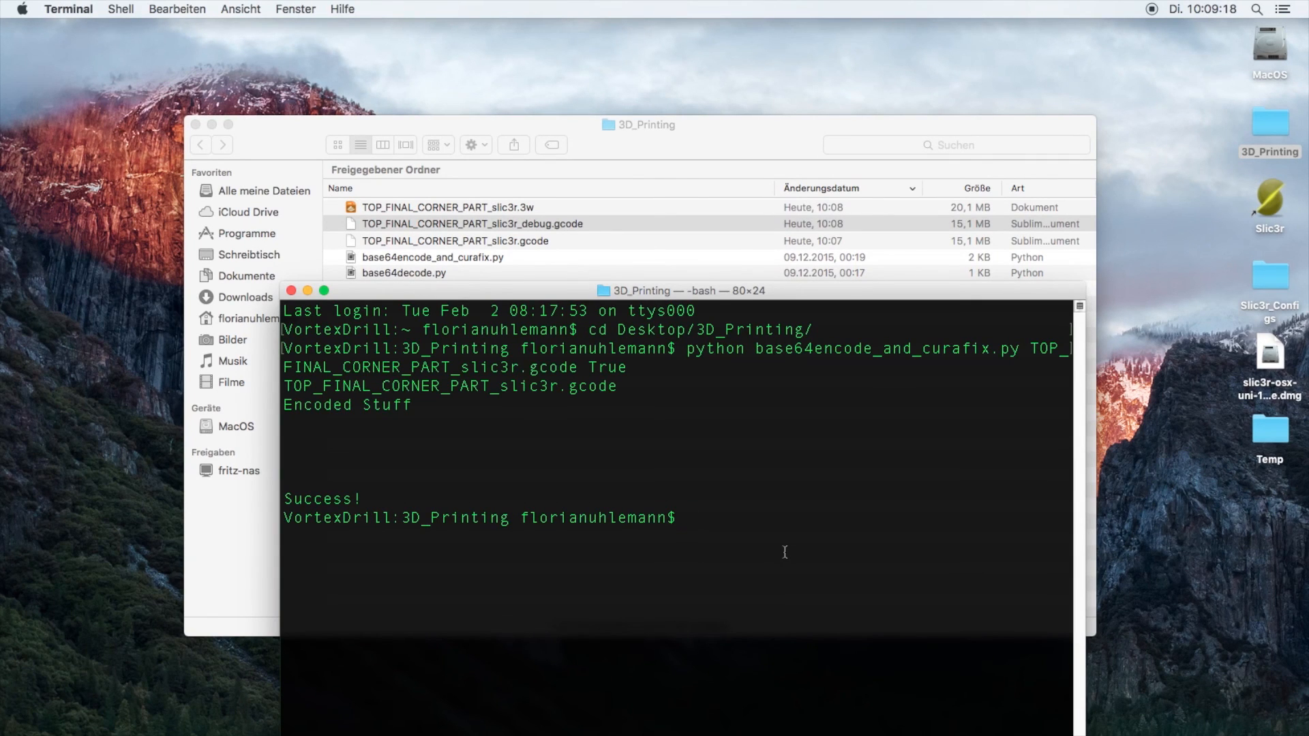
type("python base64")
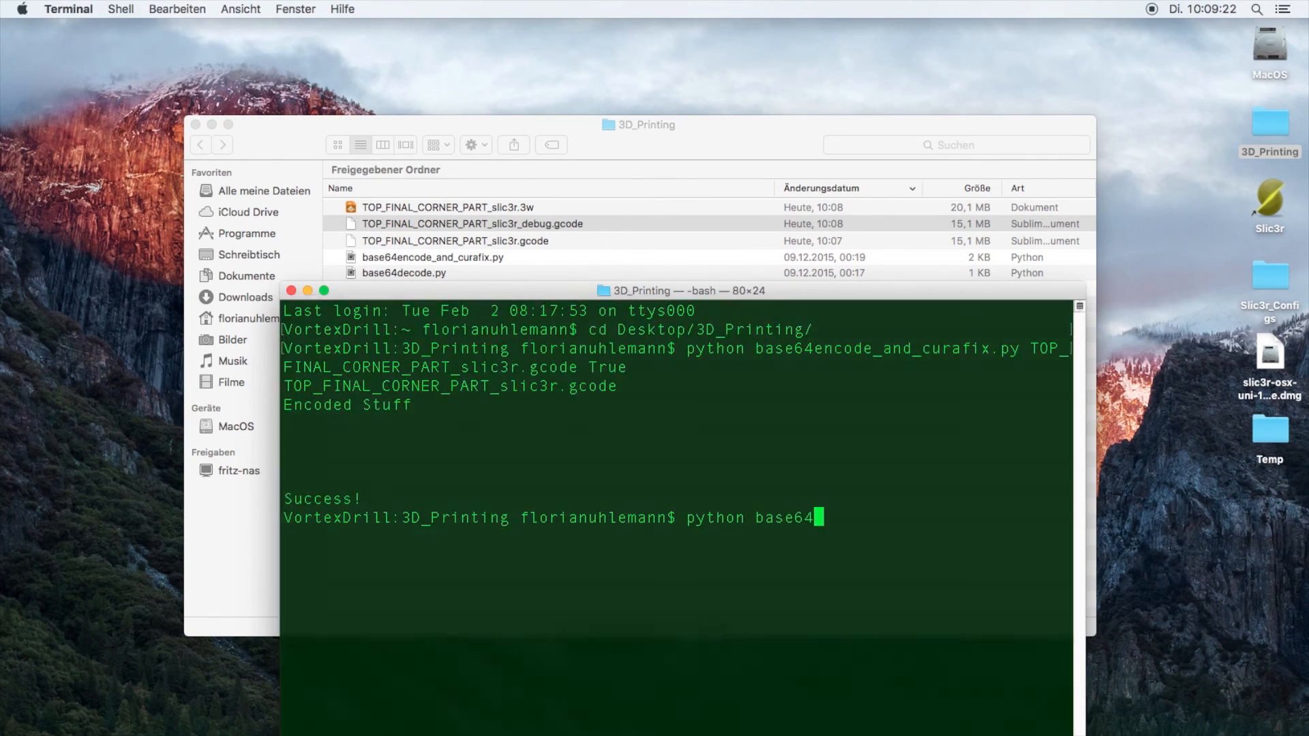
type("decode.py TOP_FINAL_CORNER_PART_slic3r.3w")
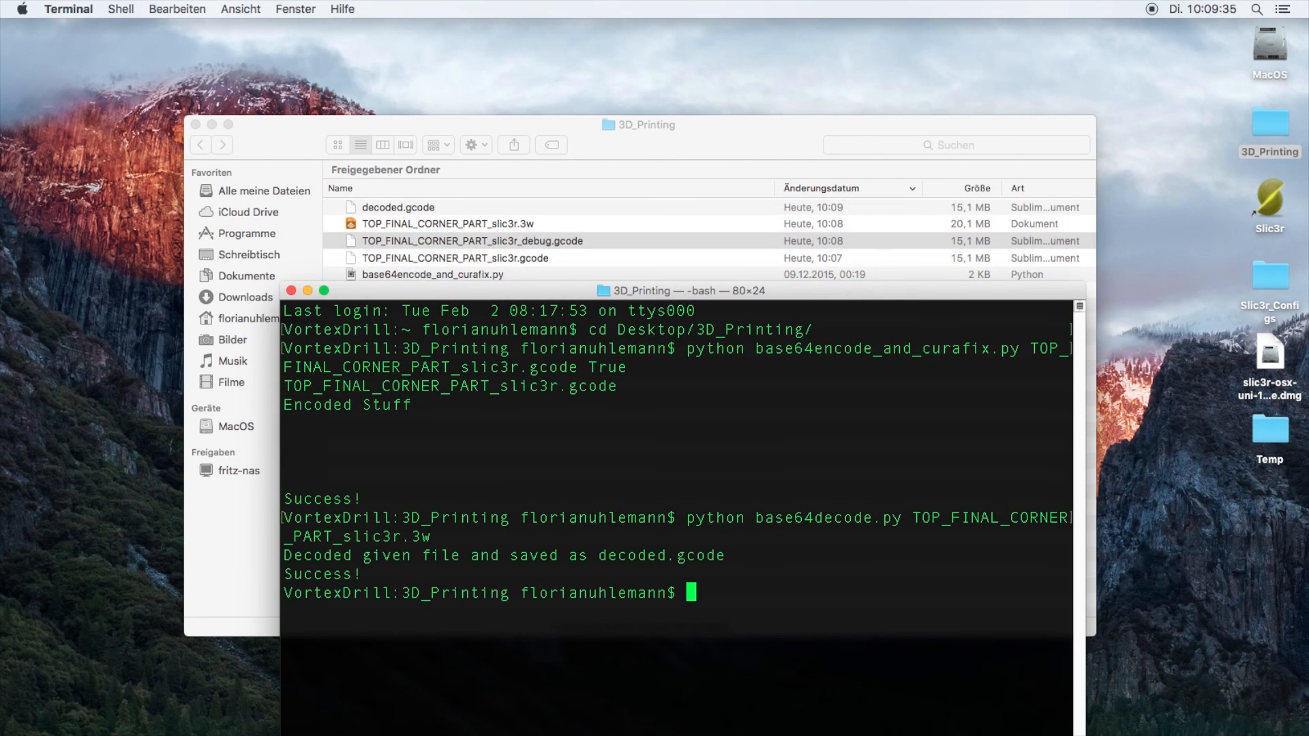
left_click(397, 207)
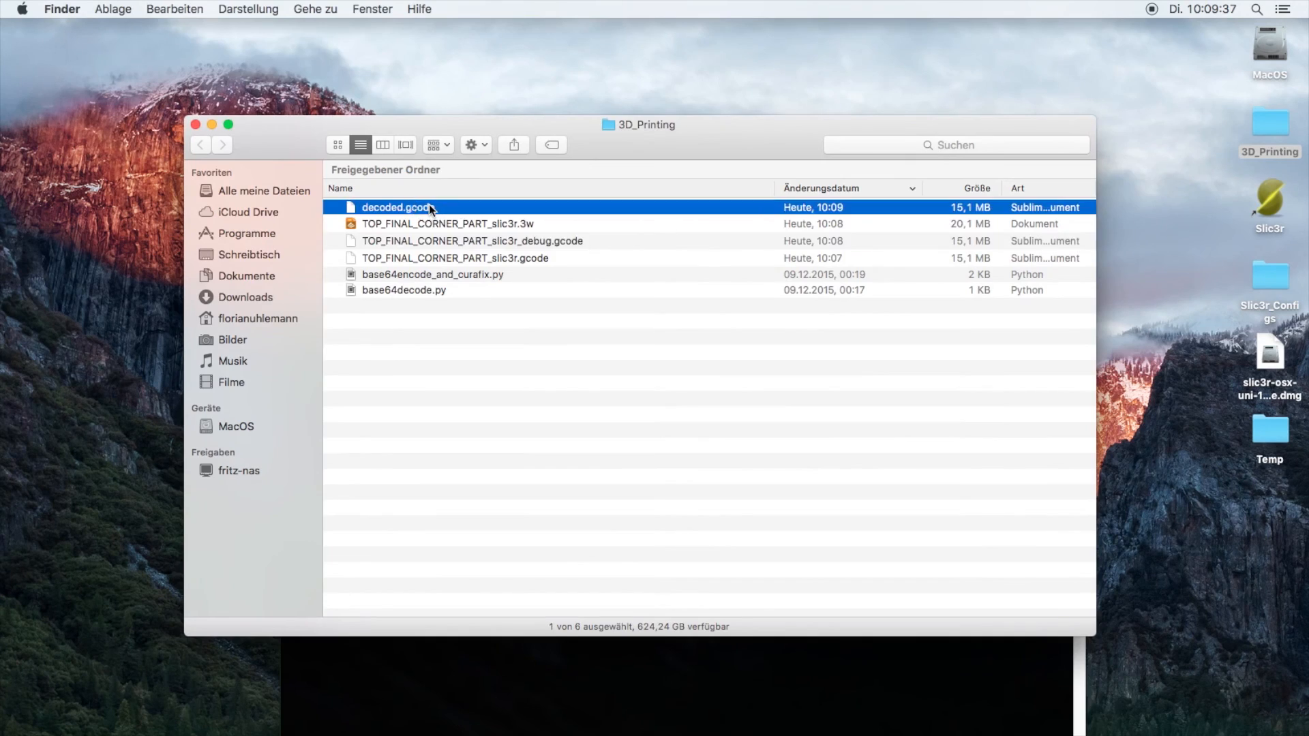
double_click(396, 207)
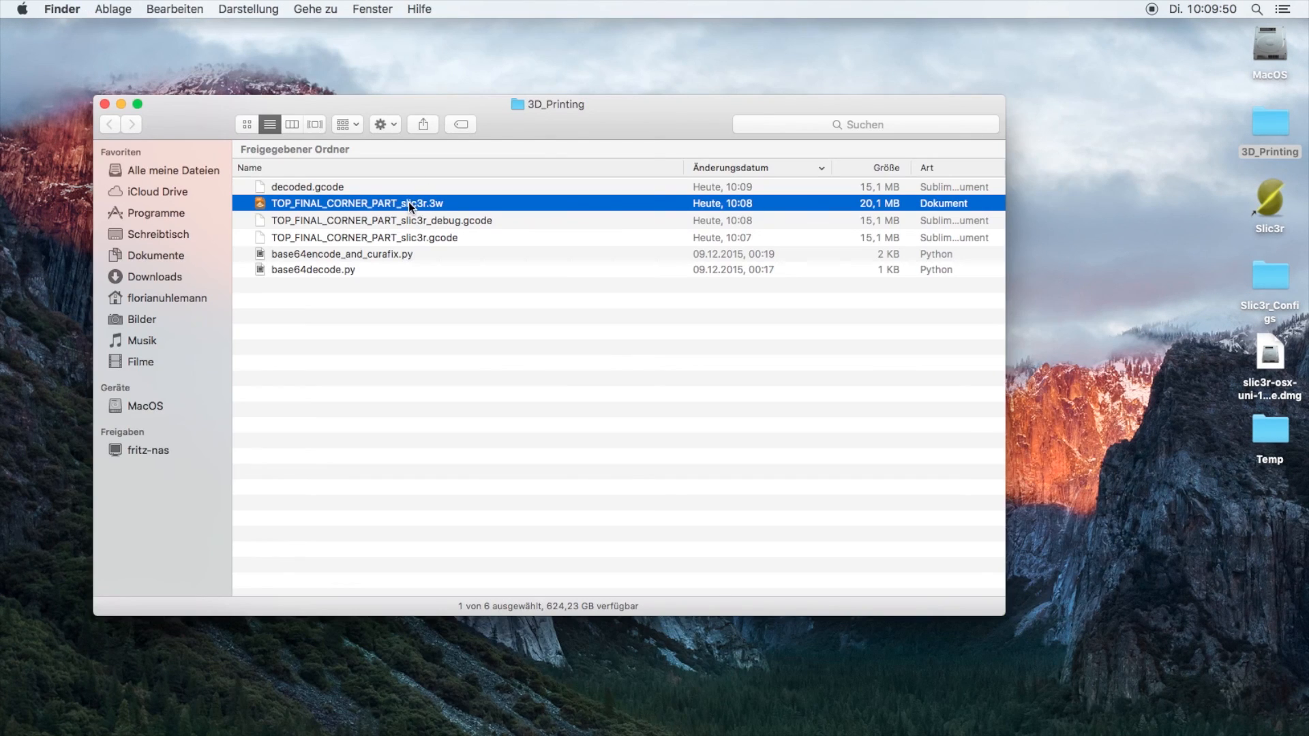
mouse_move(441, 213)
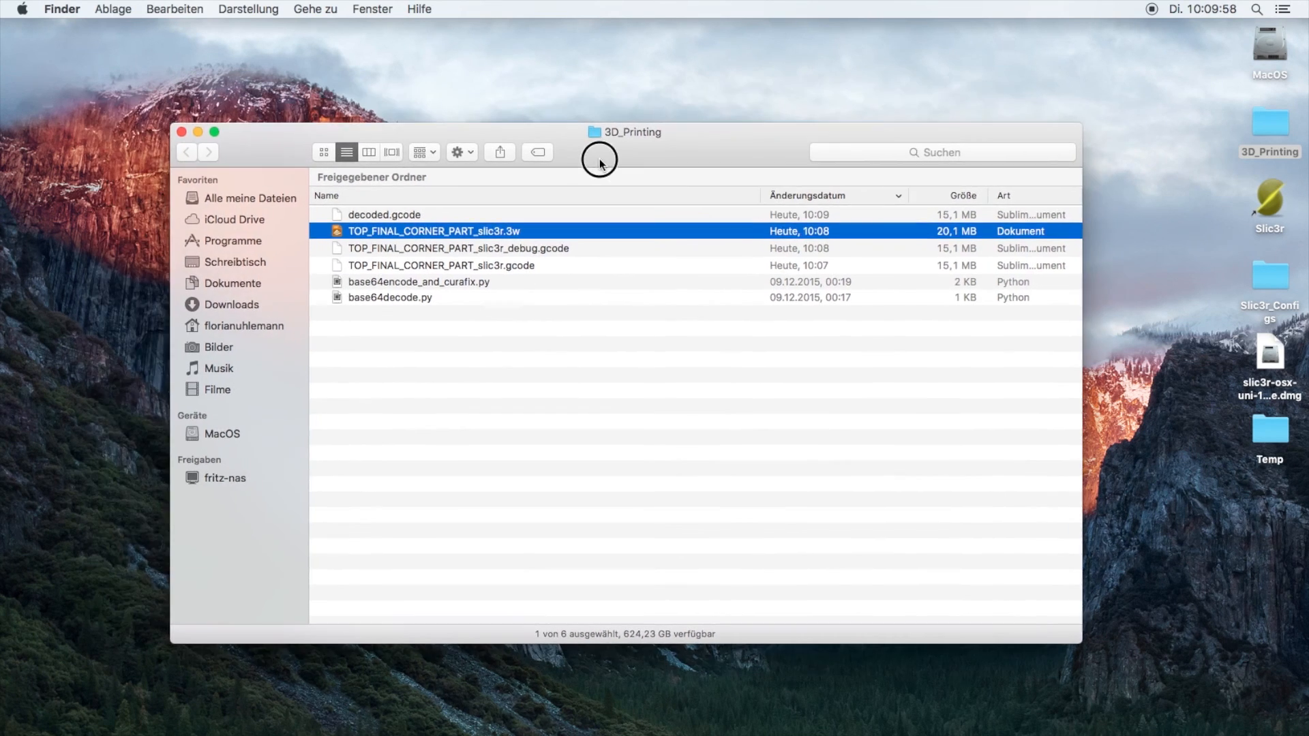
mouse_move(515, 240)
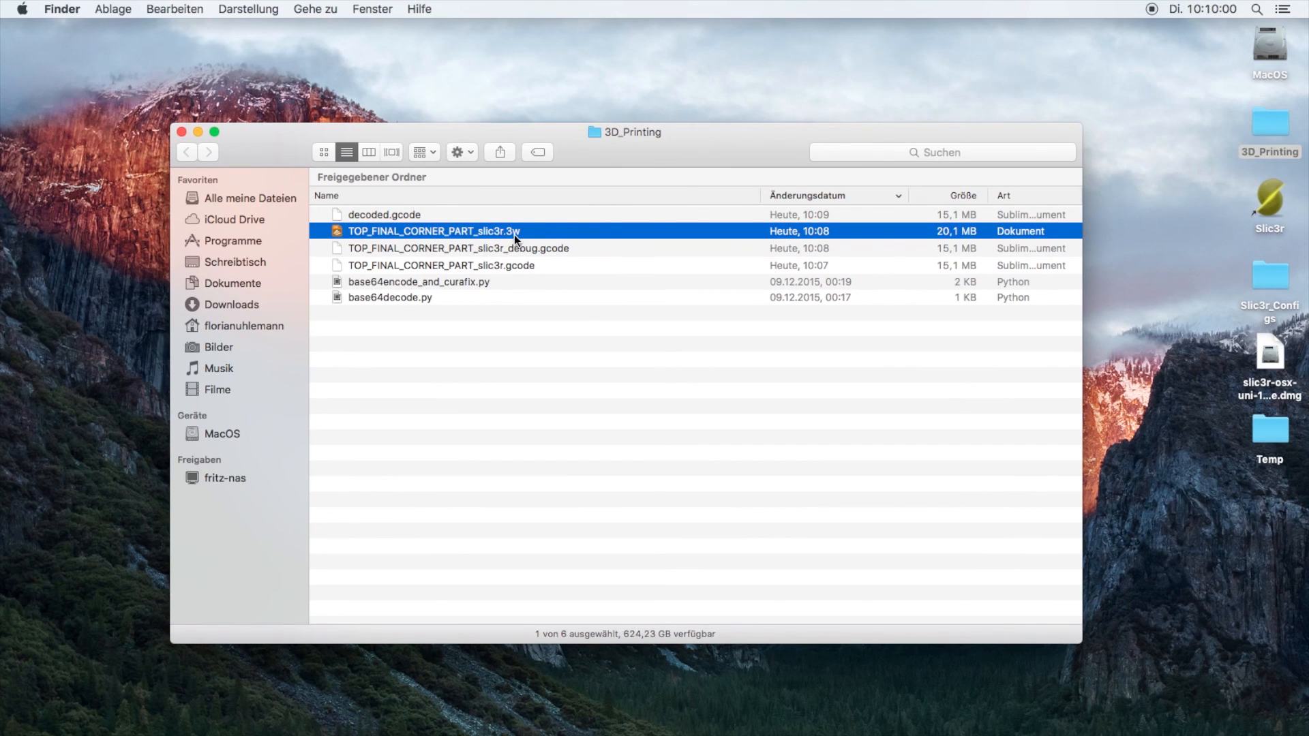